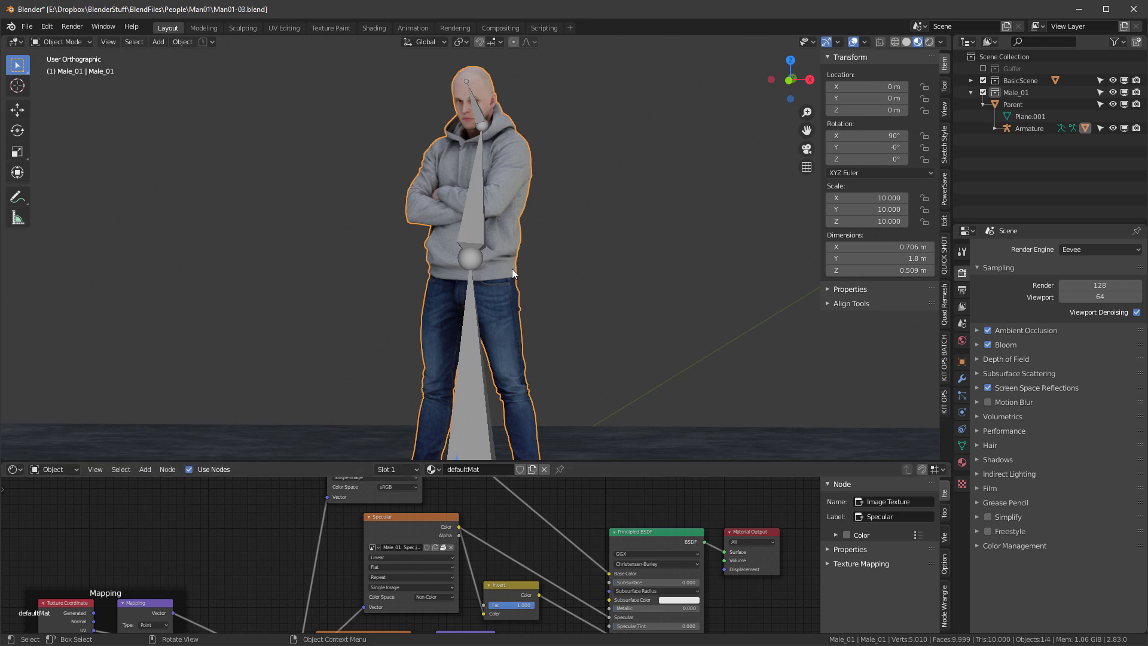
mouse_move(28, 469)
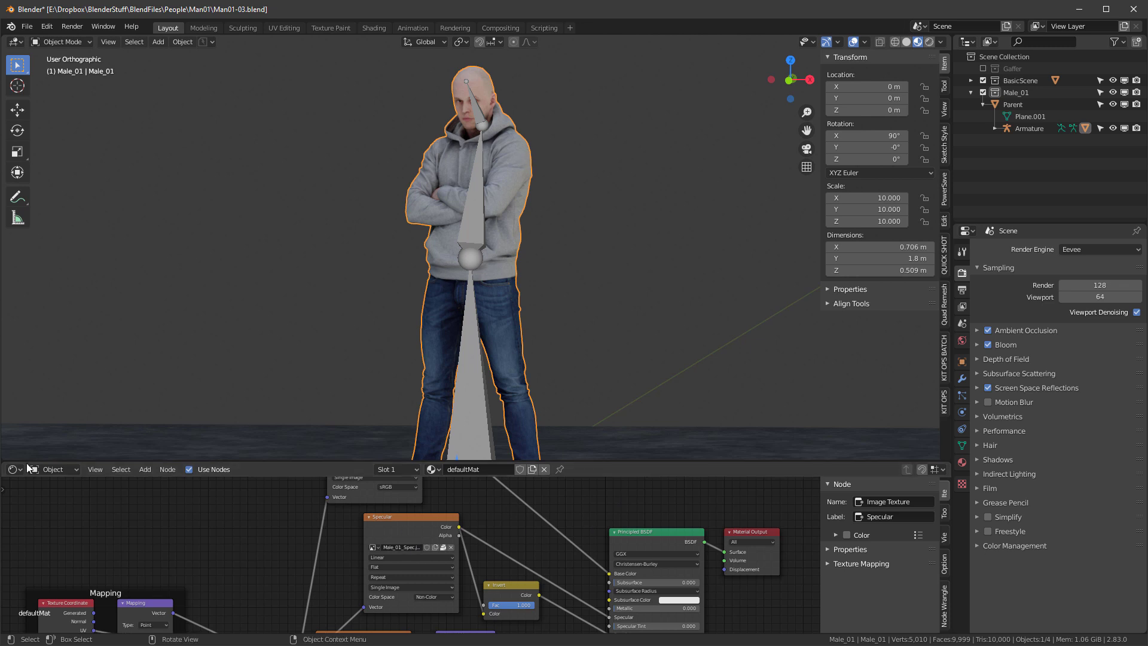
Switch the Shader Editor to an Image Editor showing Male_01_Colour.jpg
left_click(11, 469)
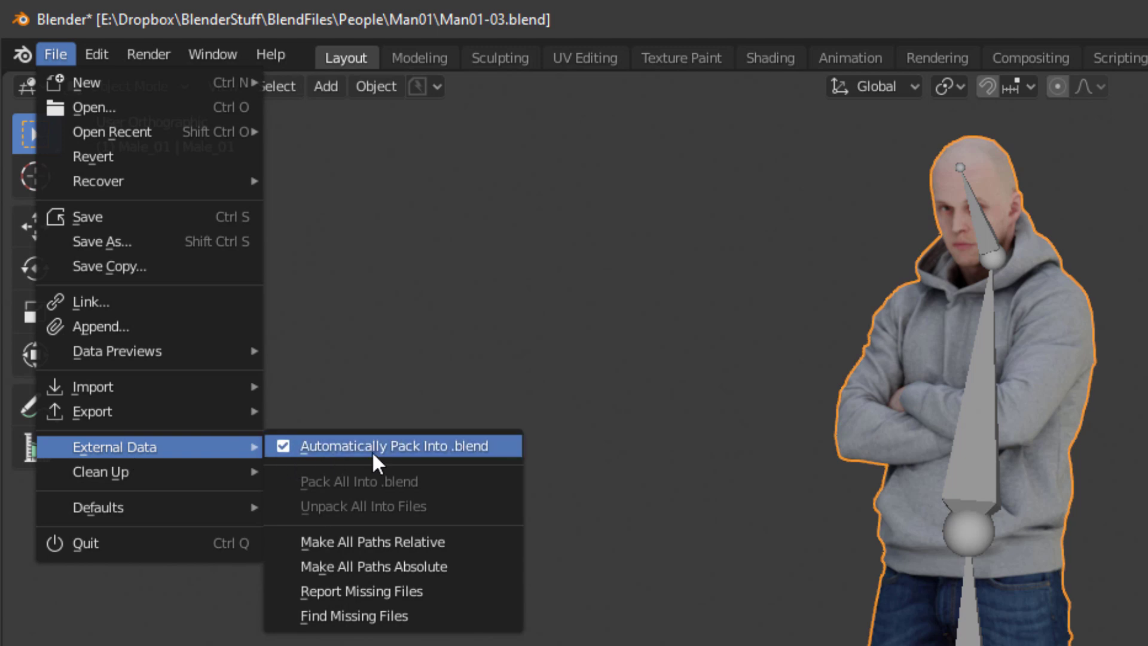
Turn off automatic packing and unpack Male_01_Colour.jpg using the current directory
left_click(393, 446)
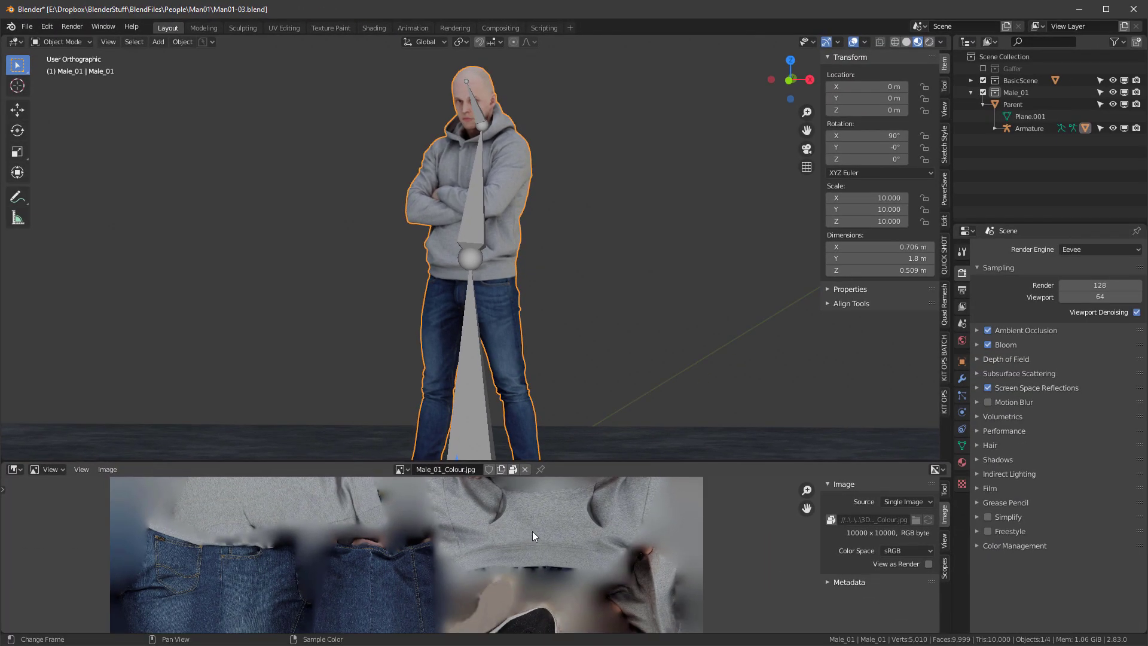
mouse_move(551, 544)
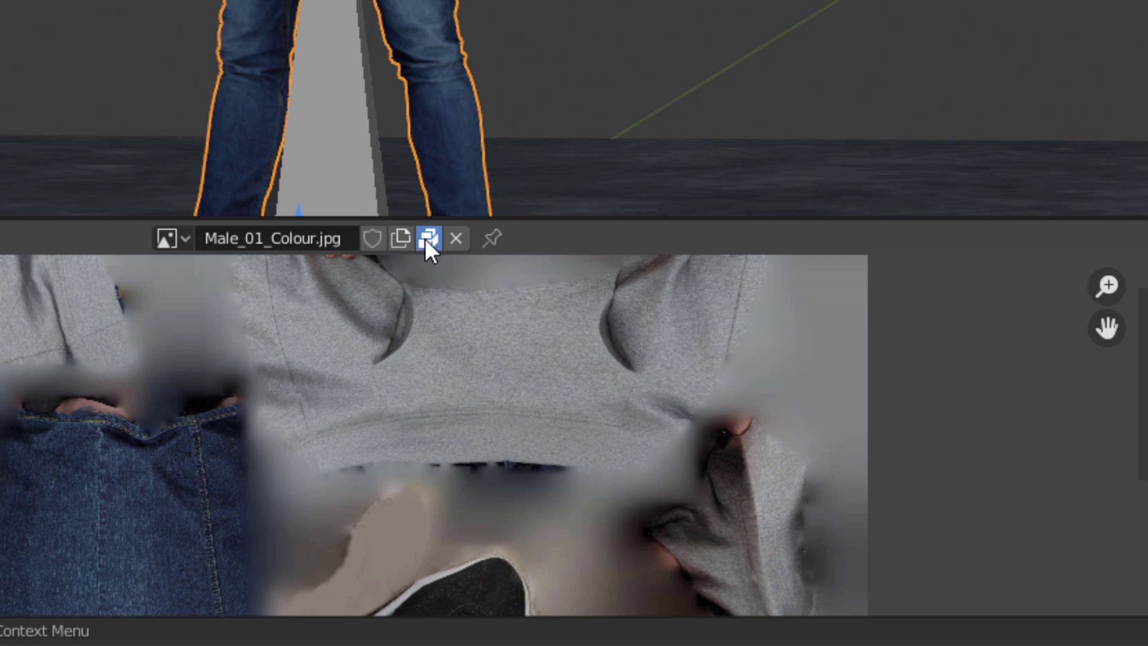
left_click(423, 239)
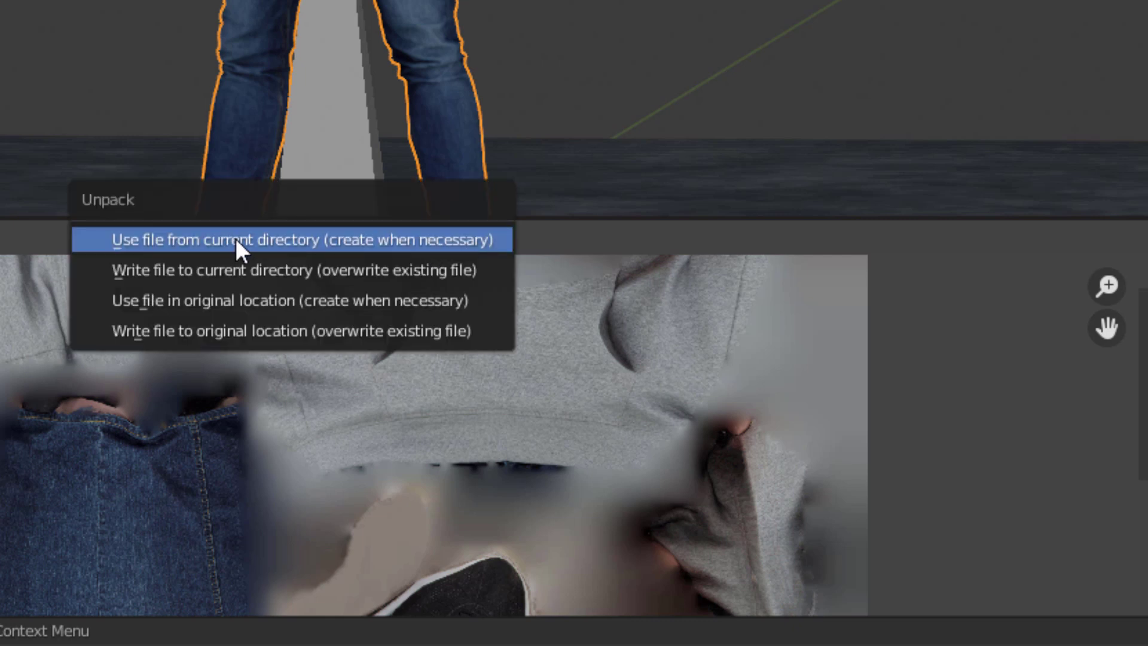
left_click(293, 239)
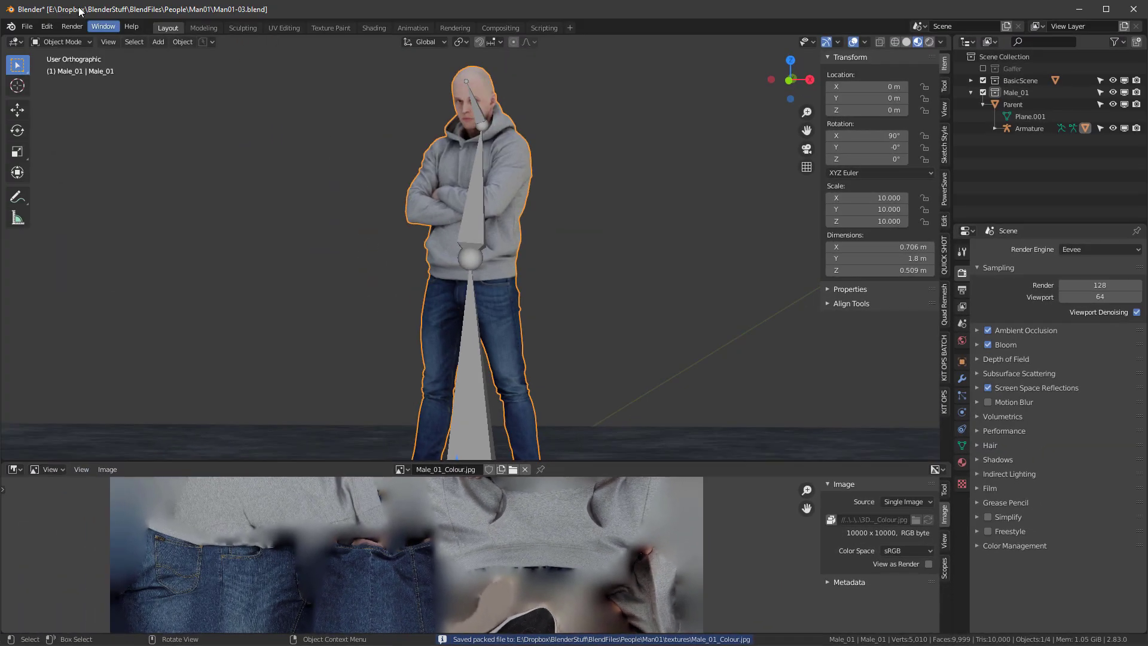
left_click(27, 25)
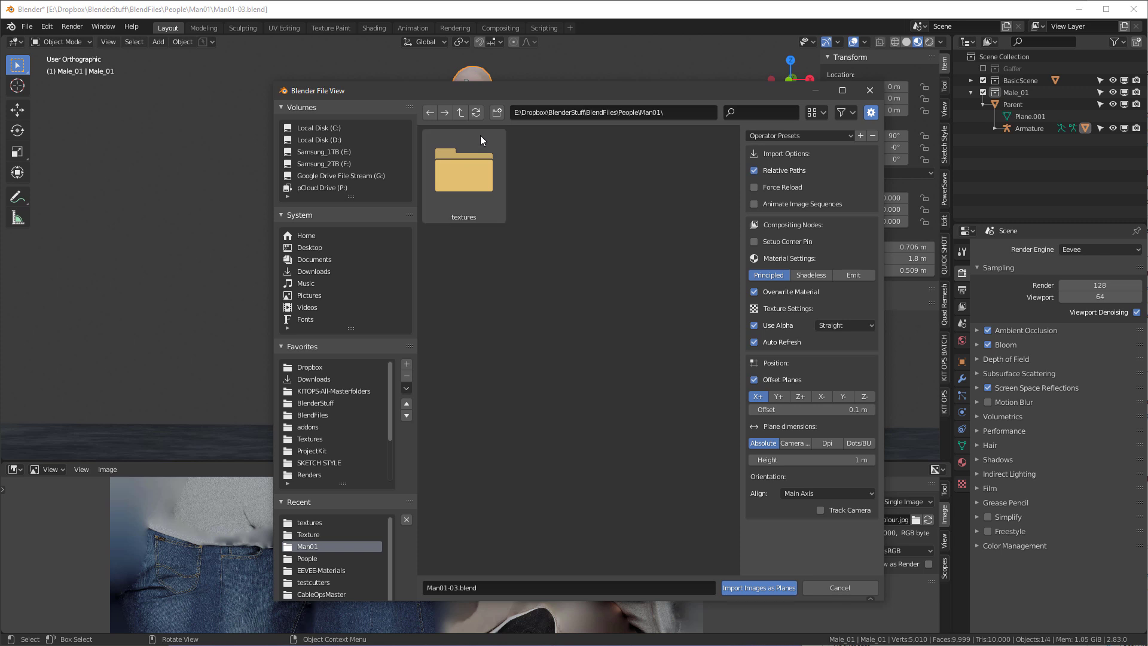
left_click(460, 112)
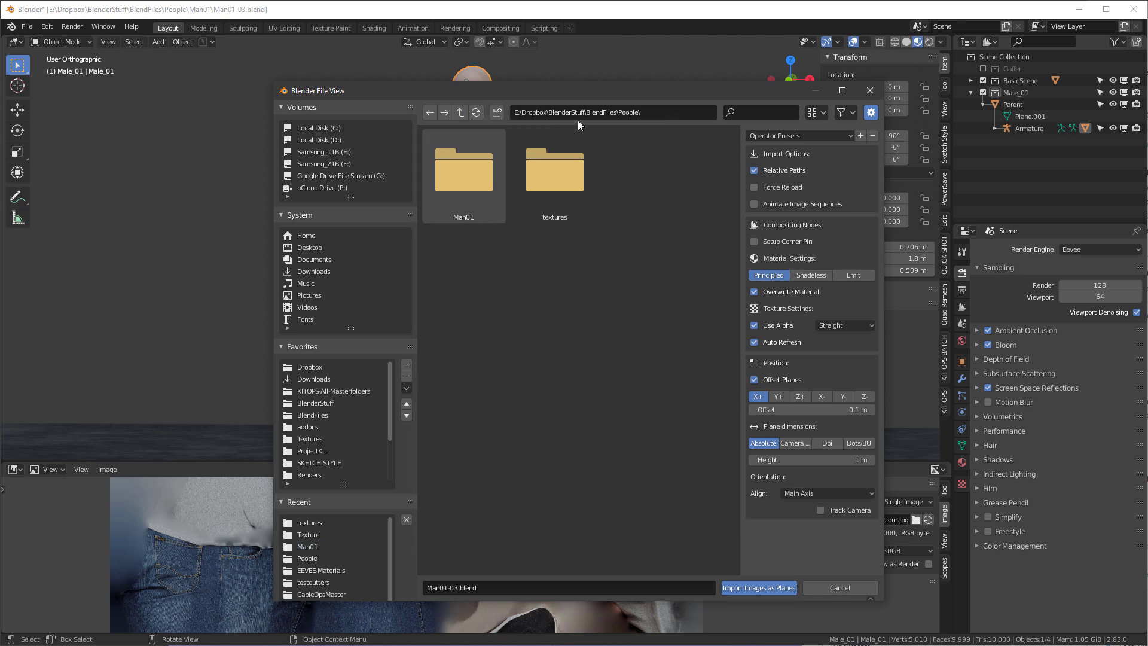
double_click(463, 169)
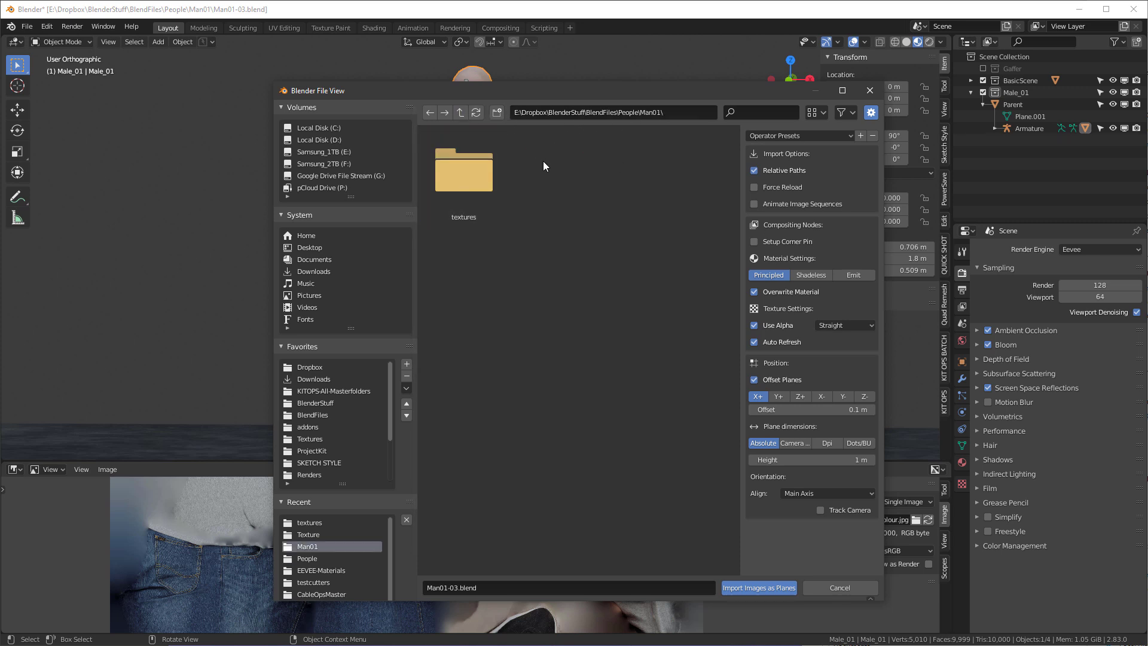
double_click(463, 170)
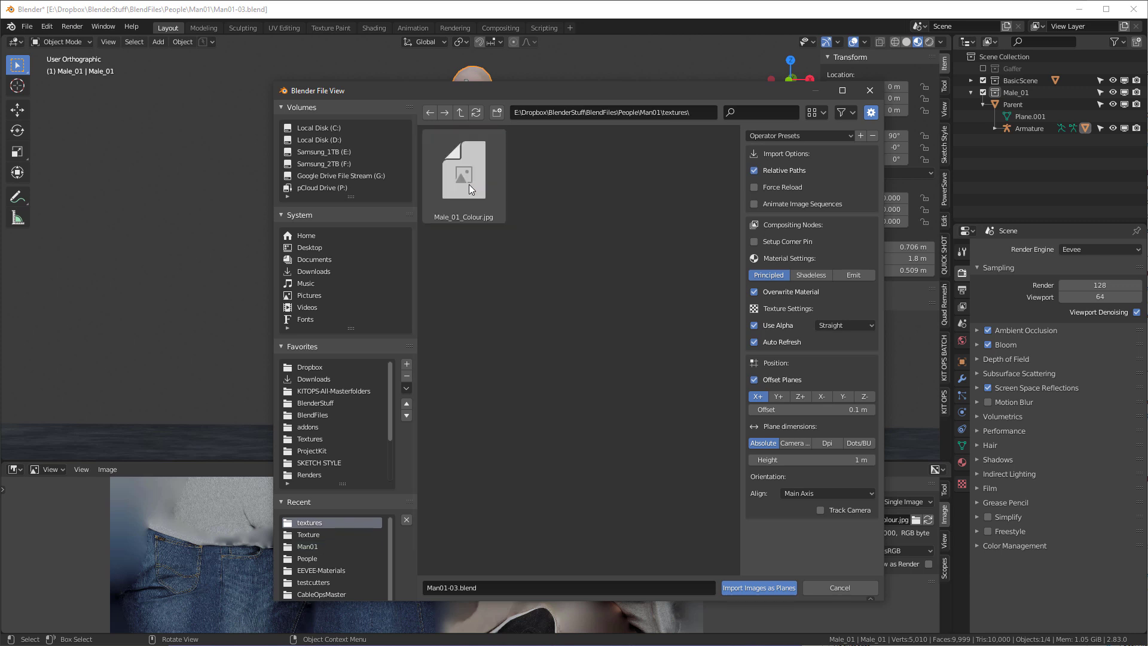
left_click(463, 173)
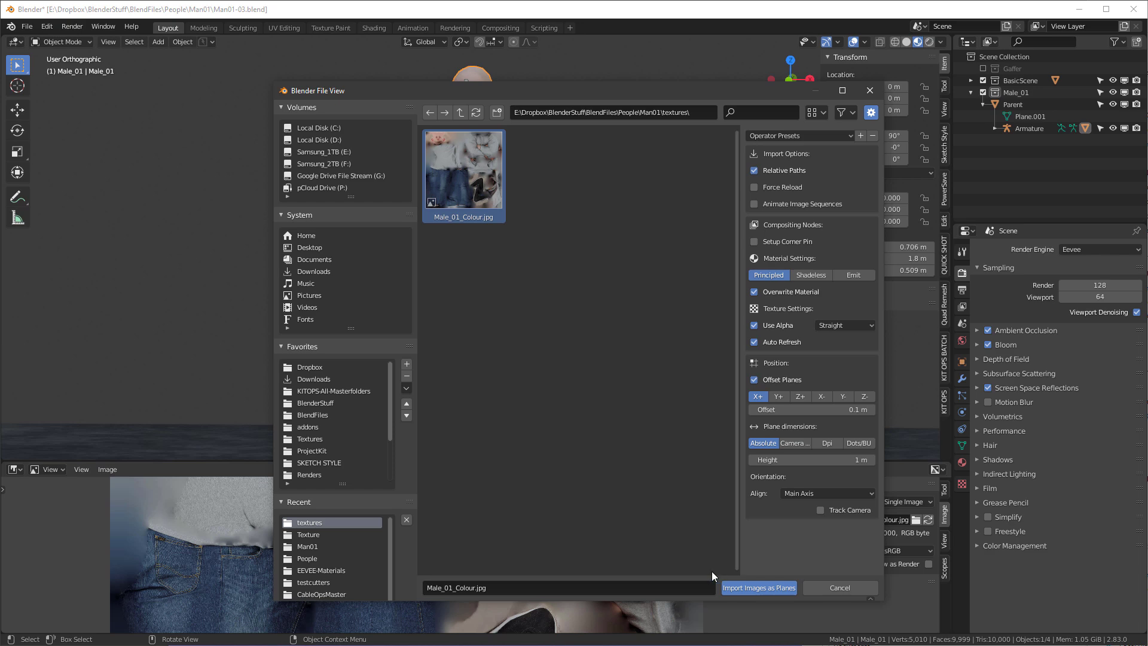
left_click(758, 588)
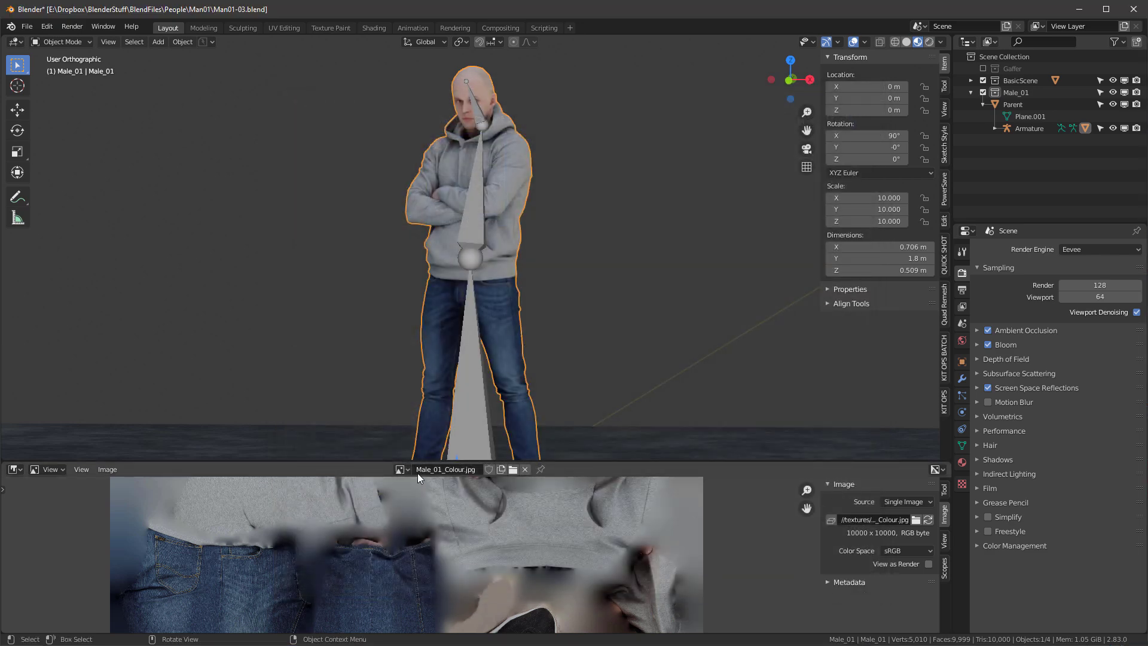
Display Male_01_Normal.jpg in the Image Editor and unpack it to the textures folder
left_click(401, 470)
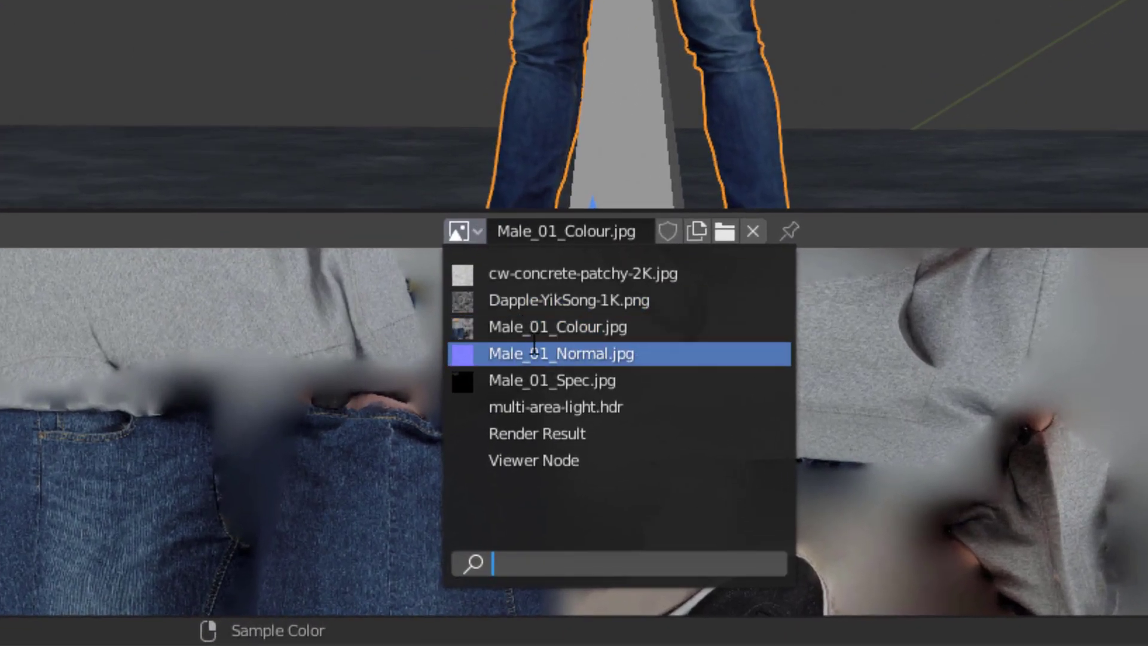
left_click(561, 353)
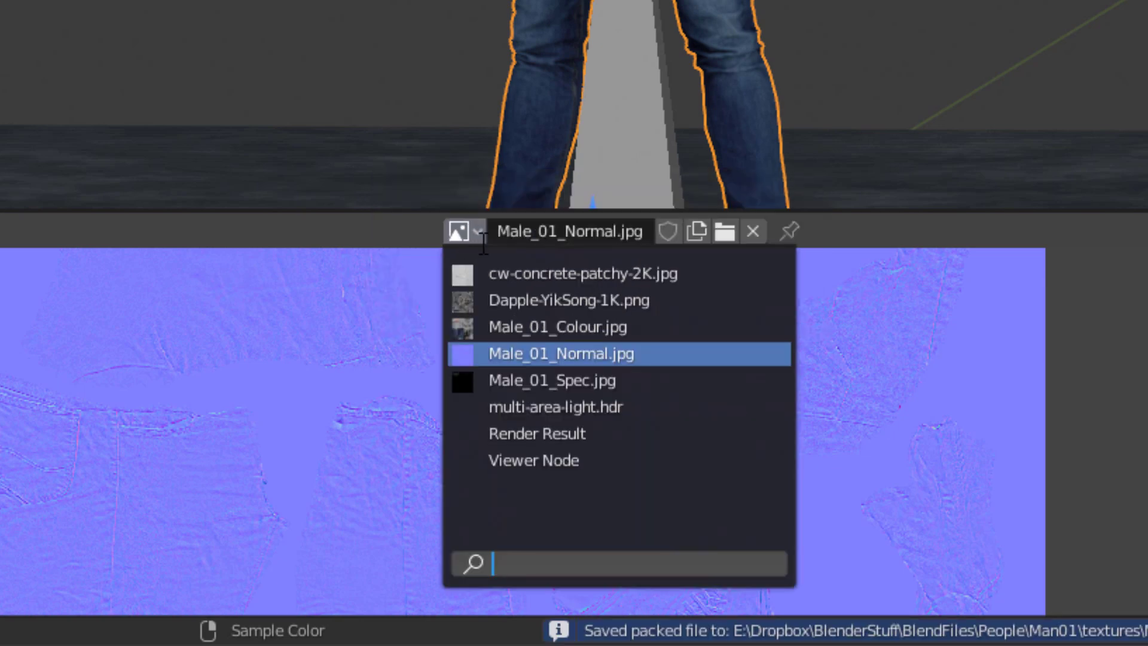
left_click(560, 381)
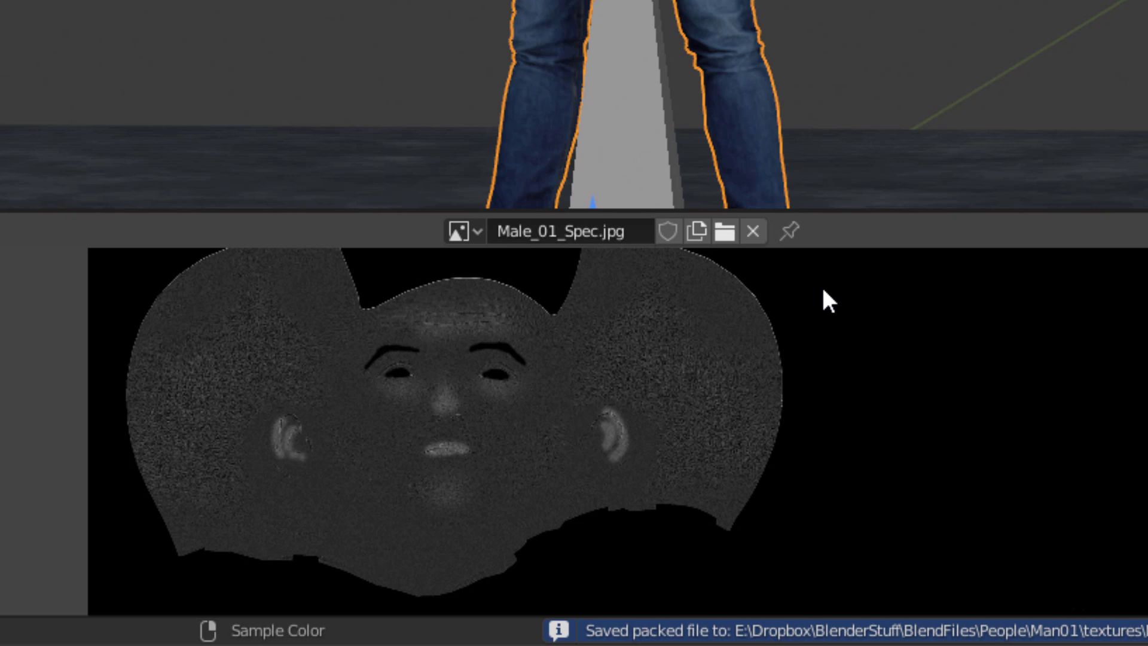
mouse_move(872, 285)
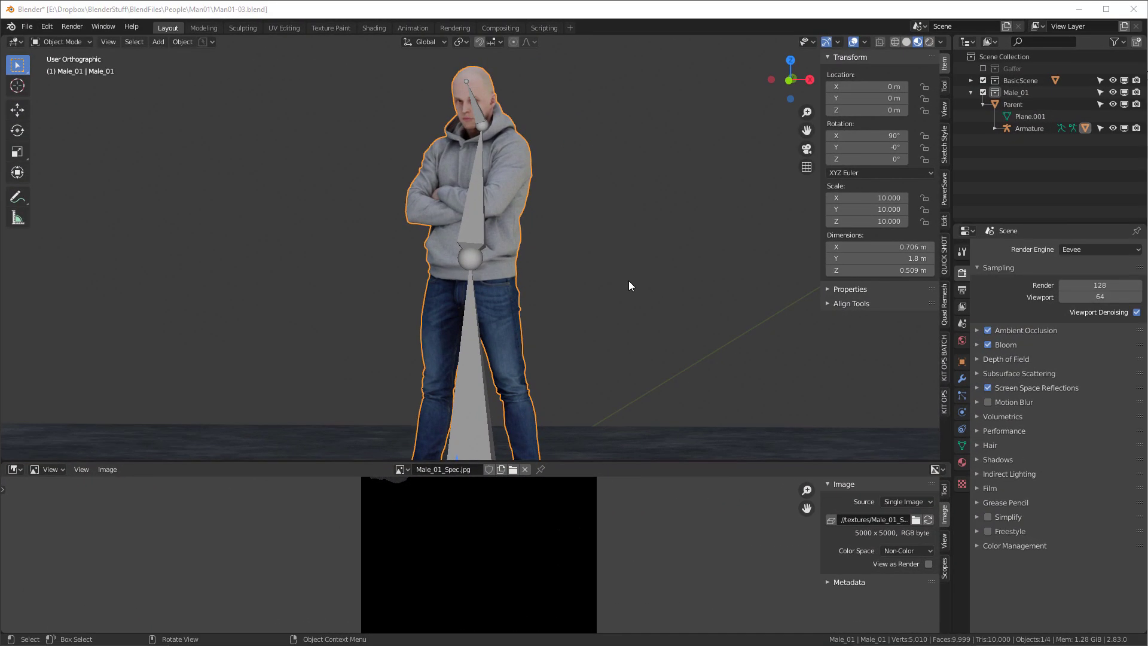
mouse_move(616, 314)
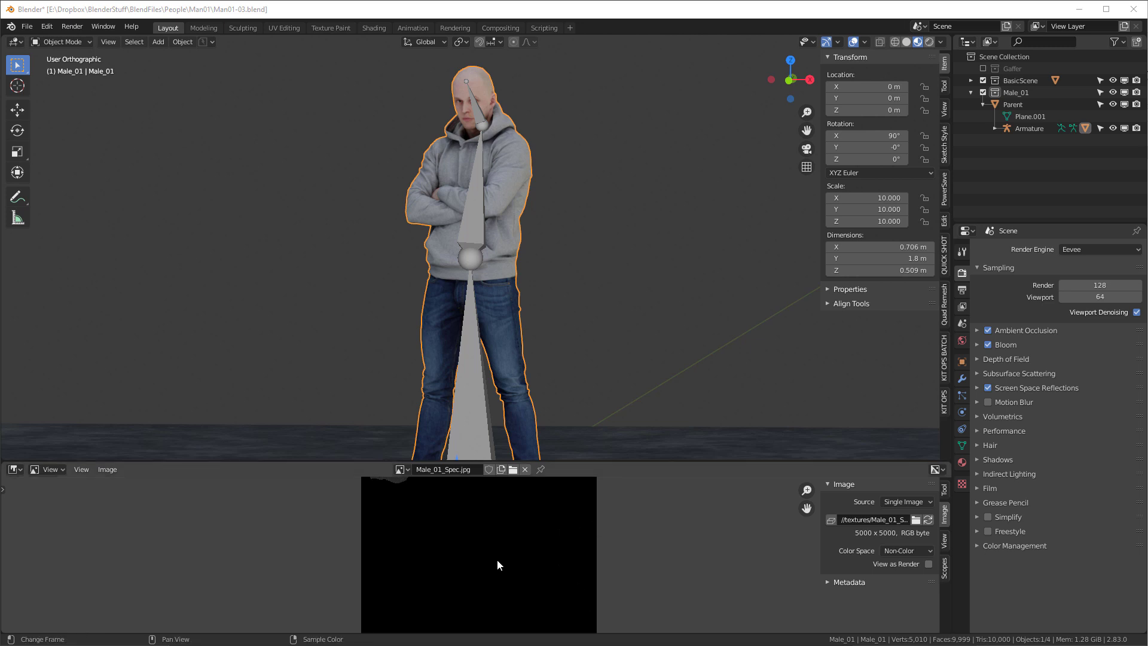
Reload the normal, colour and specular maps as their 2048 × 2048 versions
left_click(398, 469)
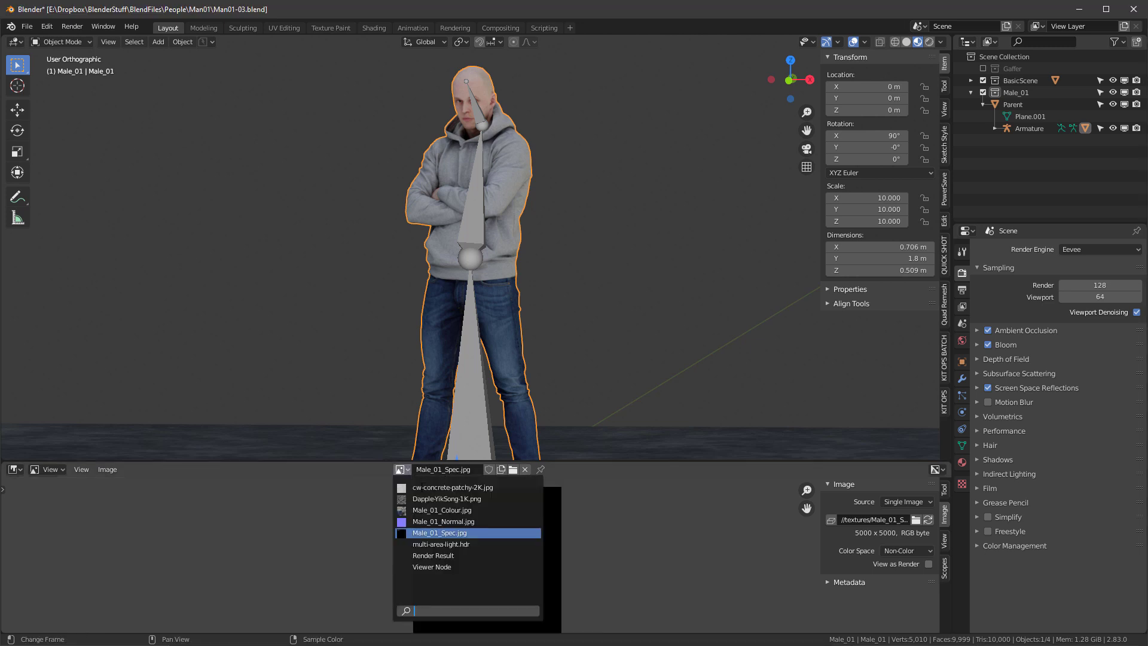
left_click(444, 521)
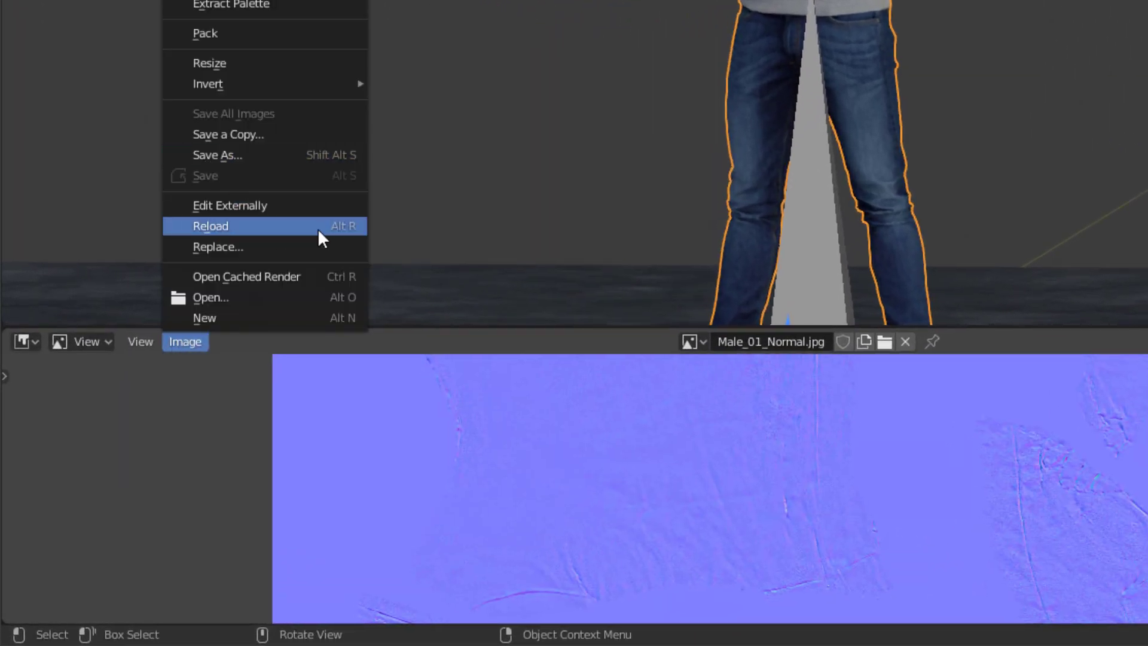
left_click(210, 226)
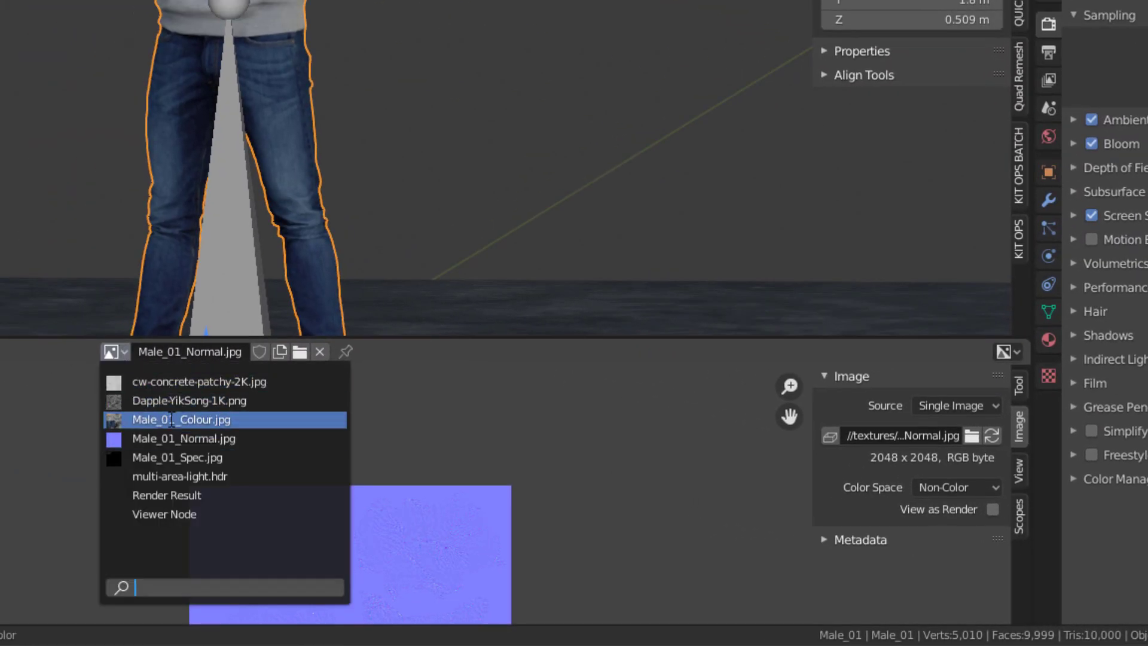
left_click(183, 420)
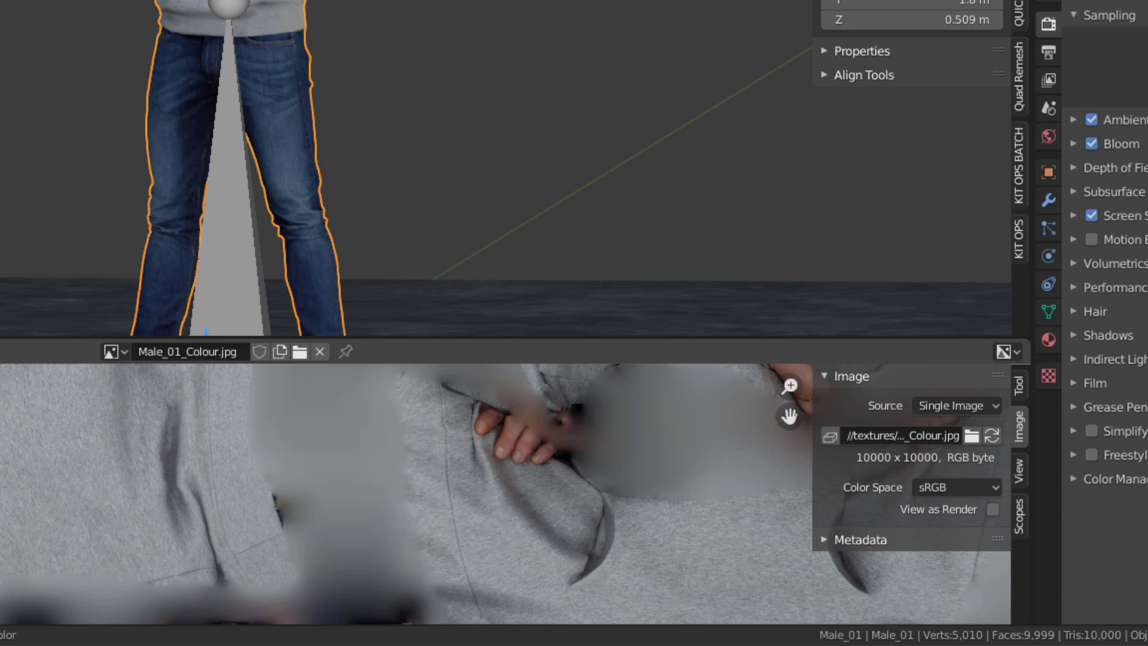
mouse_move(46, 471)
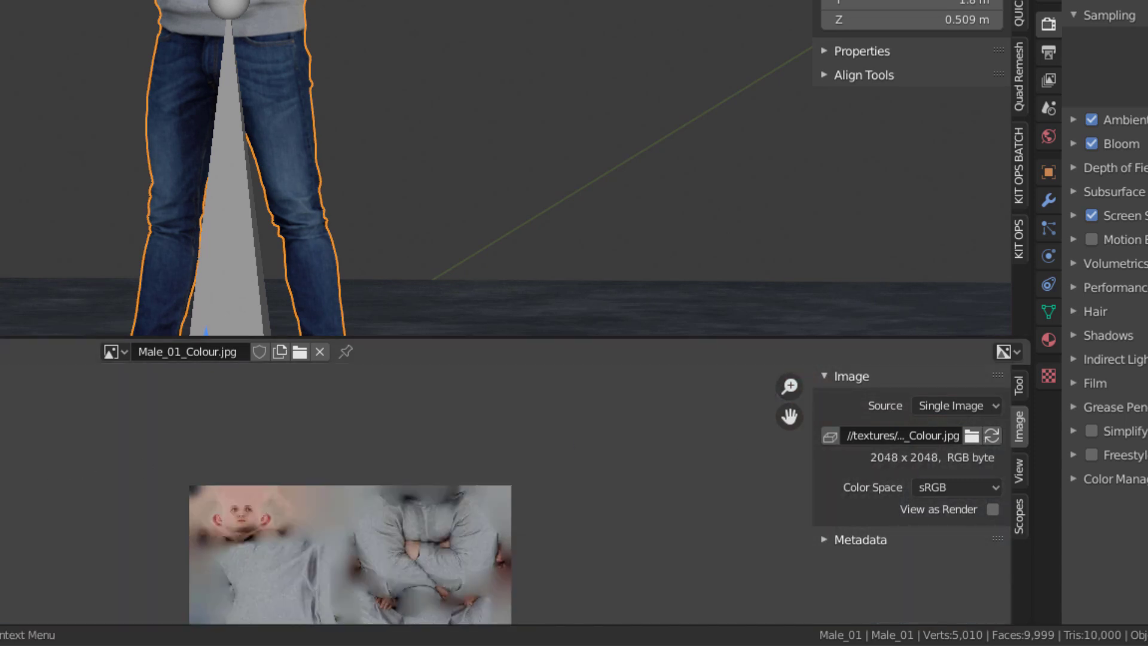
left_click(110, 352)
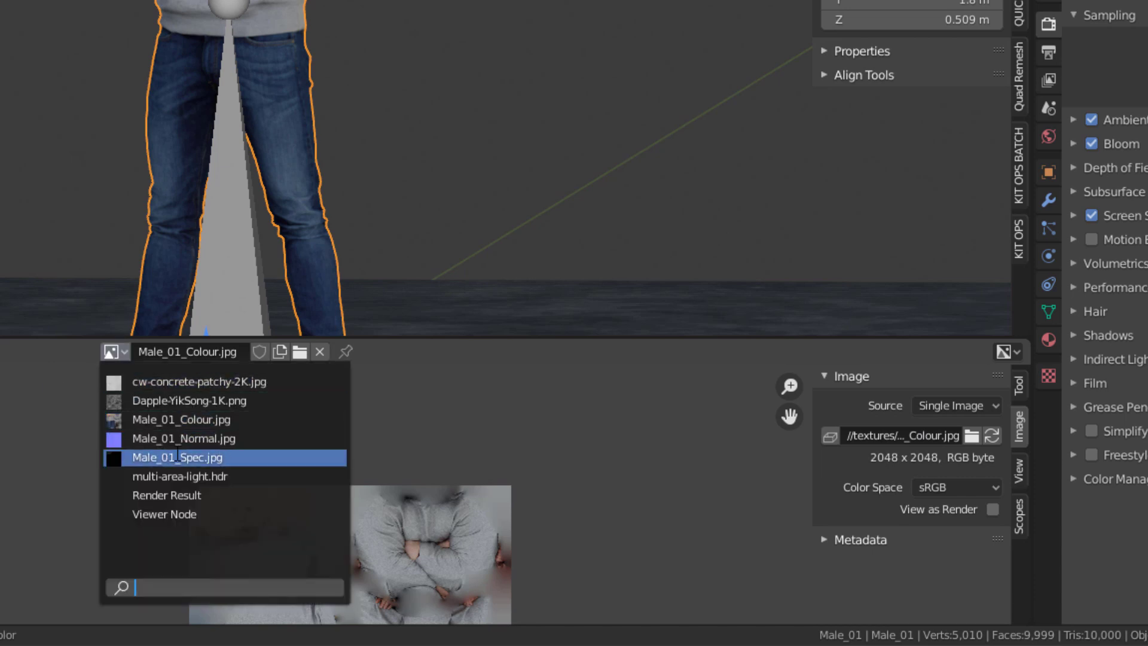
left_click(175, 457)
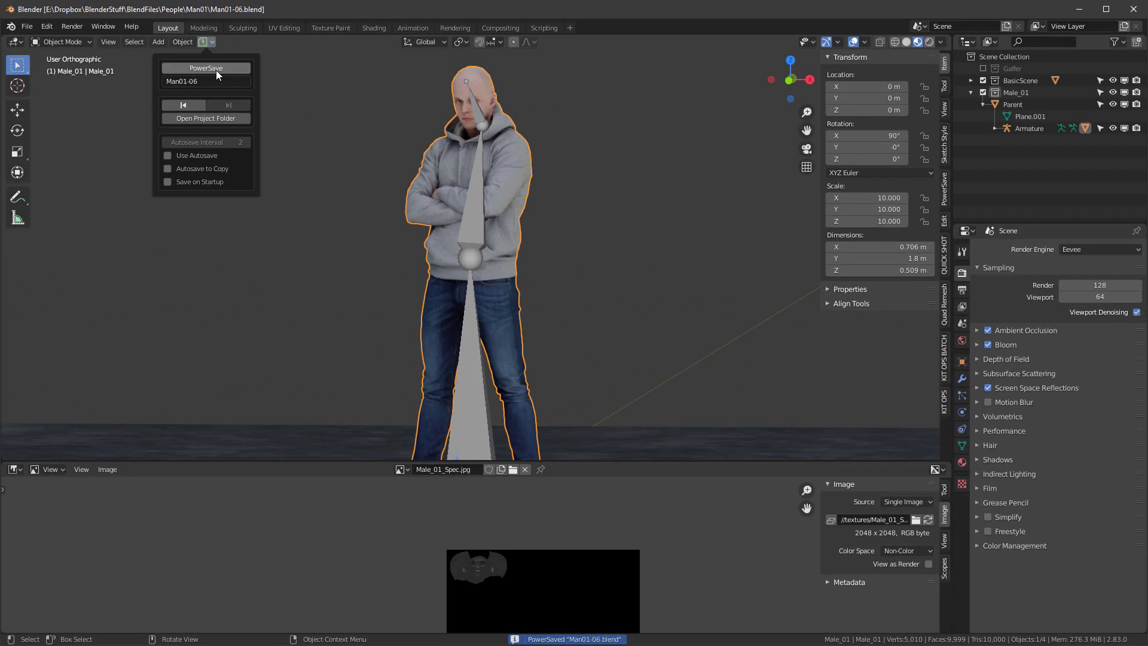
Save an incremented copy of the scene as Man01-07.blend
left_click(297, 293)
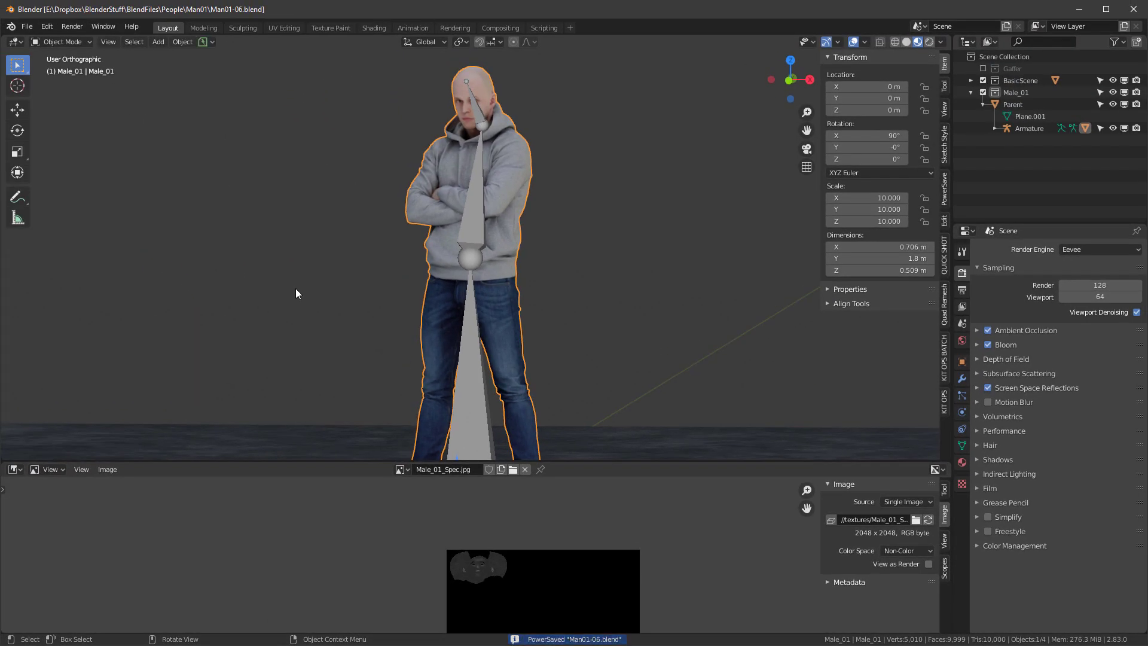
left_click(27, 27)
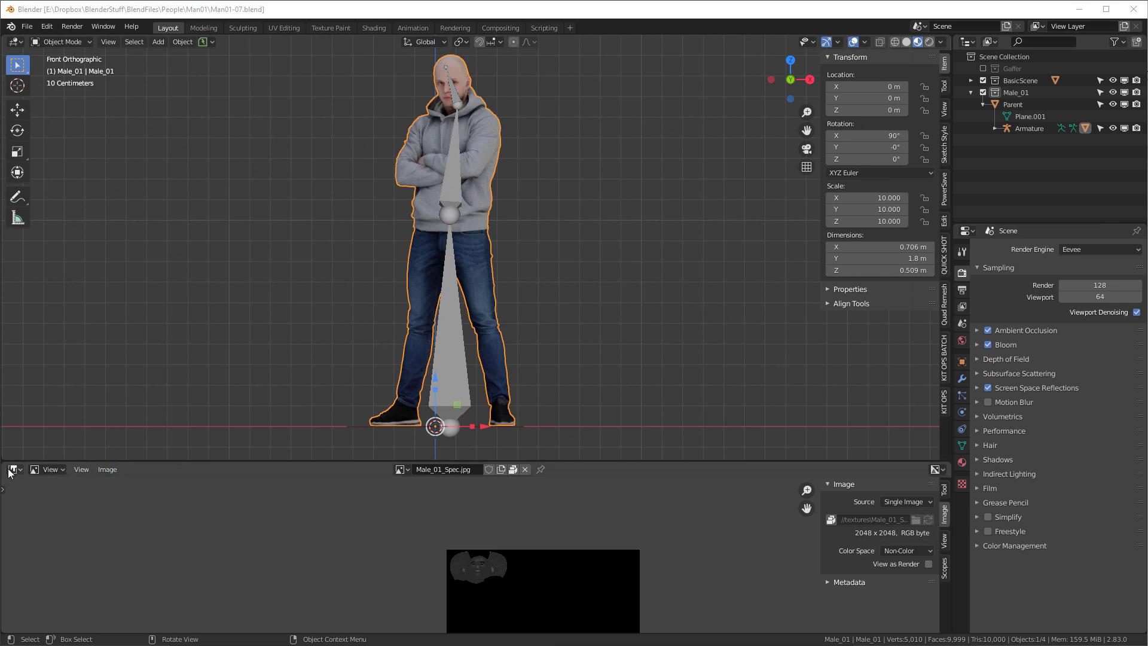
Turn the lower Image Editor into a Timeline with end frame 150
left_click(12, 469)
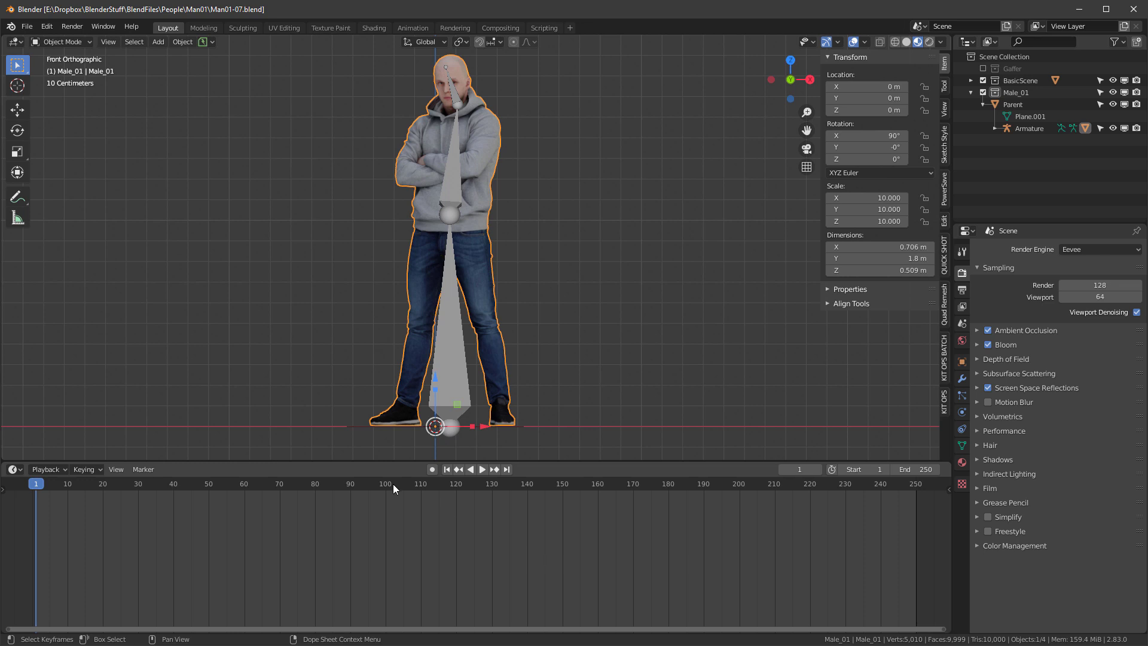
left_click(914, 469)
type("150")
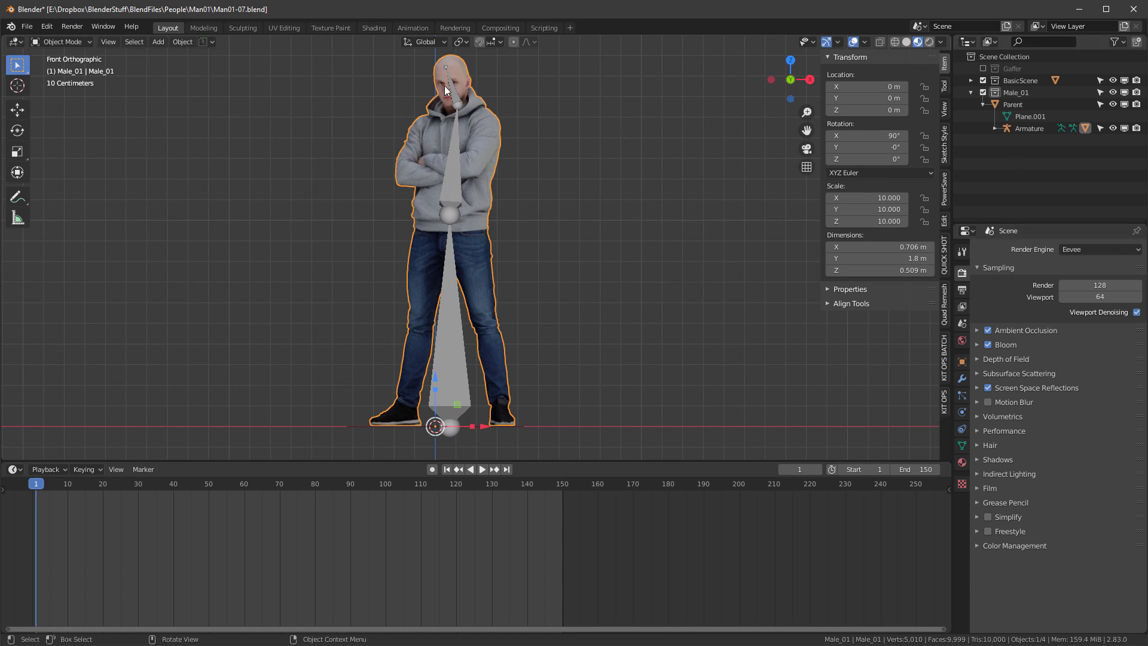
mouse_move(454, 82)
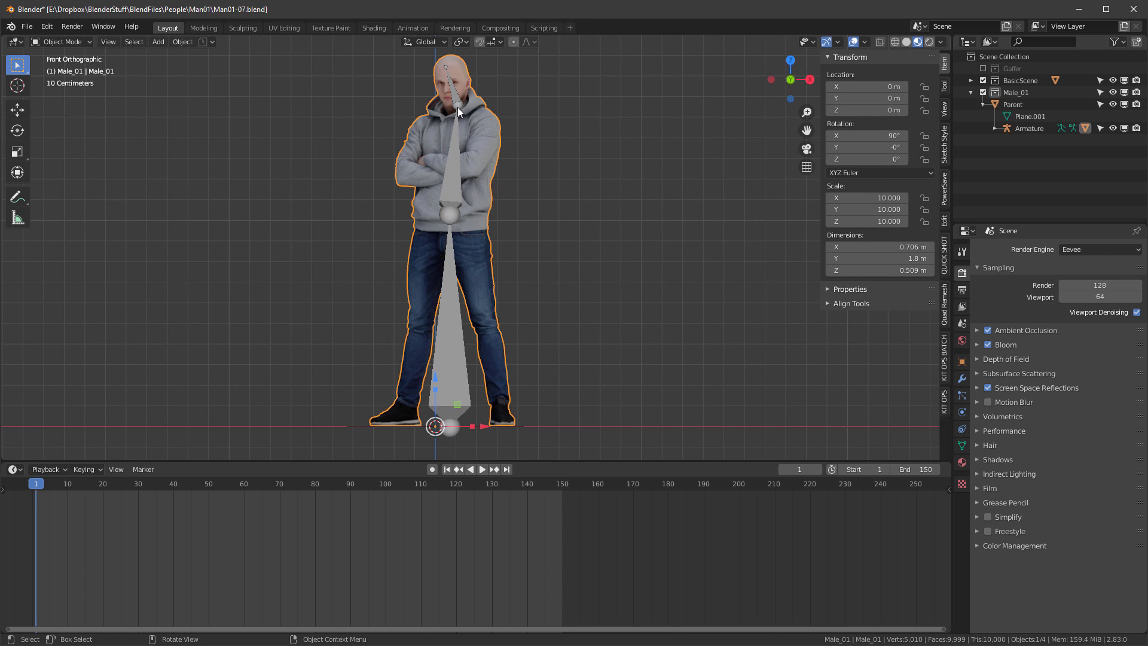
mouse_move(453, 203)
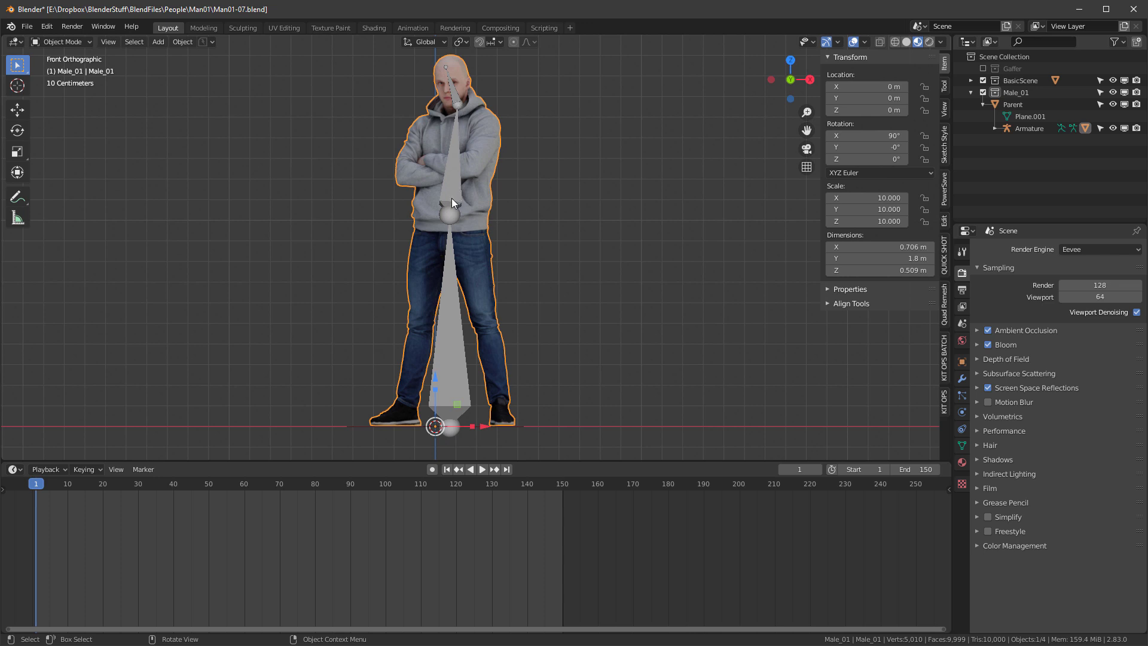
Display the Armature as Wire bones in Viewport Display, then reselect it in the Outliner
left_click(1030, 128)
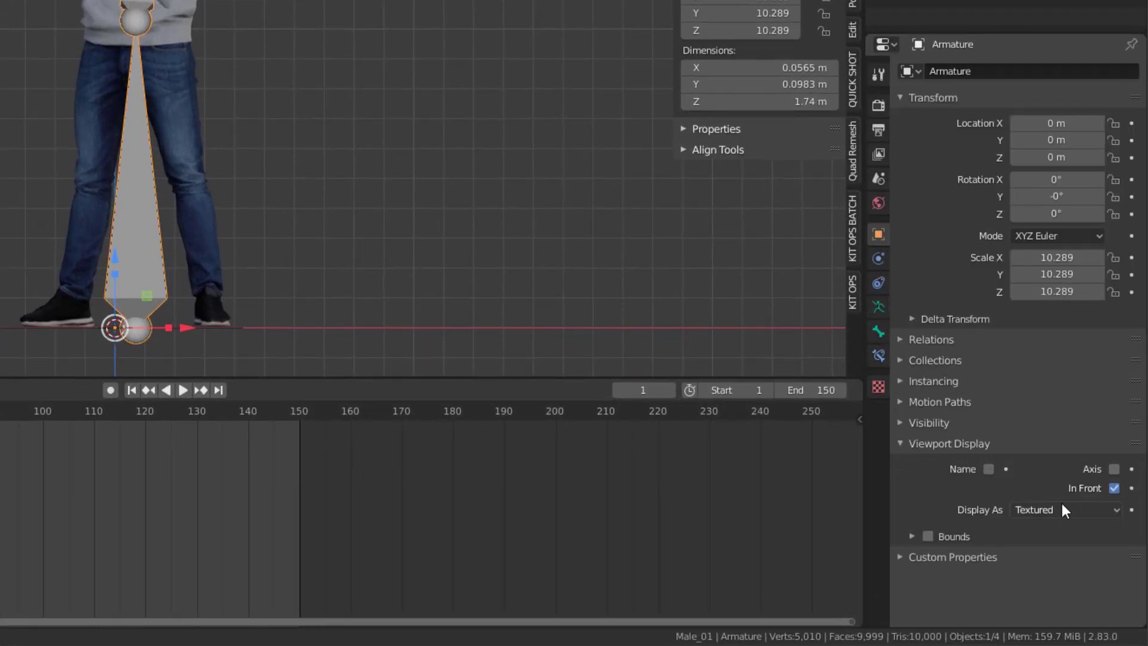
left_click(1063, 509)
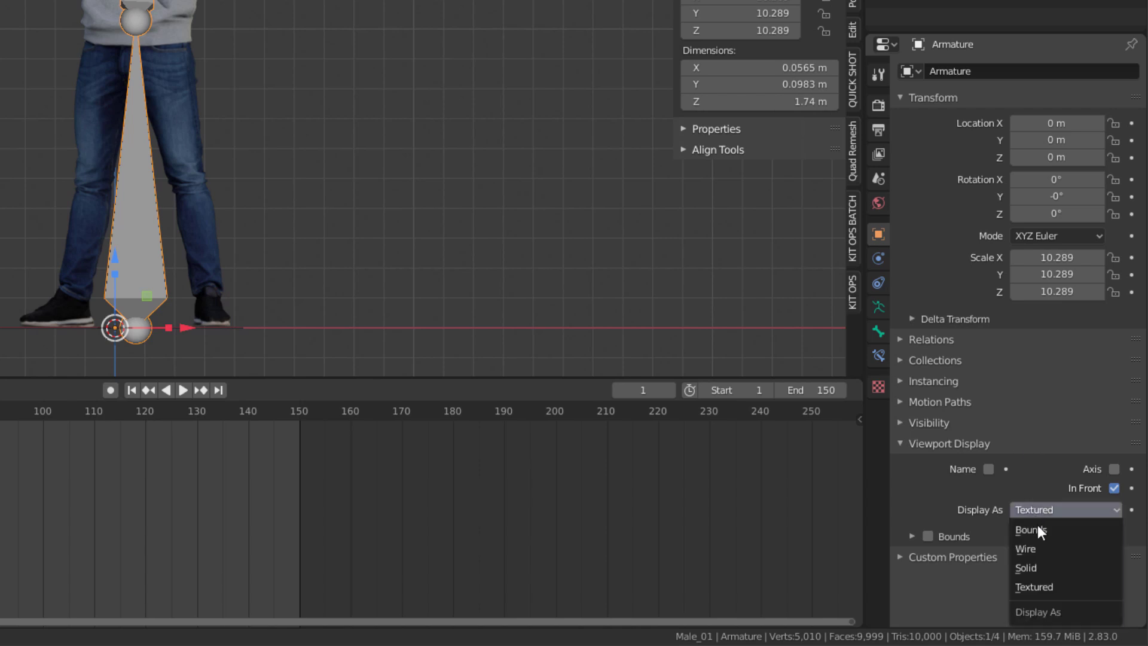
left_click(1026, 548)
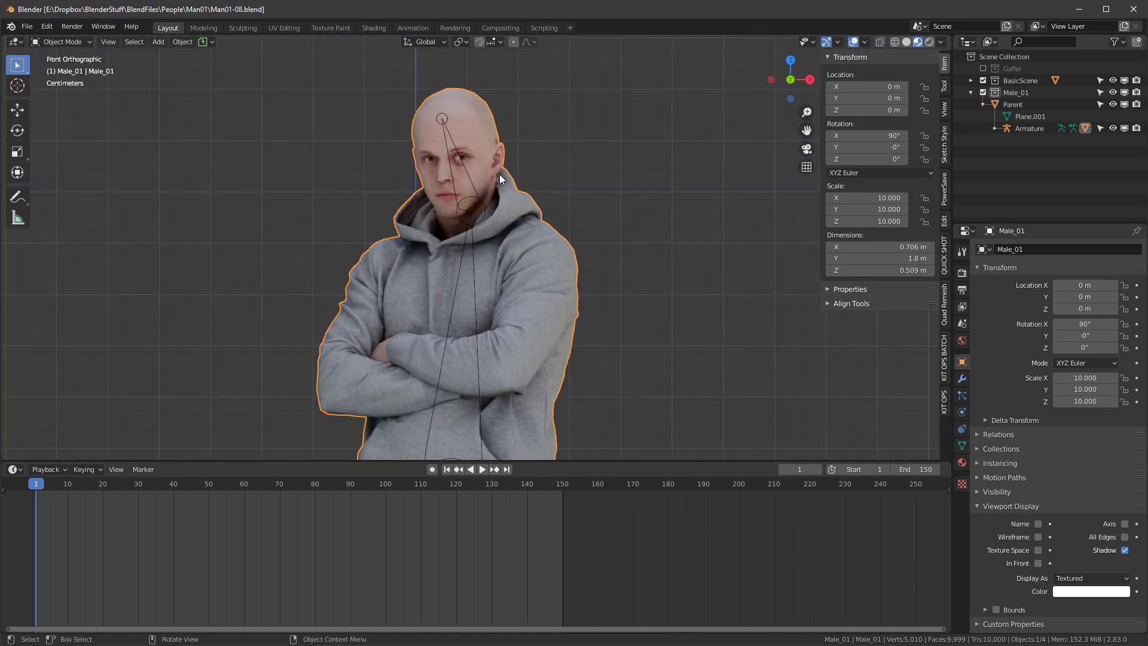
mouse_move(502, 210)
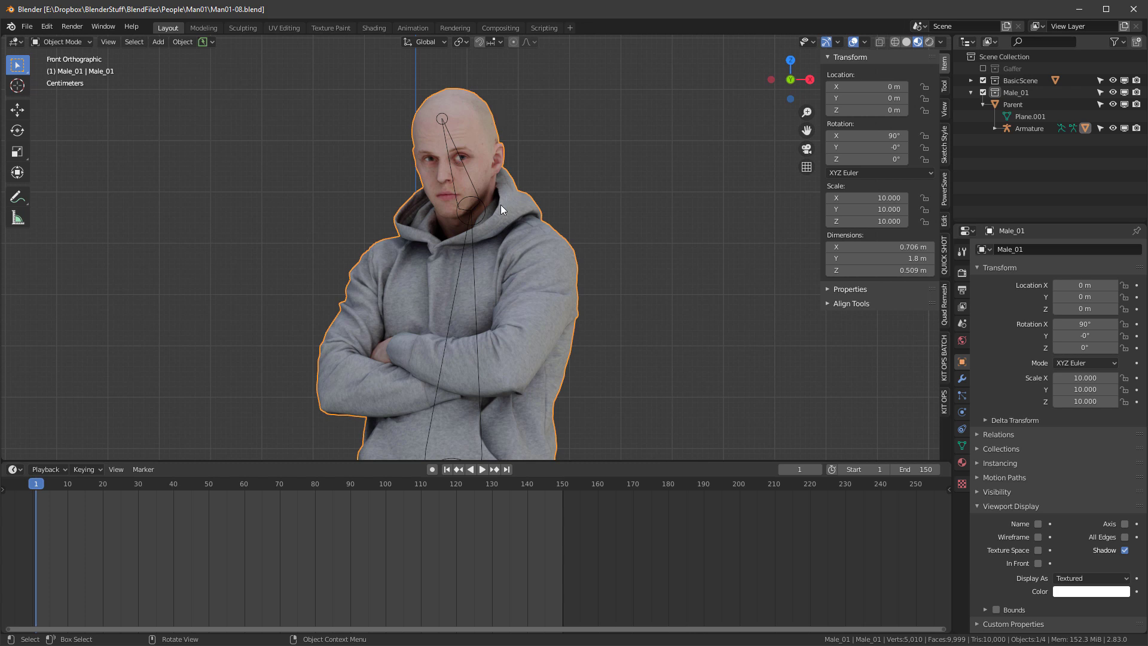
mouse_move(519, 281)
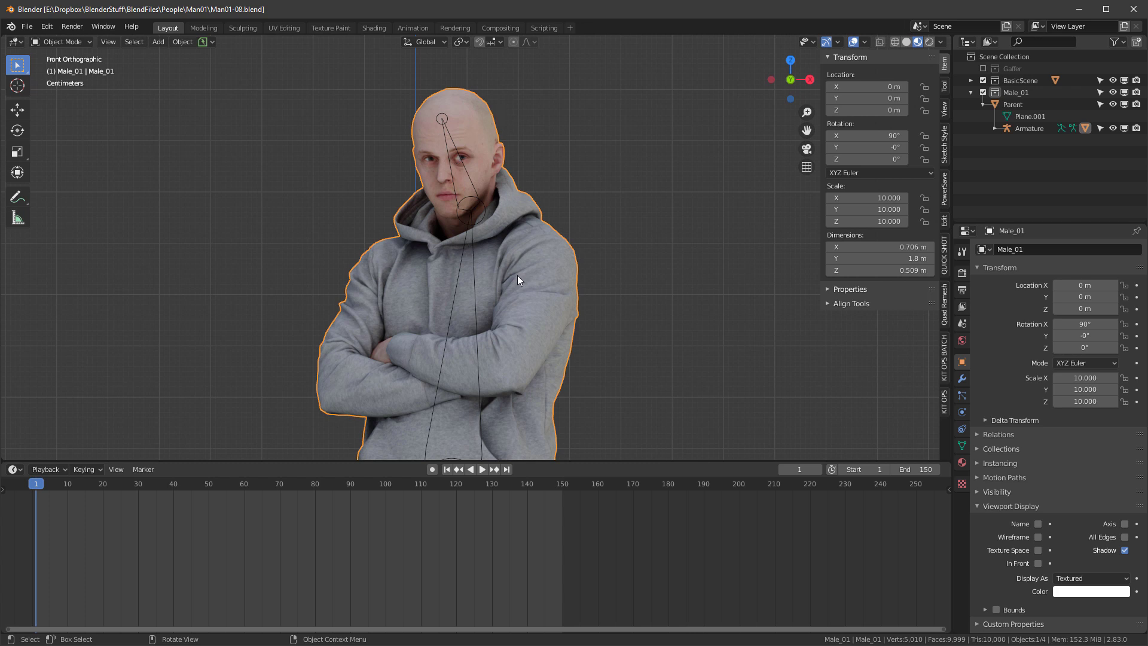
mouse_move(472, 168)
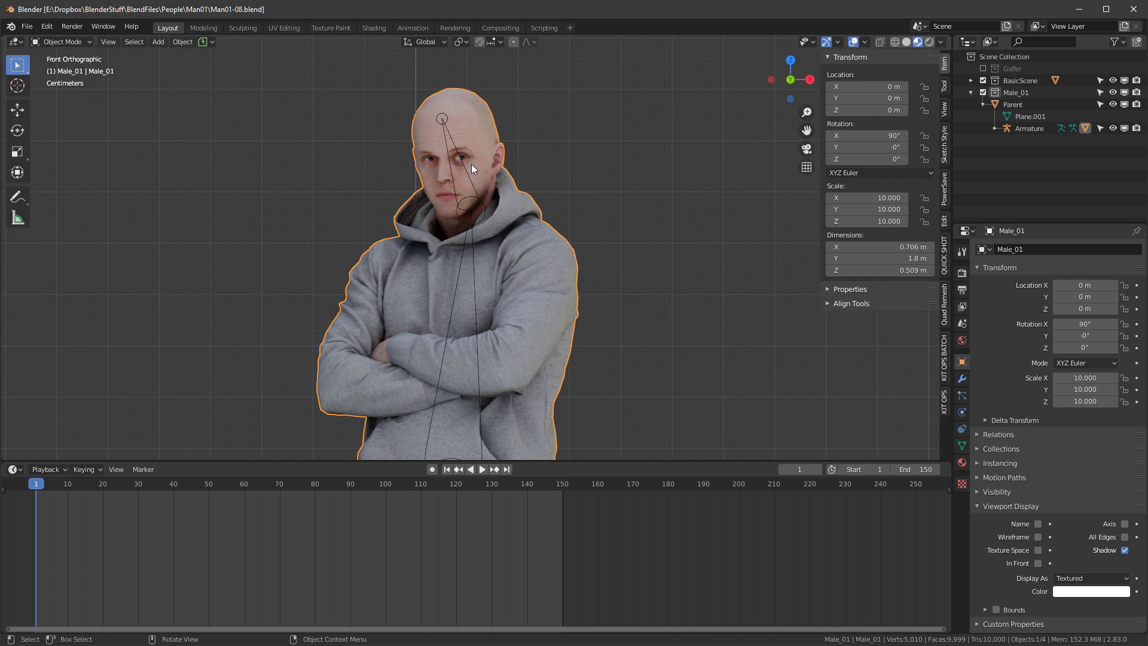
left_click(36, 483)
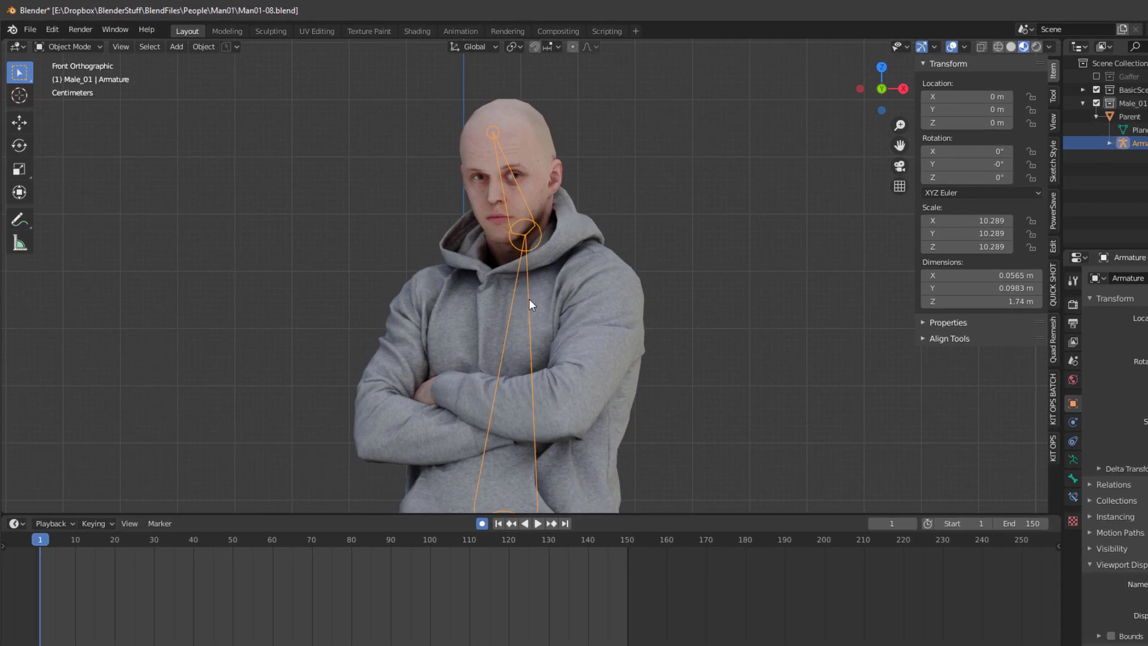
Enter Pose Mode and key Bone.002's rotation at frames 1 and 150
left_click(70, 46)
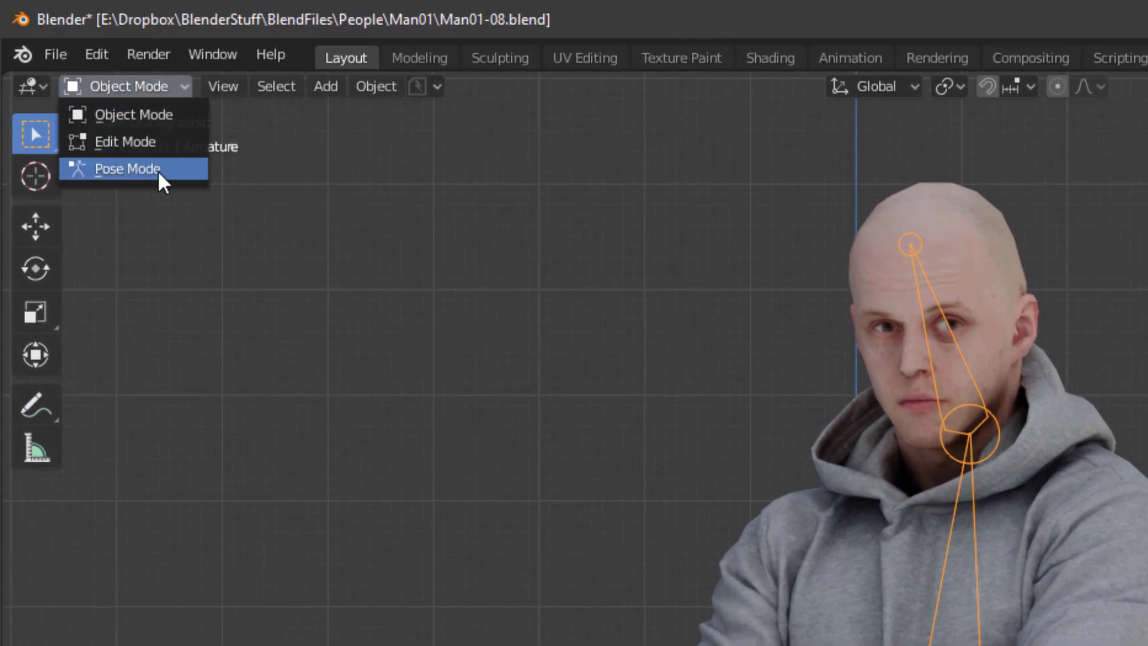
left_click(126, 169)
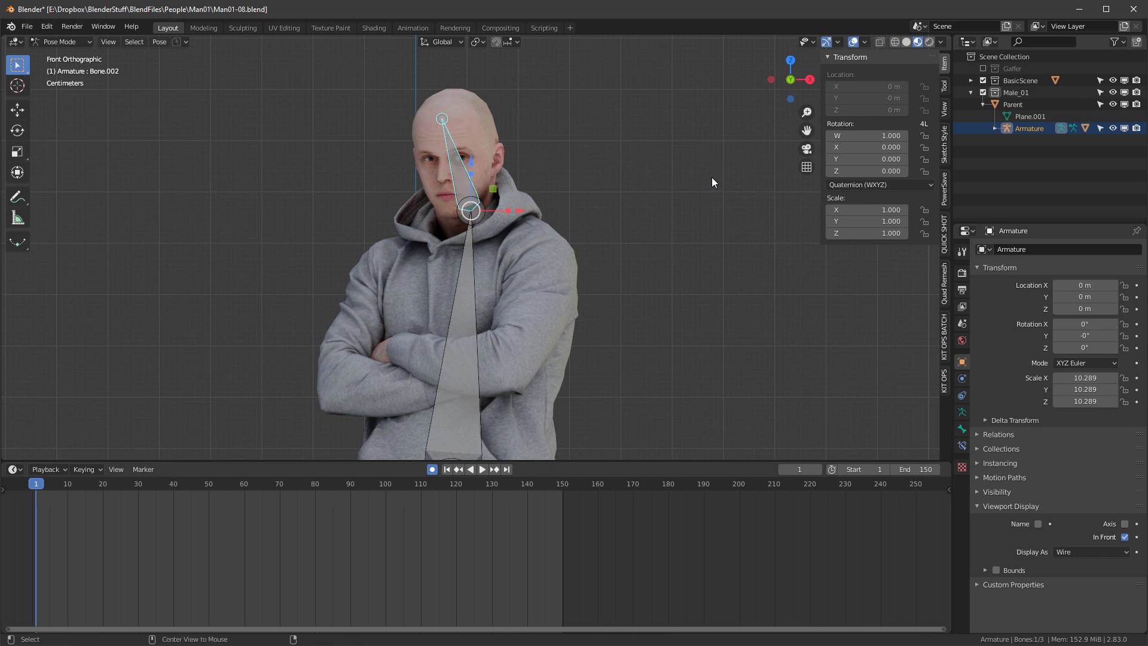
left_click(35, 483)
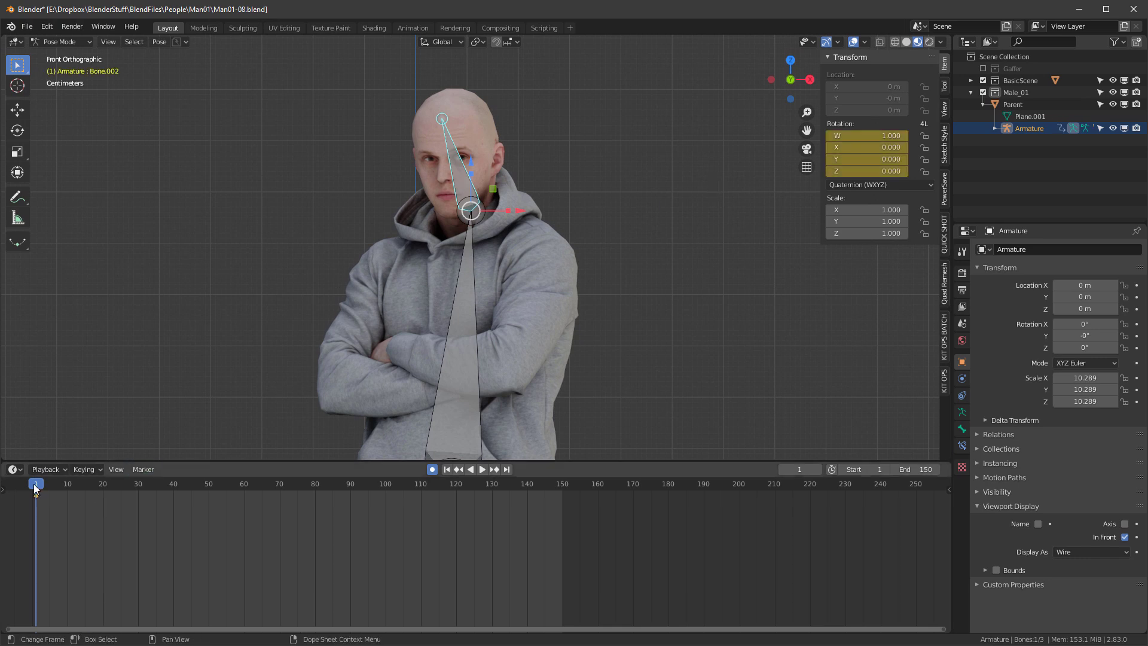
left_click(506, 470)
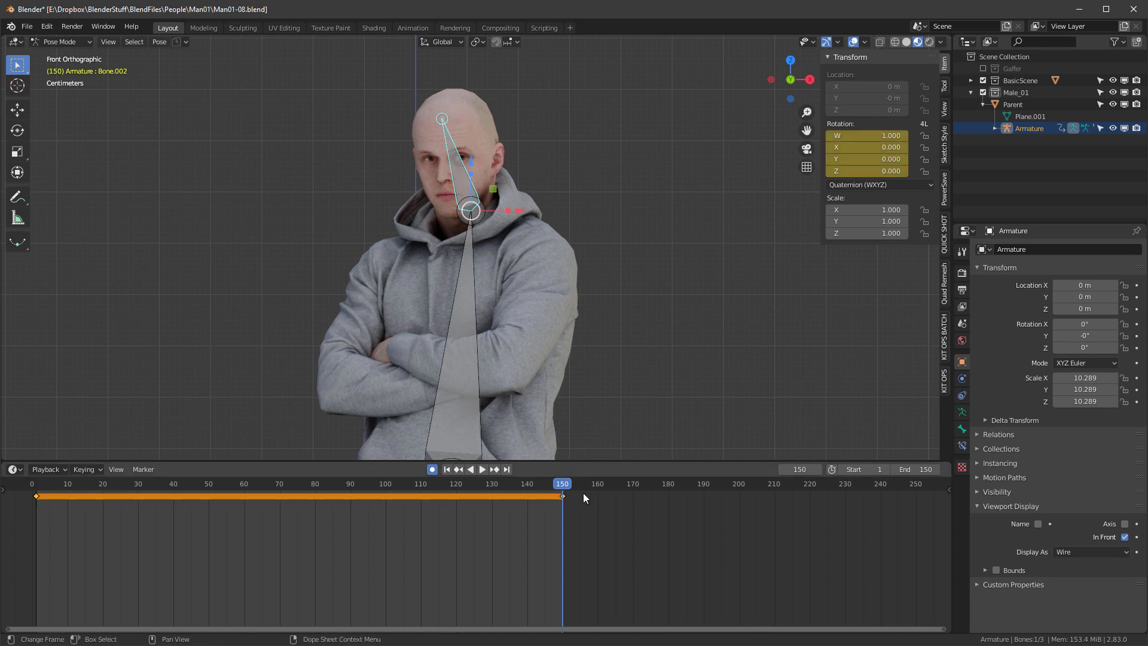
mouse_move(564, 492)
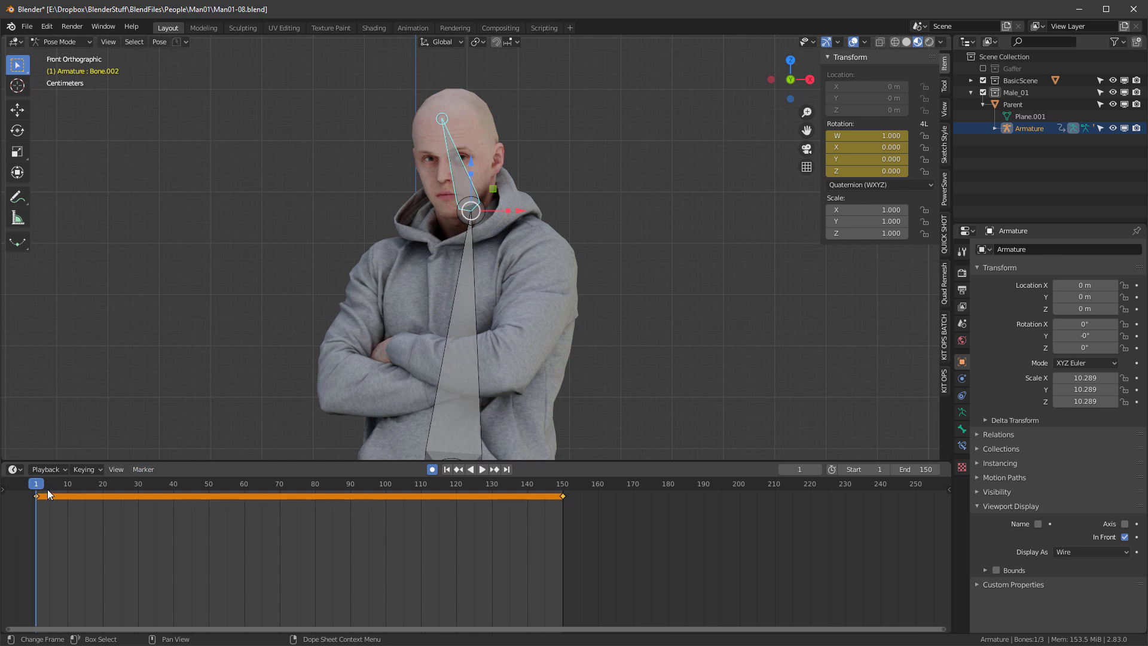
Key head rotations at several frames, including frame 30, and preview the loop
left_click(68, 484)
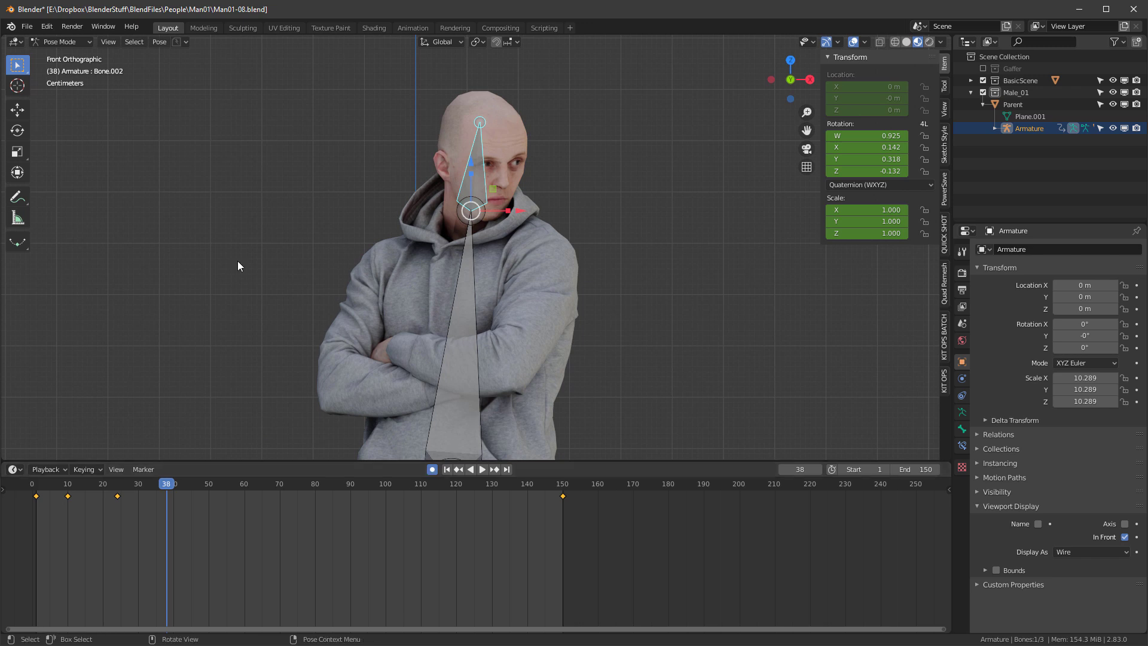
mouse_move(552, 196)
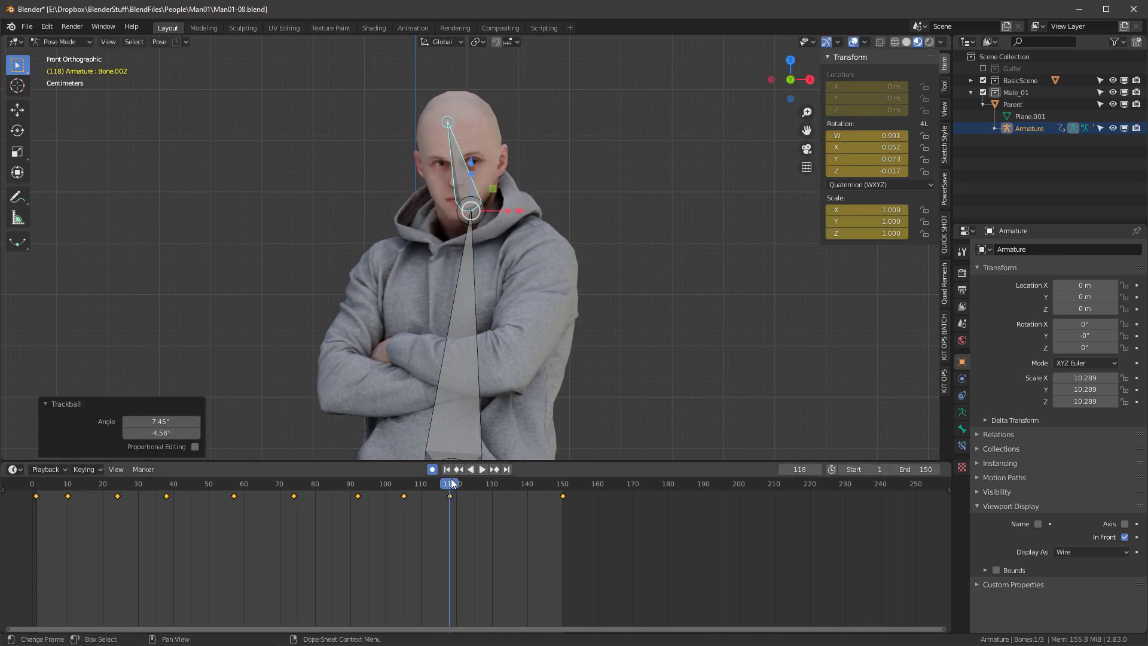
left_click(462, 483)
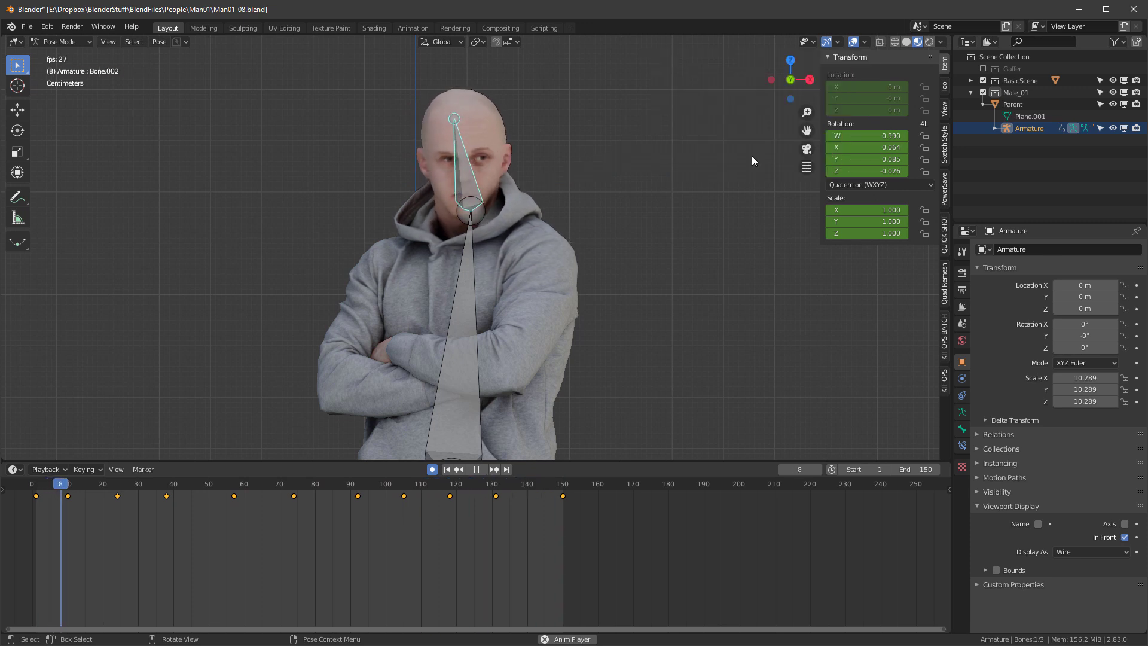
left_click(230, 483)
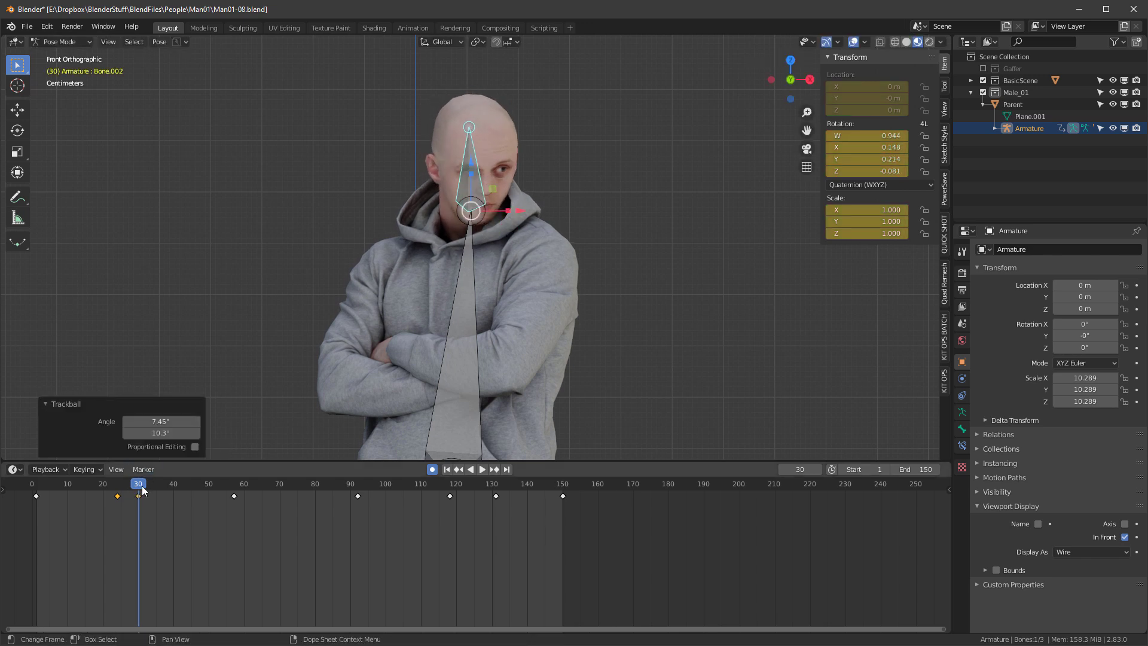
left_click(482, 469)
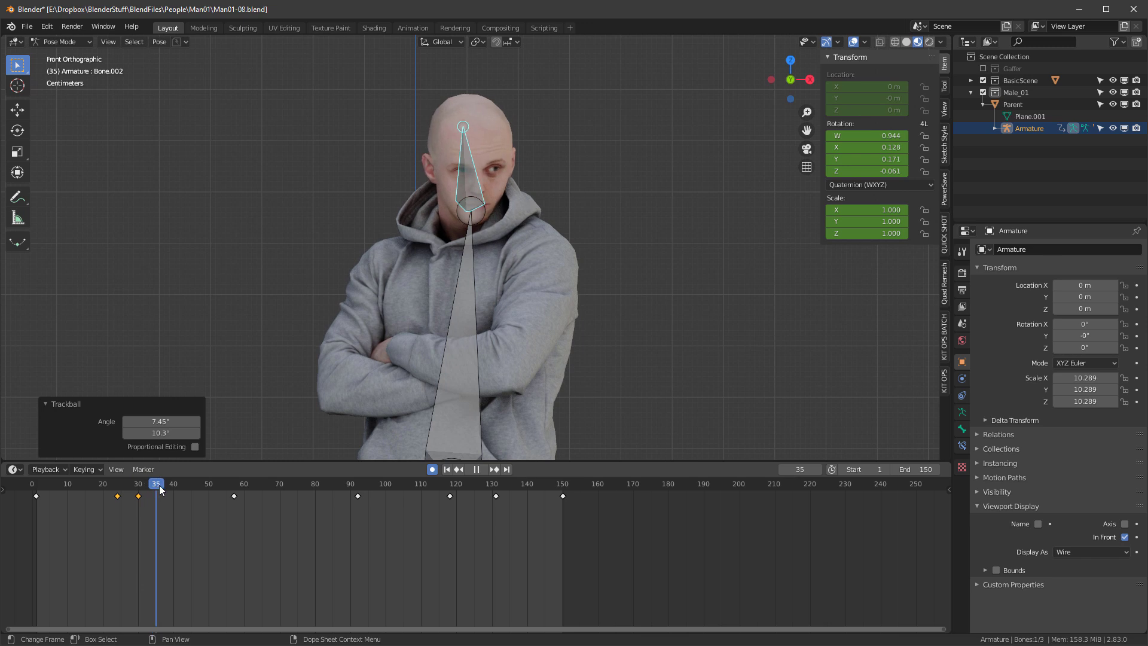
left_click(72, 484)
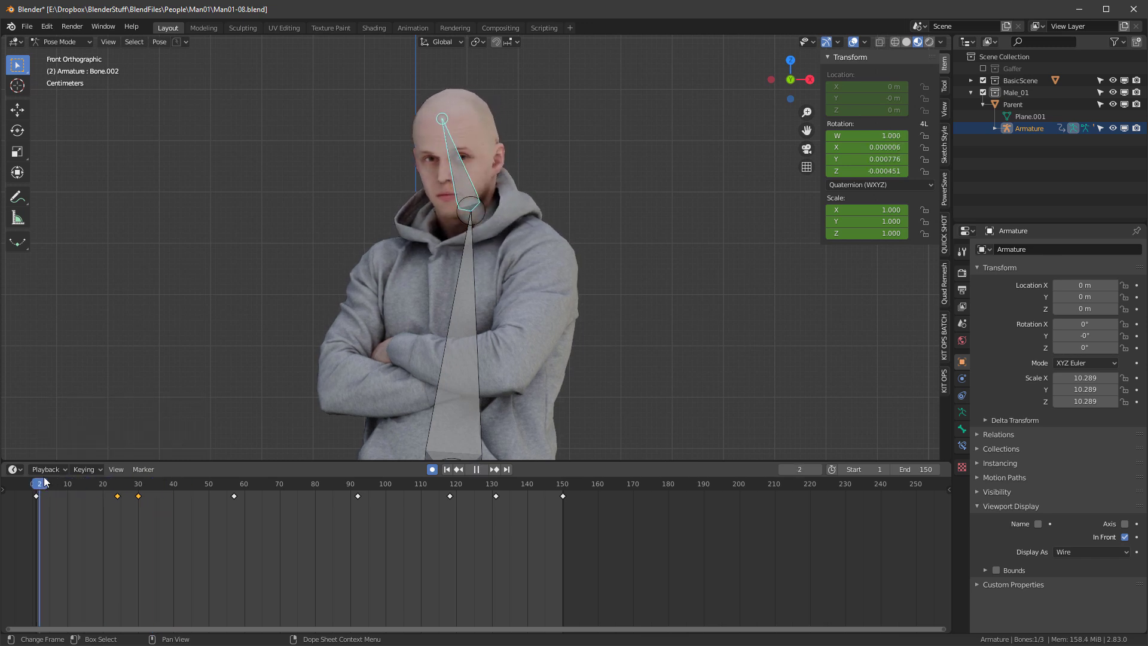
left_click(481, 483)
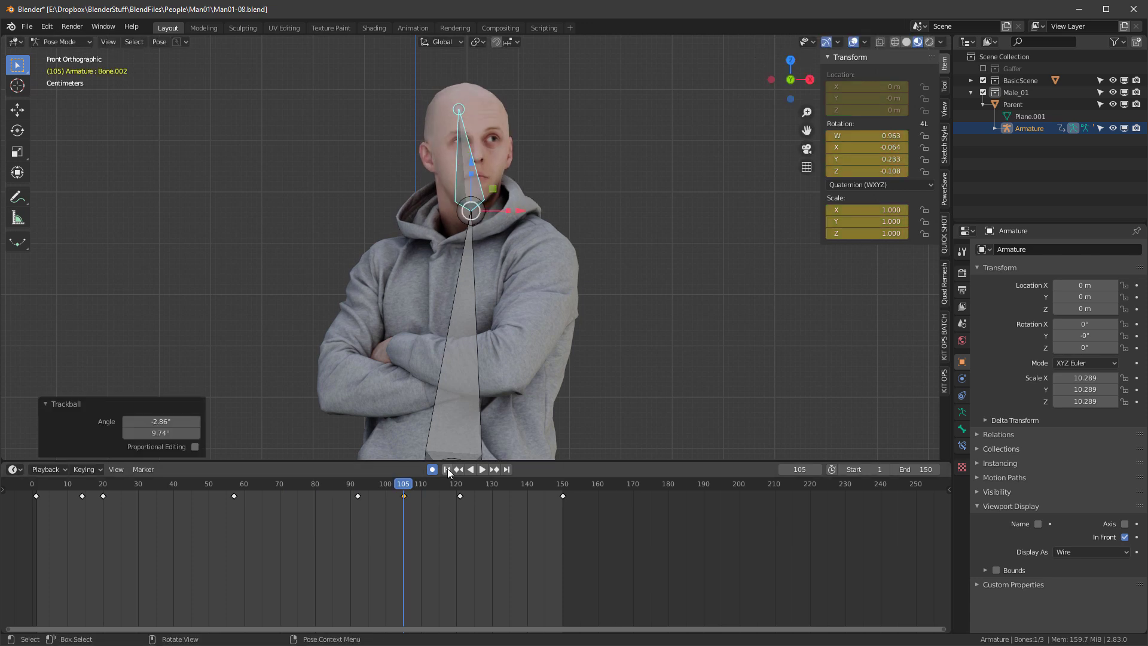
Rotate the head into a new turned pose and move to frame 57
left_click_drag(402, 483, 167, 483)
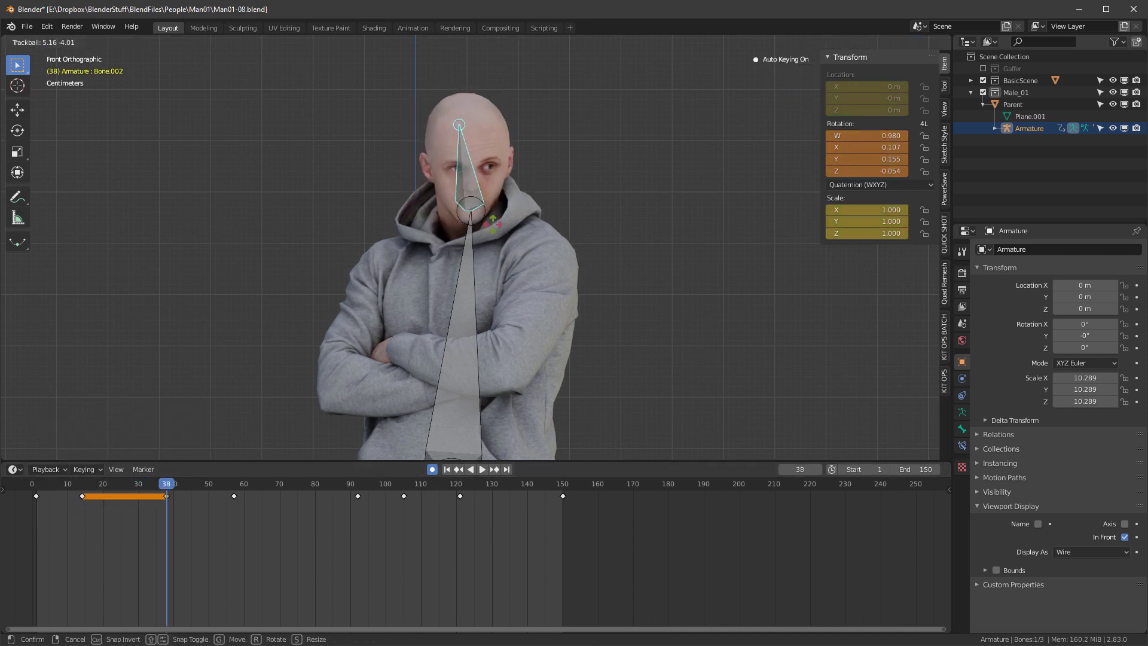
left_click(251, 483)
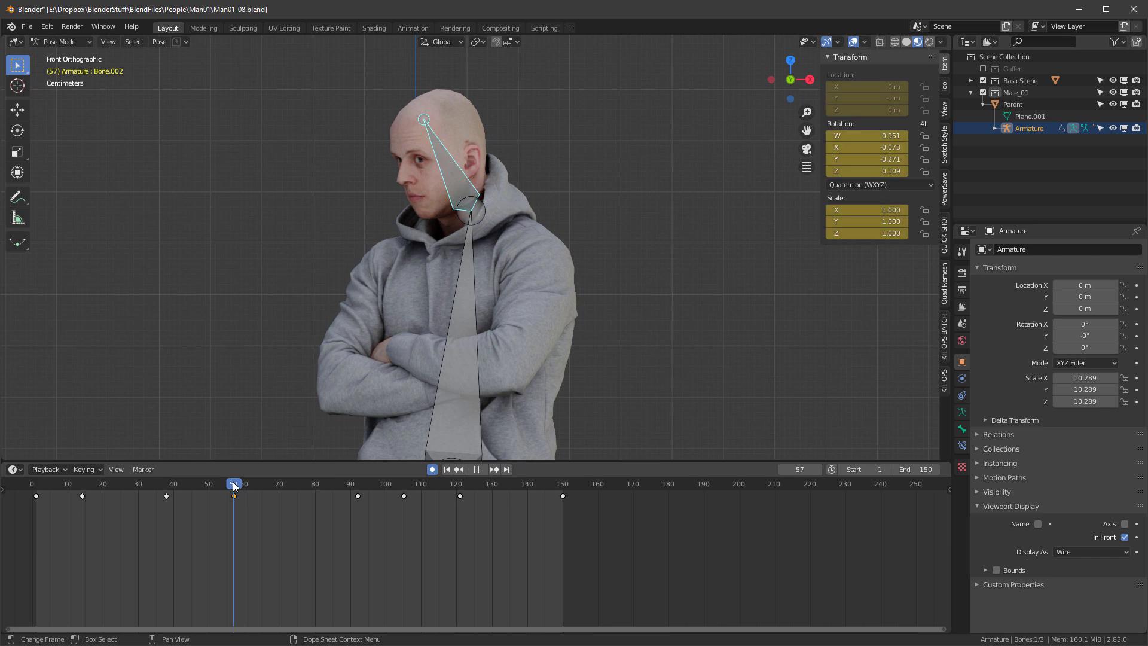
left_click(288, 483)
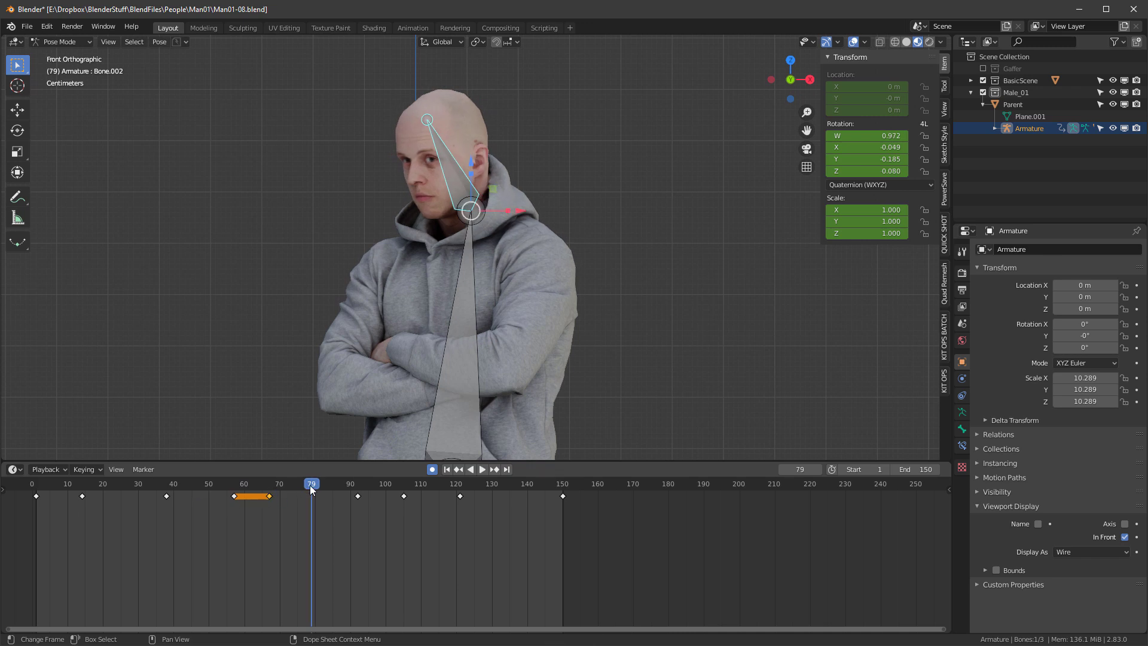
Retime the glance key to around frame 67, play back, and re-tweak the pose
left_click(268, 483)
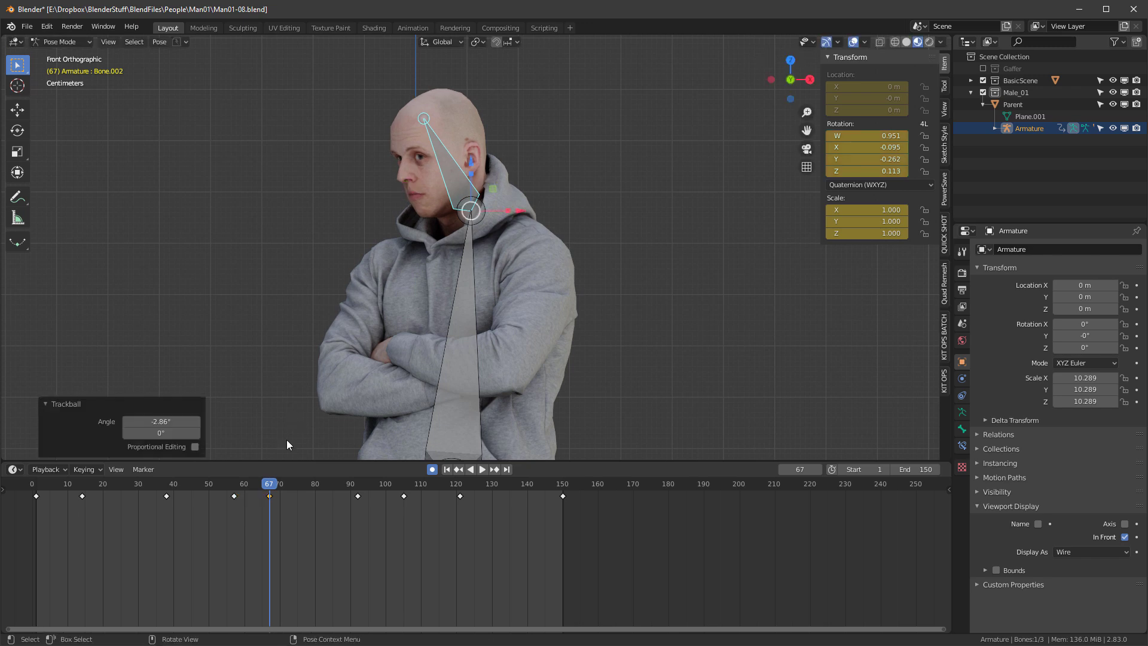
left_click(481, 470)
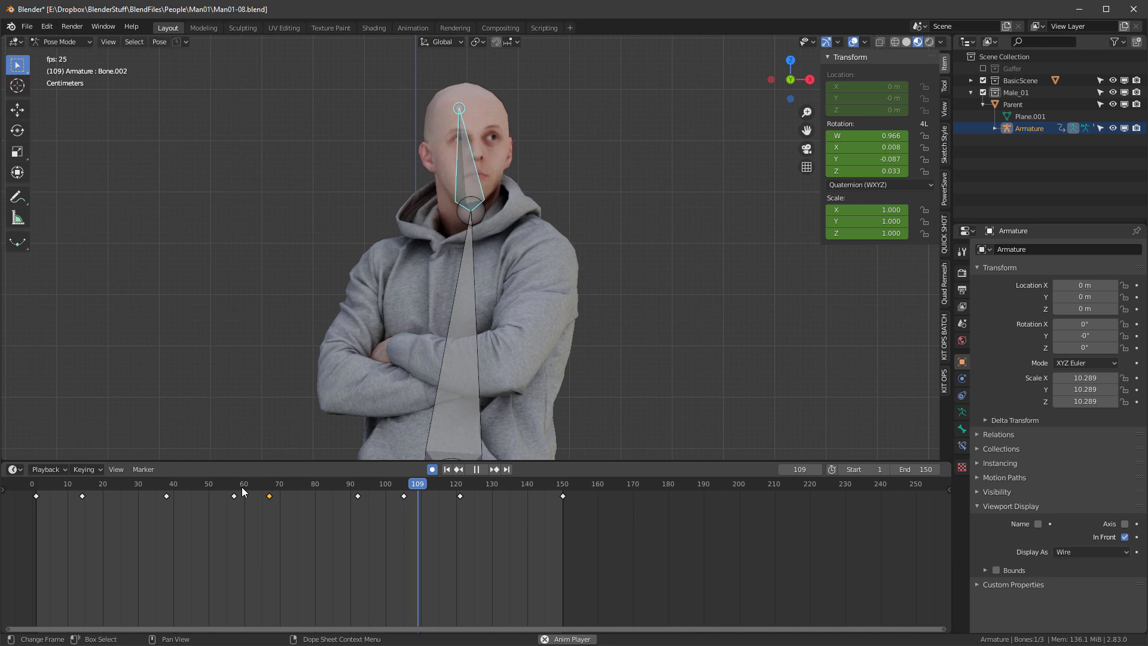
left_click(57, 484)
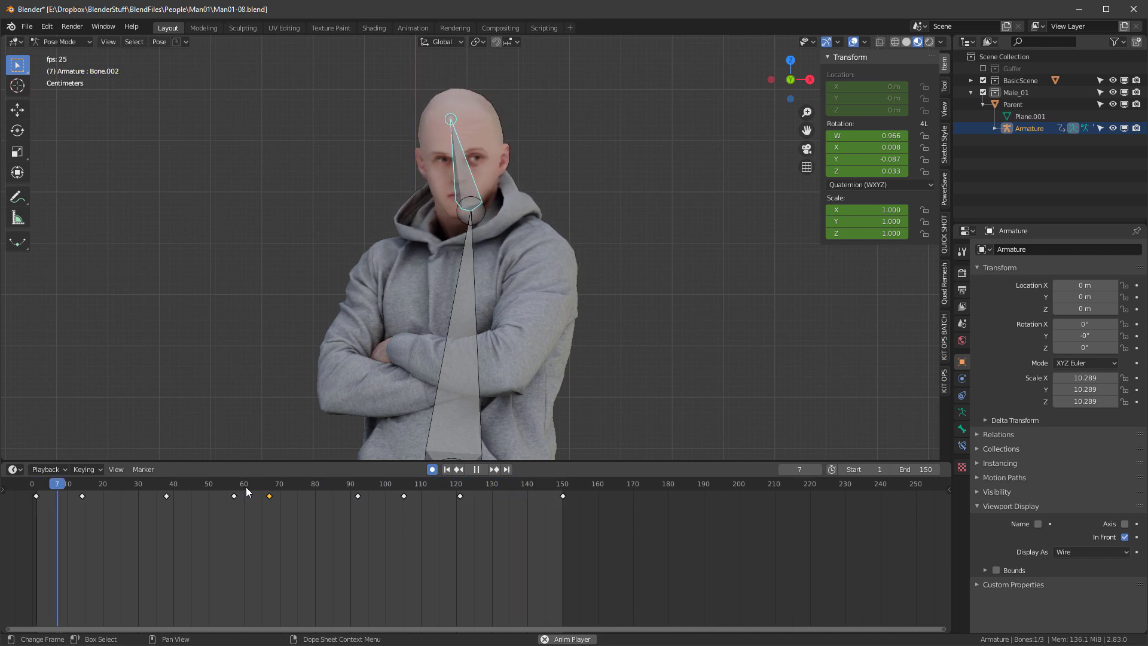
left_click(227, 483)
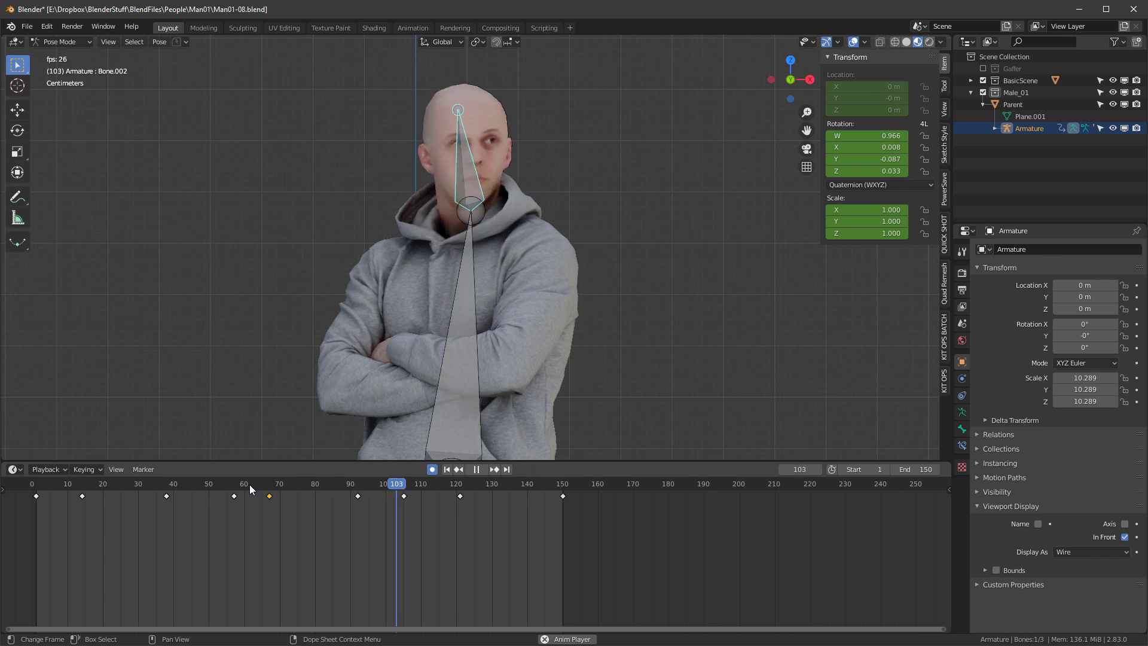
left_click(445, 470)
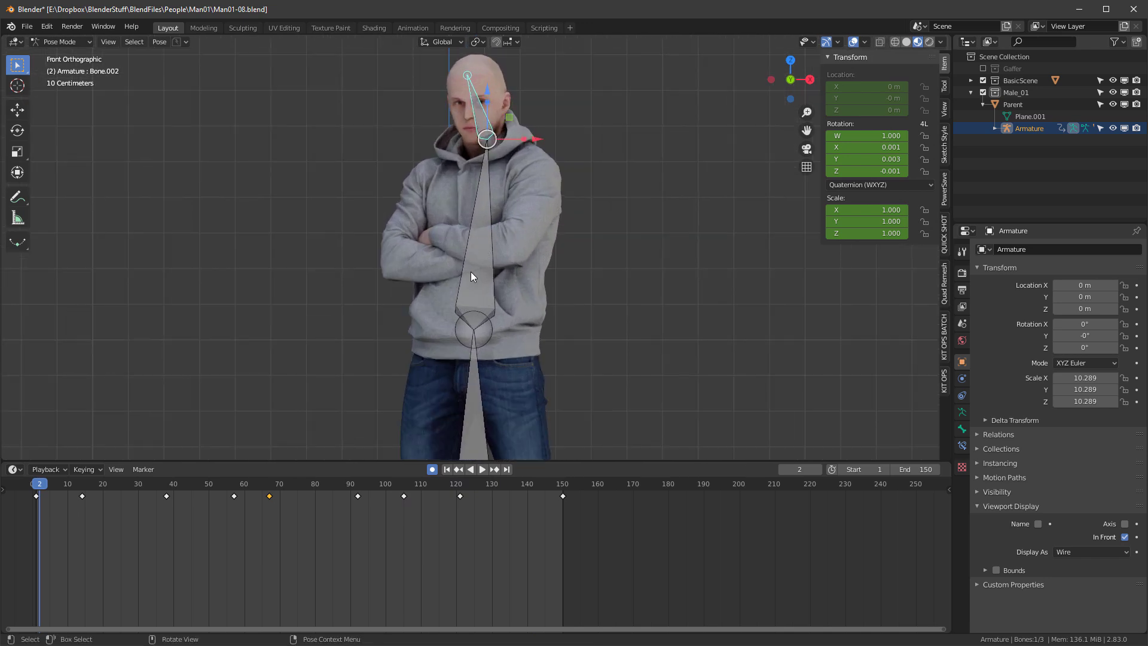
mouse_move(482, 278)
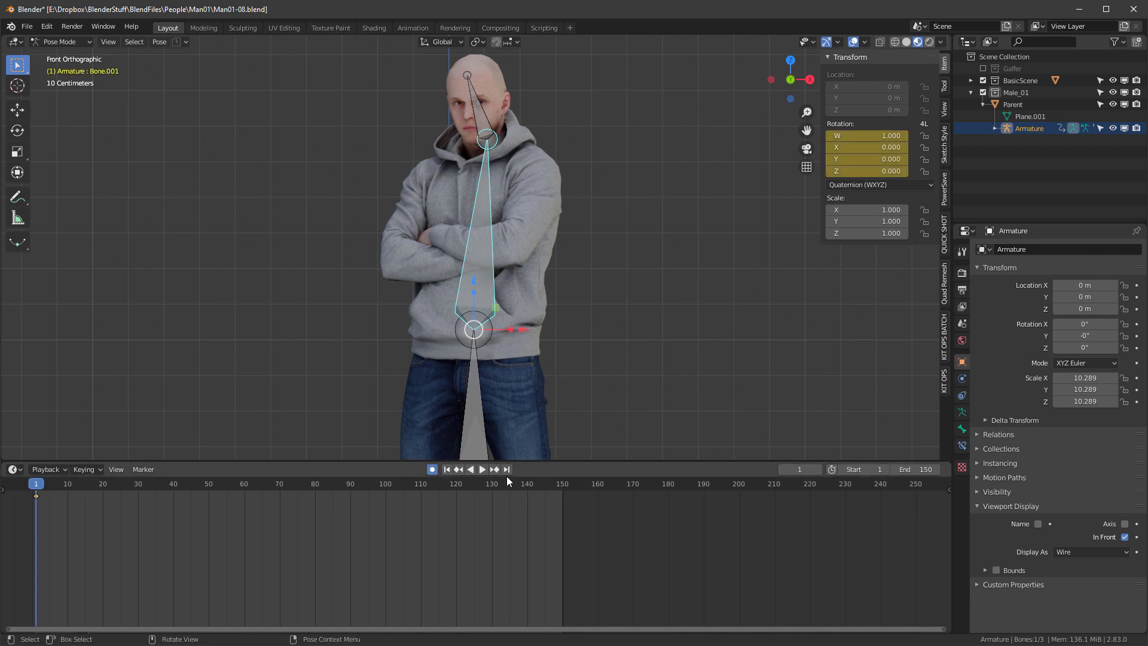
Key Bone.001's rotation at frame 150 and add a slight upper-body lean keyframe
left_click(506, 470)
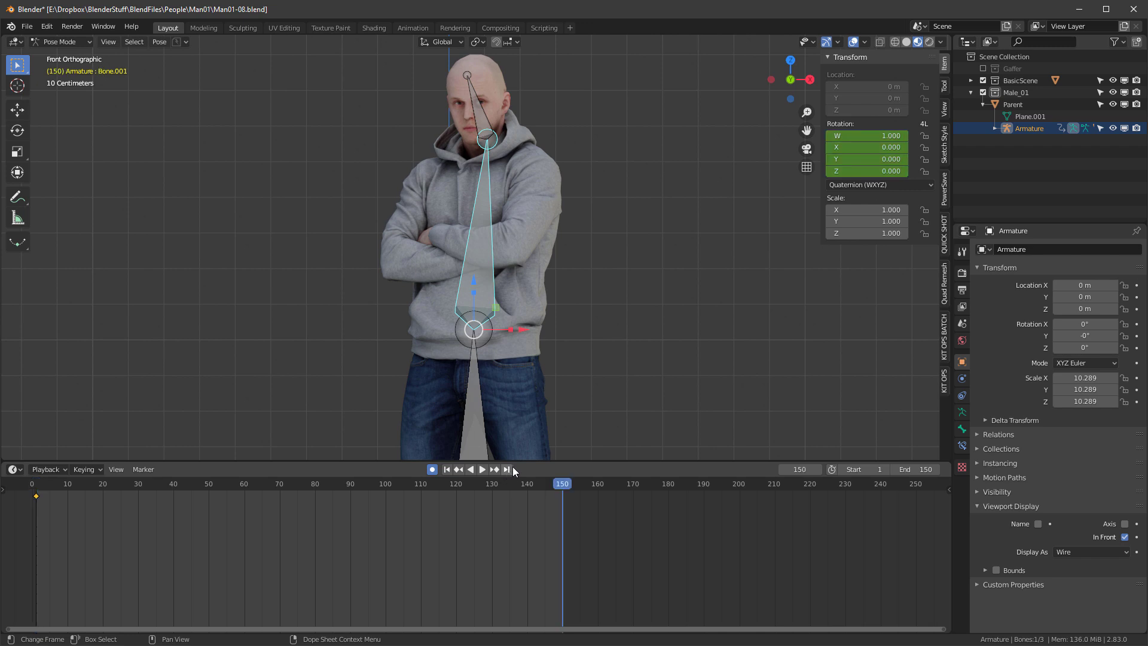
left_click(482, 470)
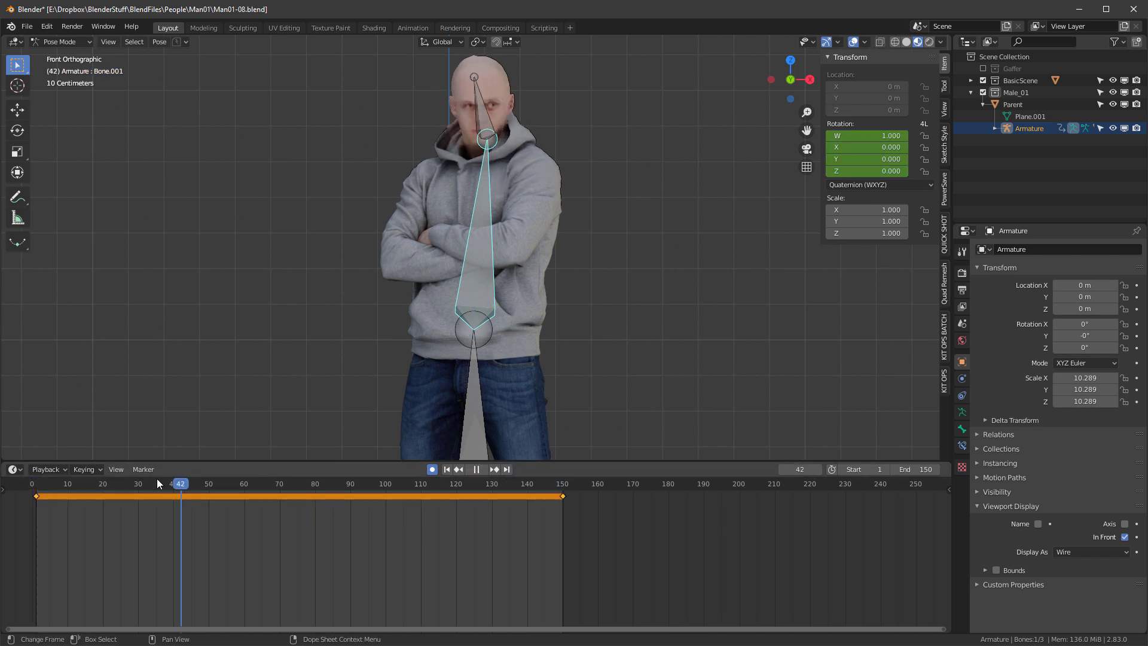
left_click(85, 483)
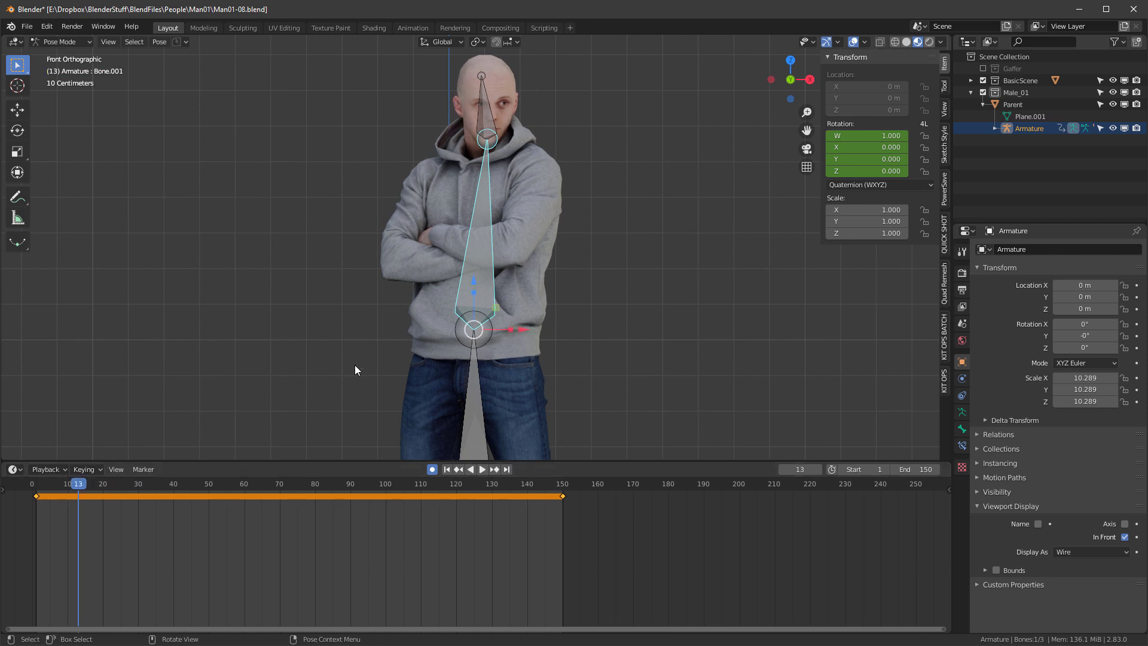
mouse_move(489, 234)
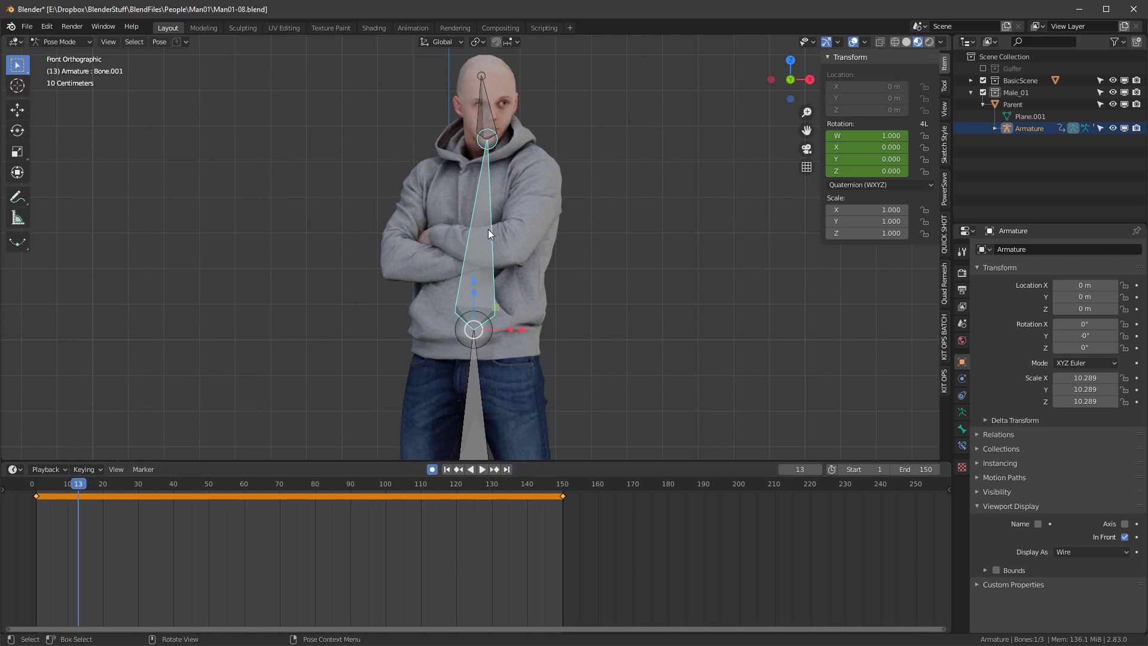
left_click_drag(489, 234, 449, 264)
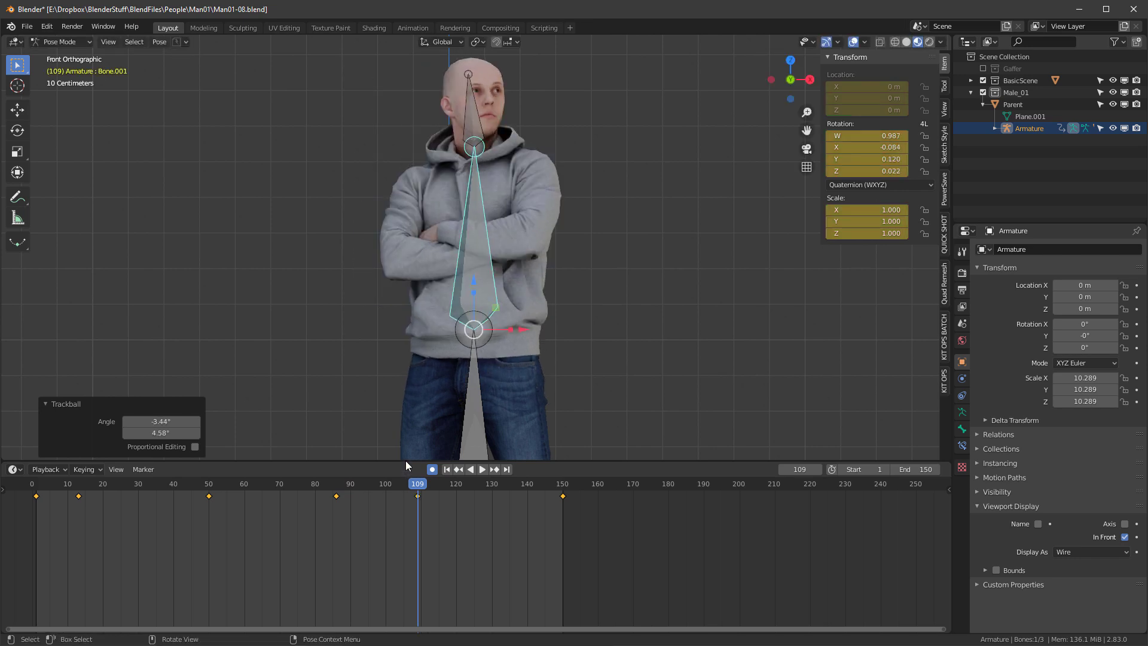
left_click(483, 470)
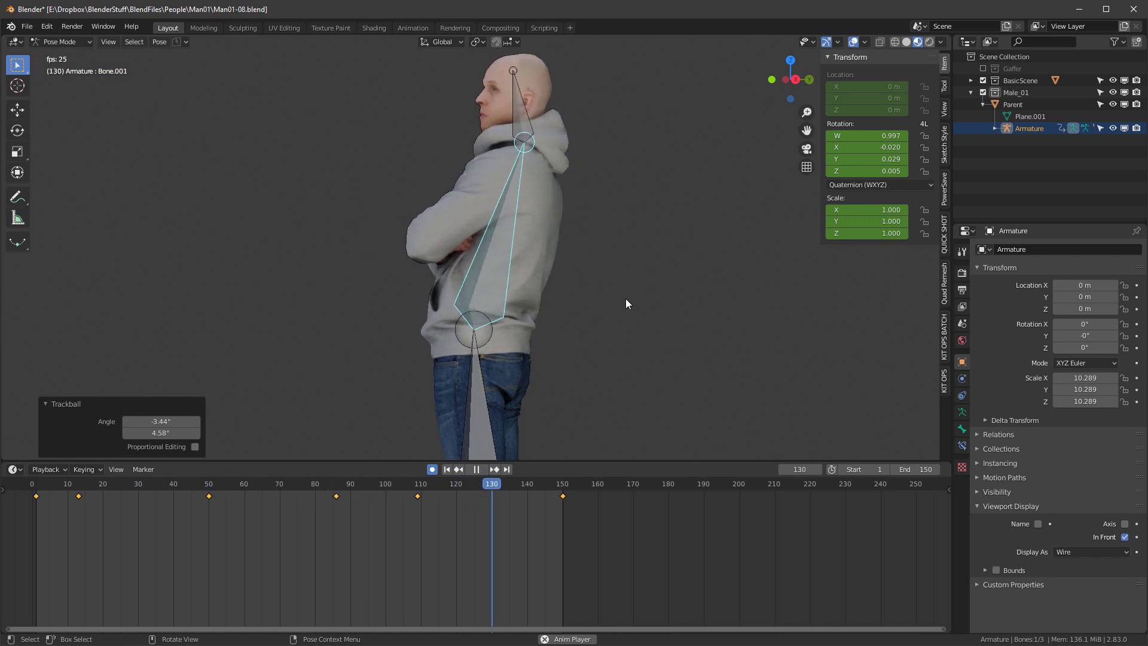
Confirm the upper bone's new tilt and check the pose at frame 67
left_click(131, 483)
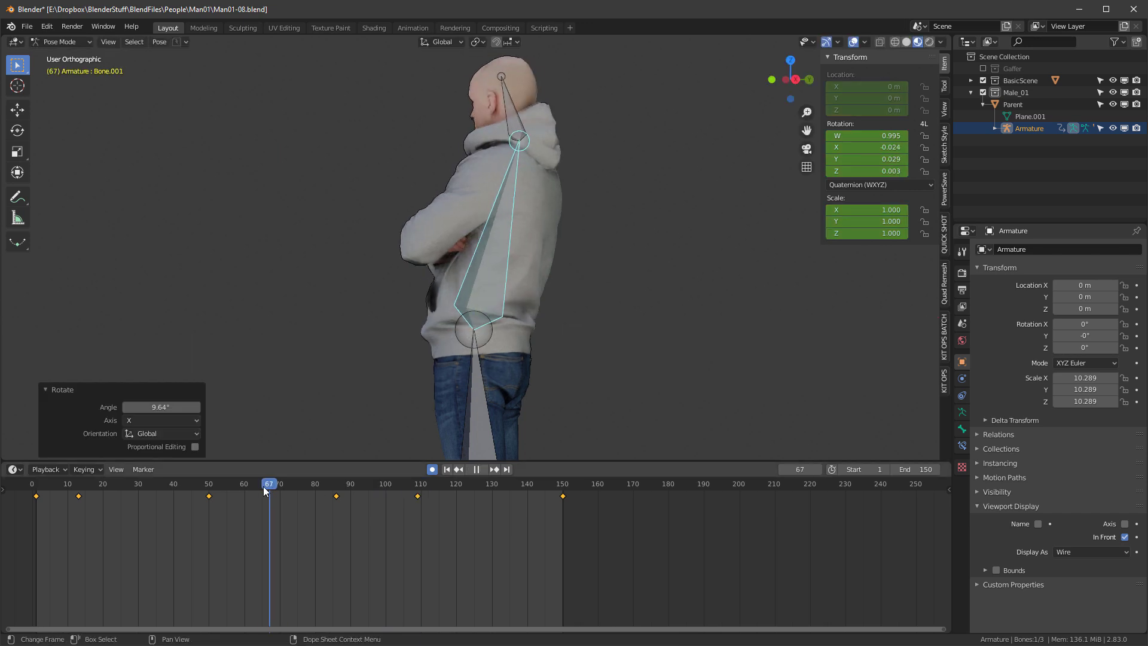
left_click(477, 470)
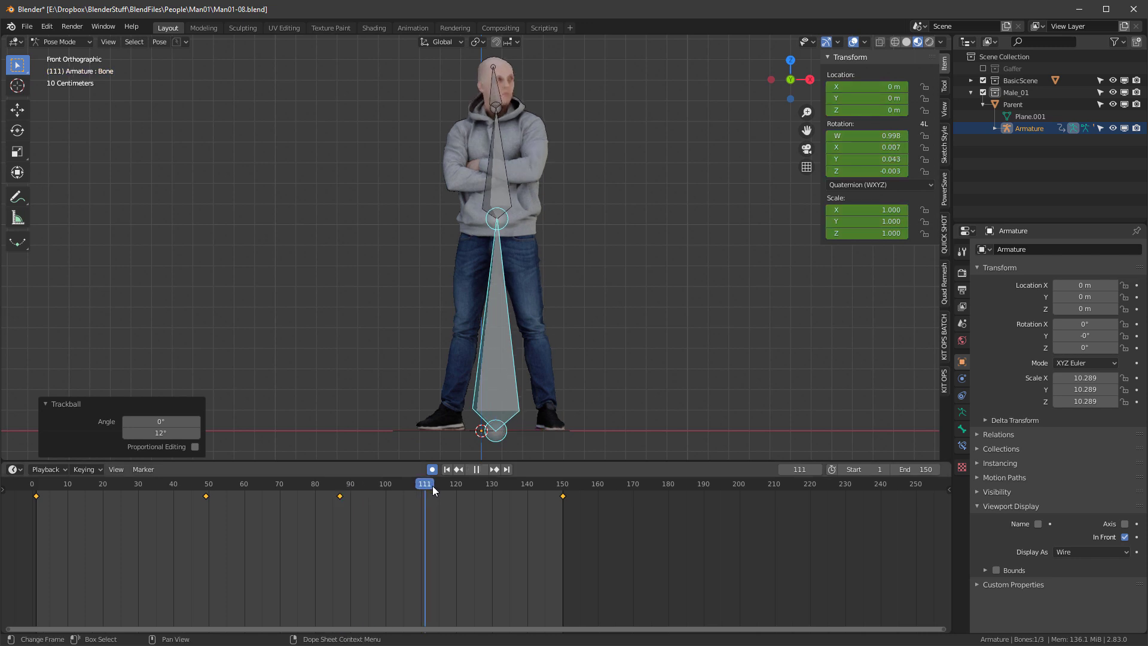
Check the root bone's front-view sway at frames 111 and 120
left_click(455, 484)
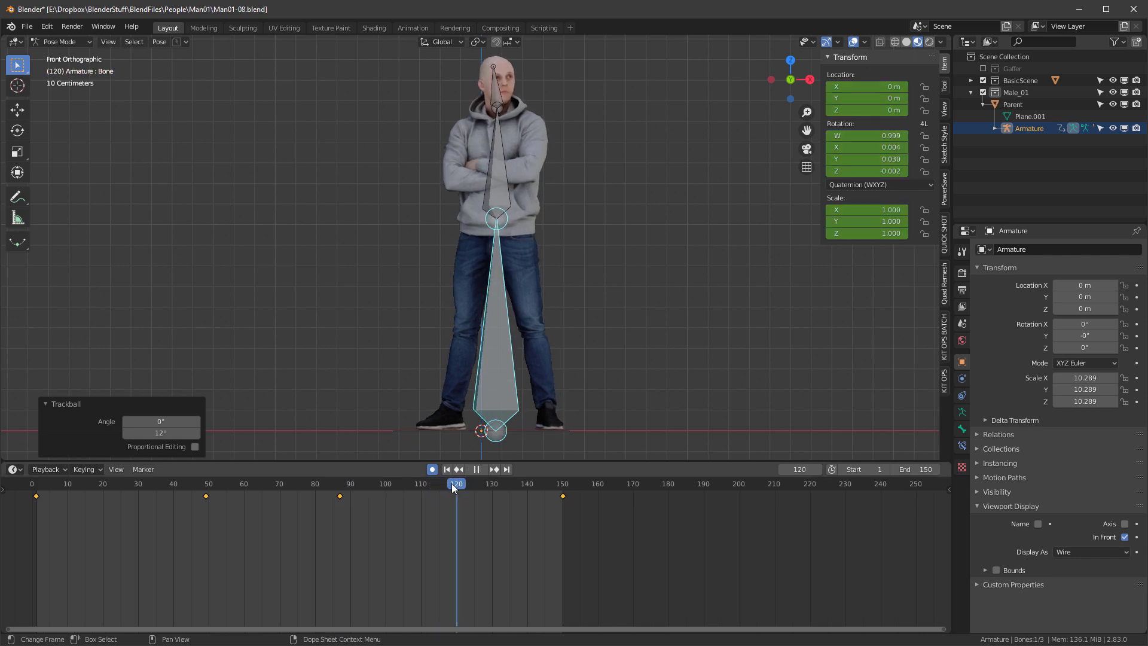
left_click(492, 483)
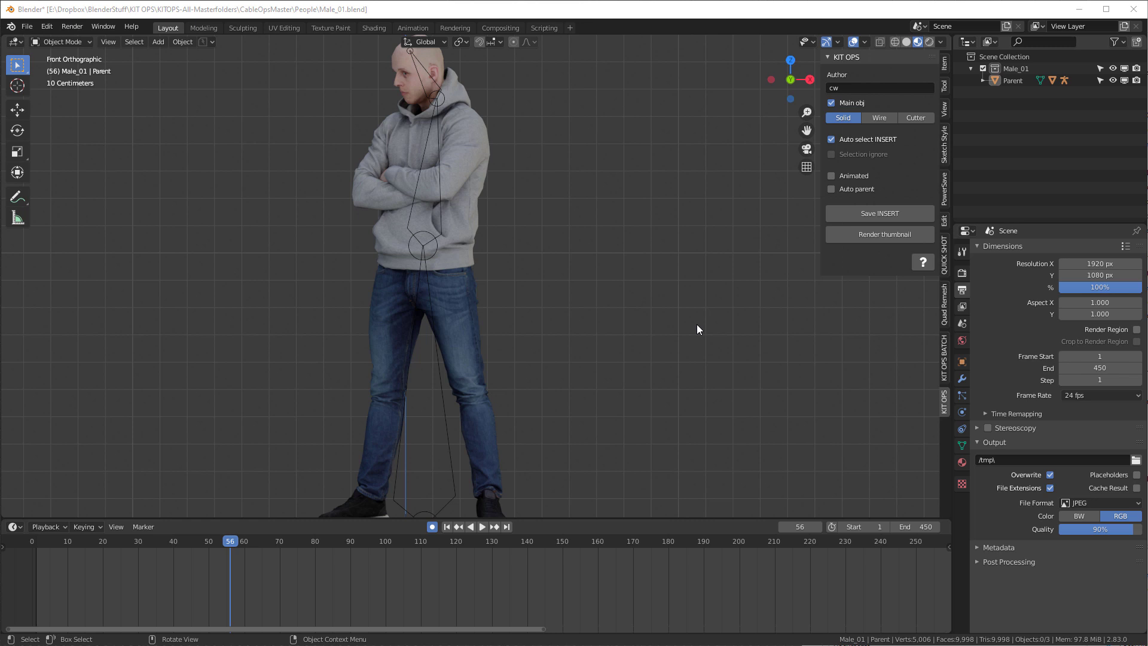
mouse_move(544, 104)
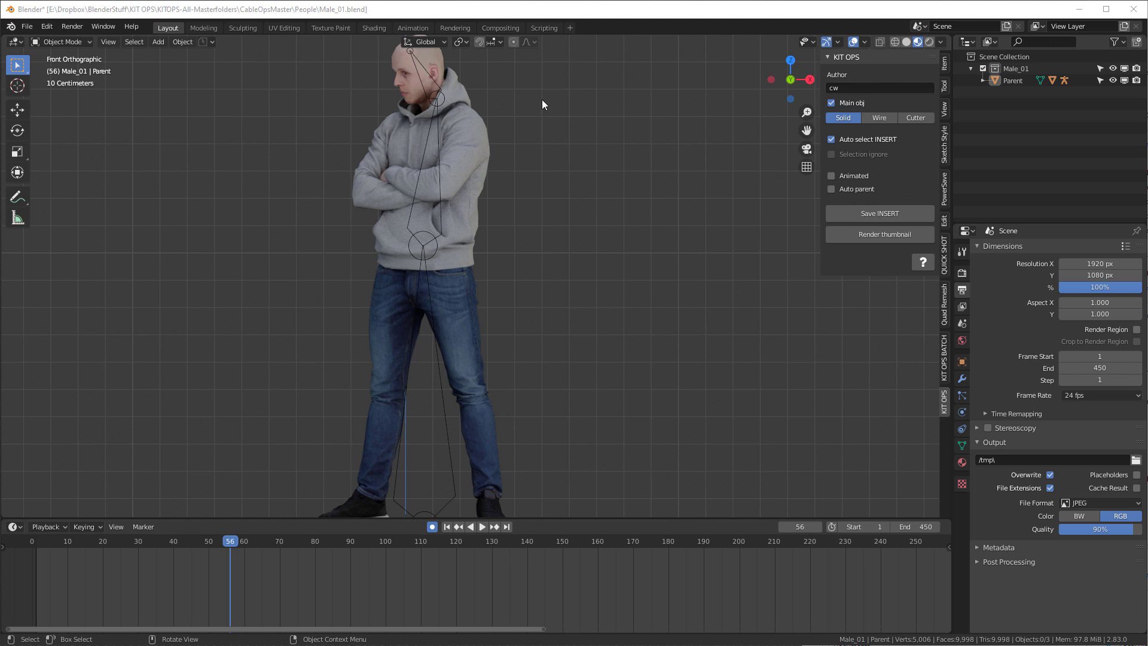
mouse_move(696, 219)
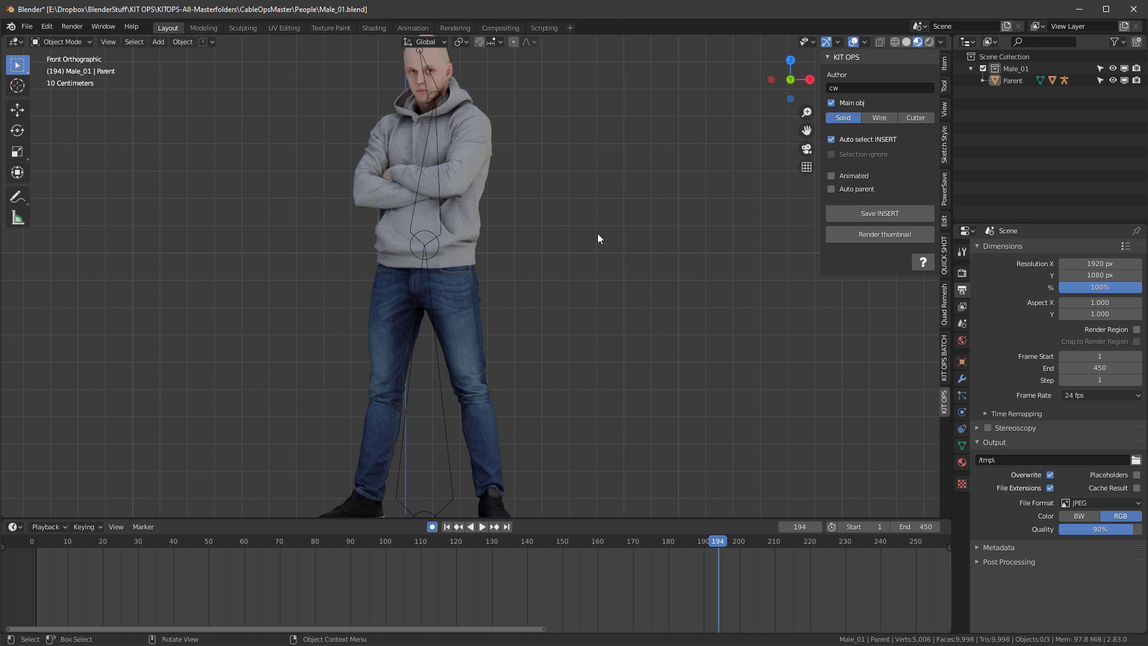
mouse_move(604, 232)
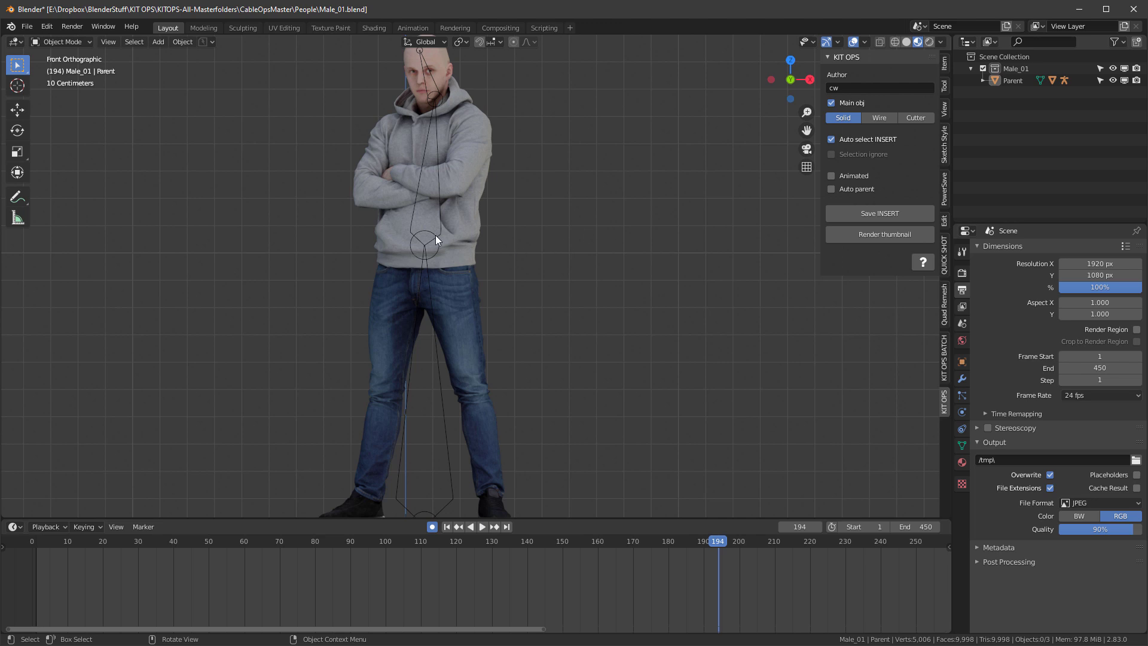
Make the man's armature the active object in Male_01.blend
left_click(62, 42)
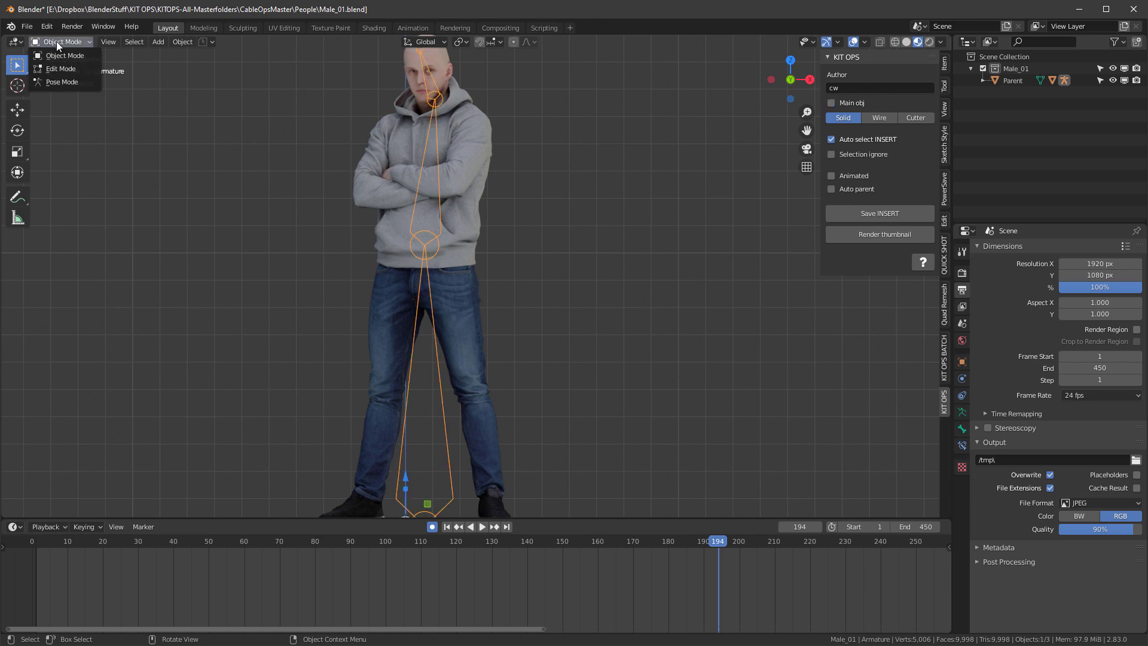
Set all the man's bone curves to Make Cyclic extrapolation, preview the loop, then open newWATER_09.blend
left_click(62, 81)
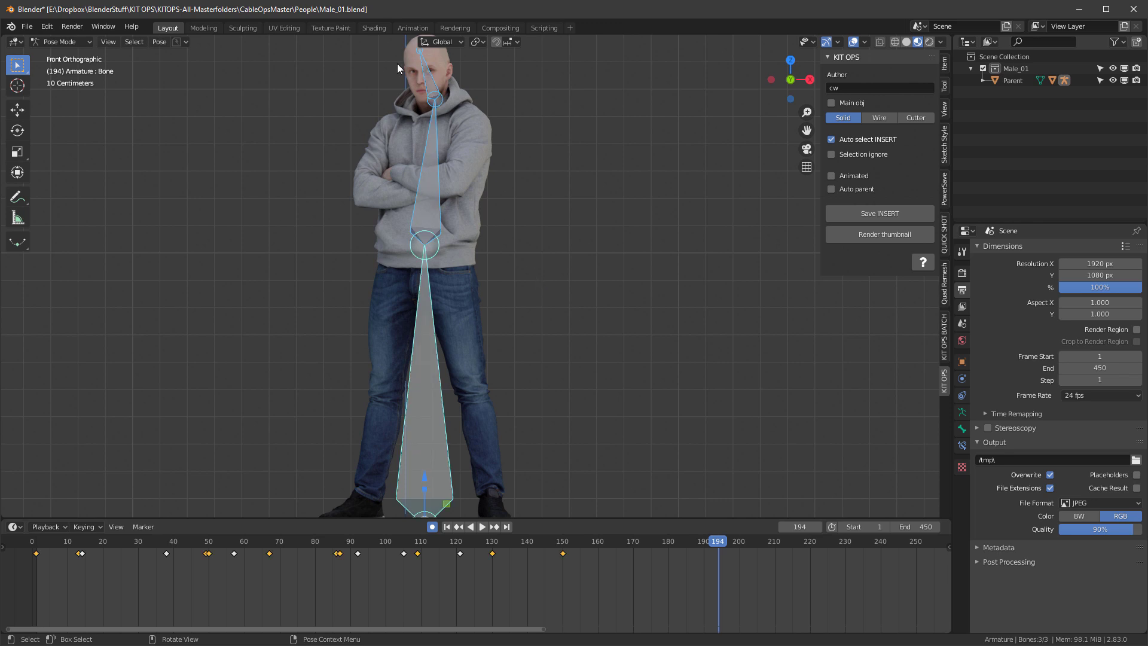
left_click(13, 526)
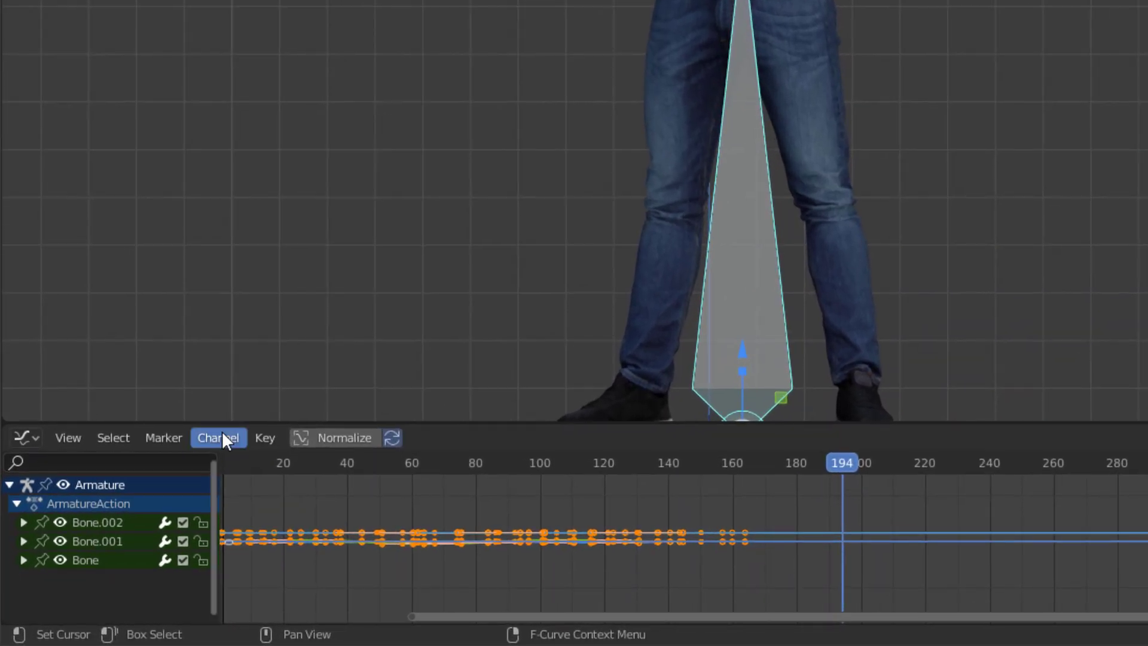
left_click(217, 437)
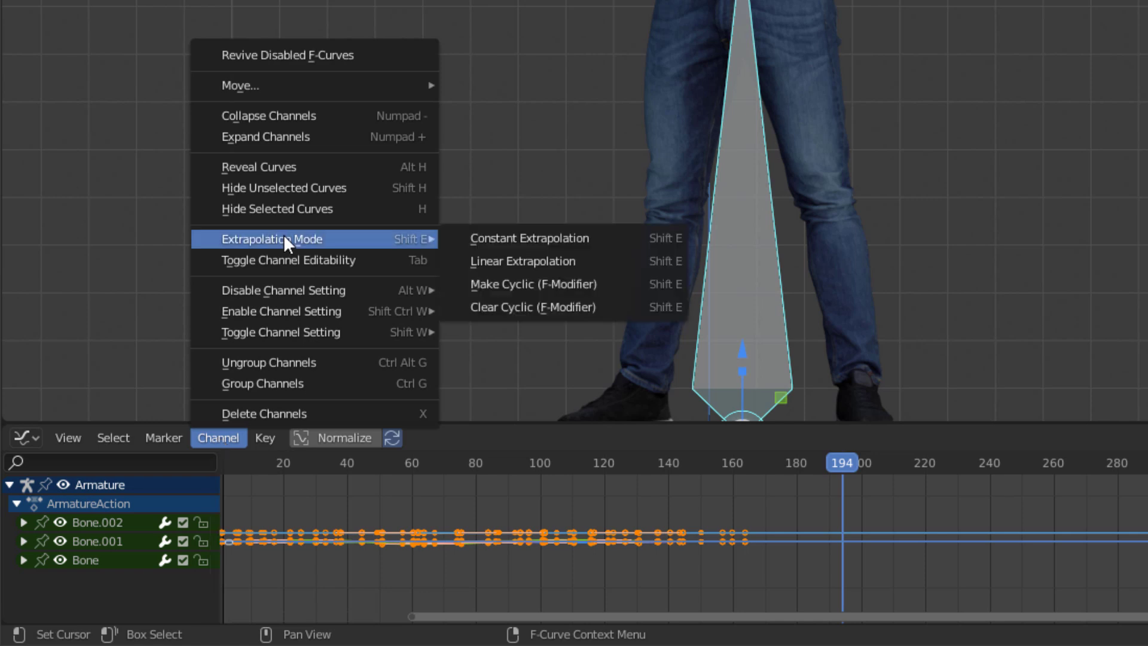
mouse_move(562, 238)
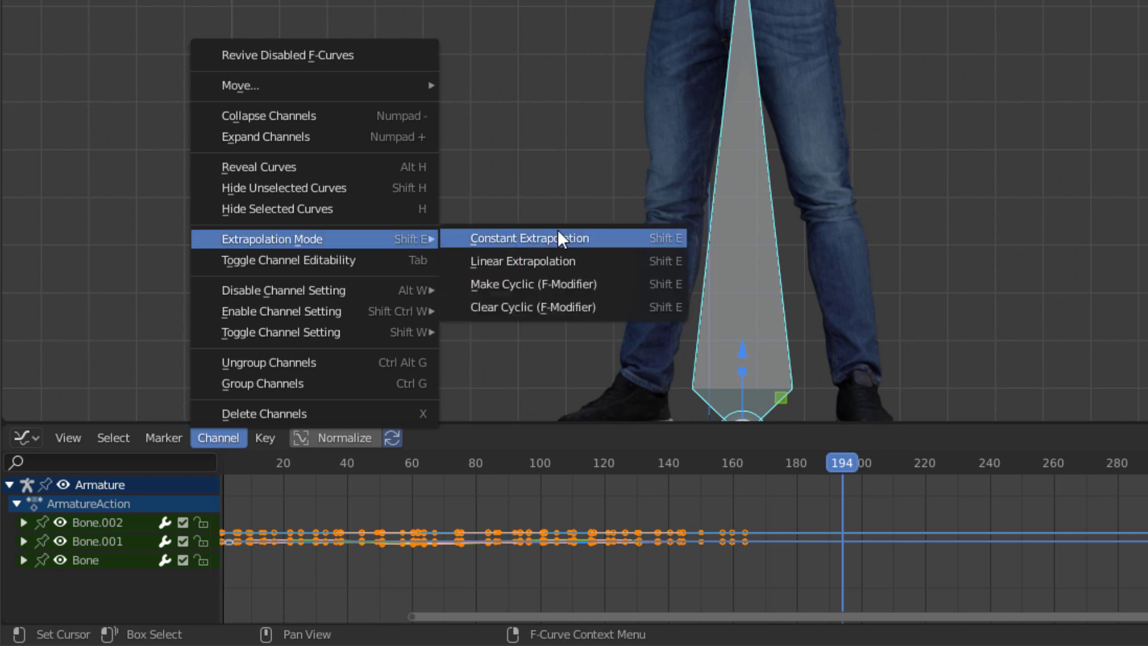
mouse_move(509, 284)
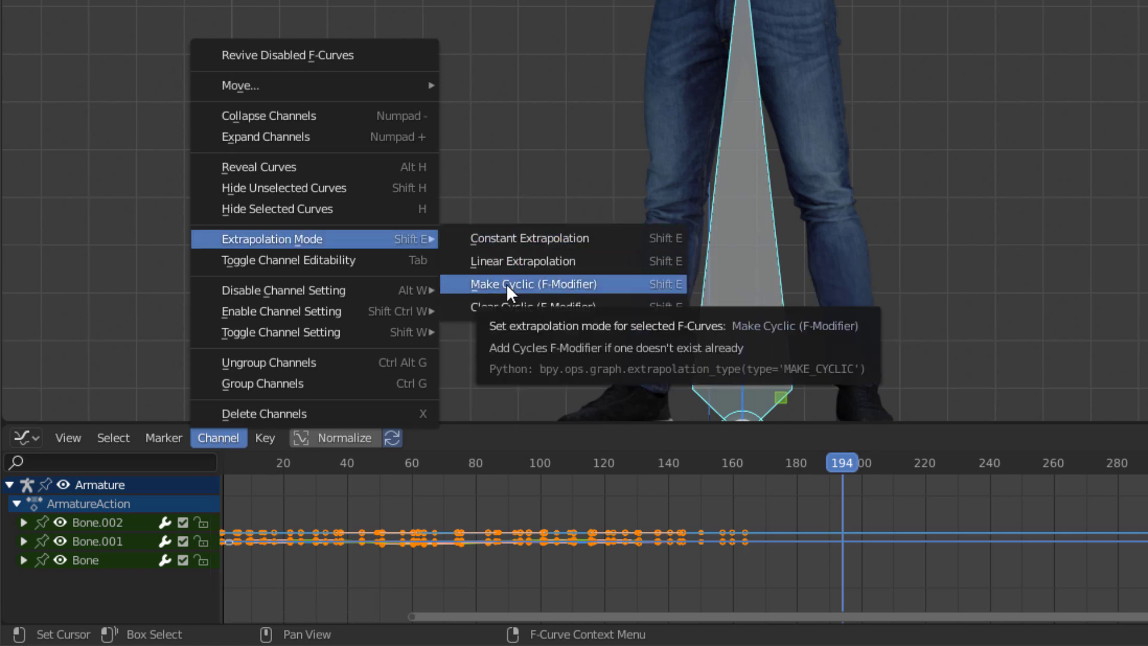
left_click(533, 285)
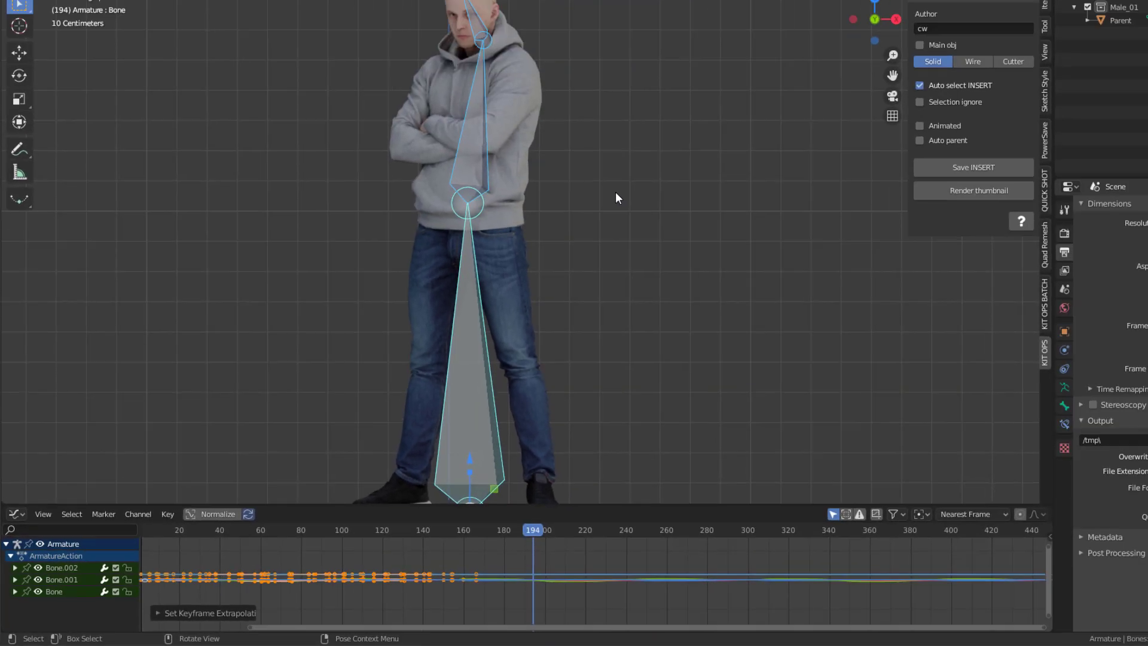
left_click(150, 105)
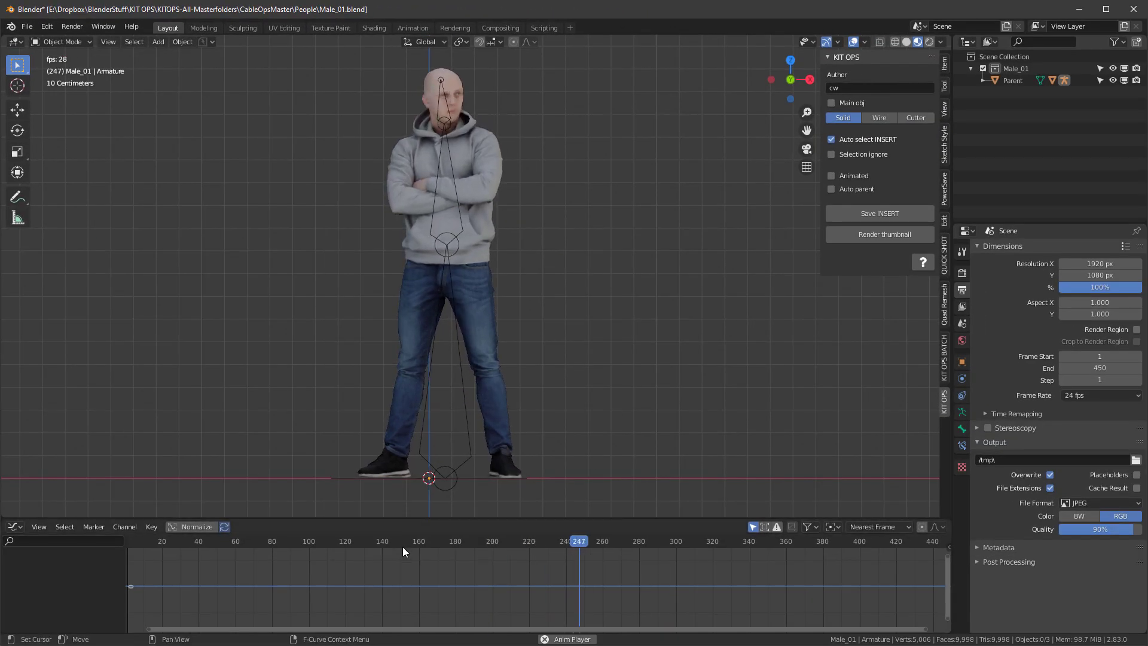
left_click(667, 540)
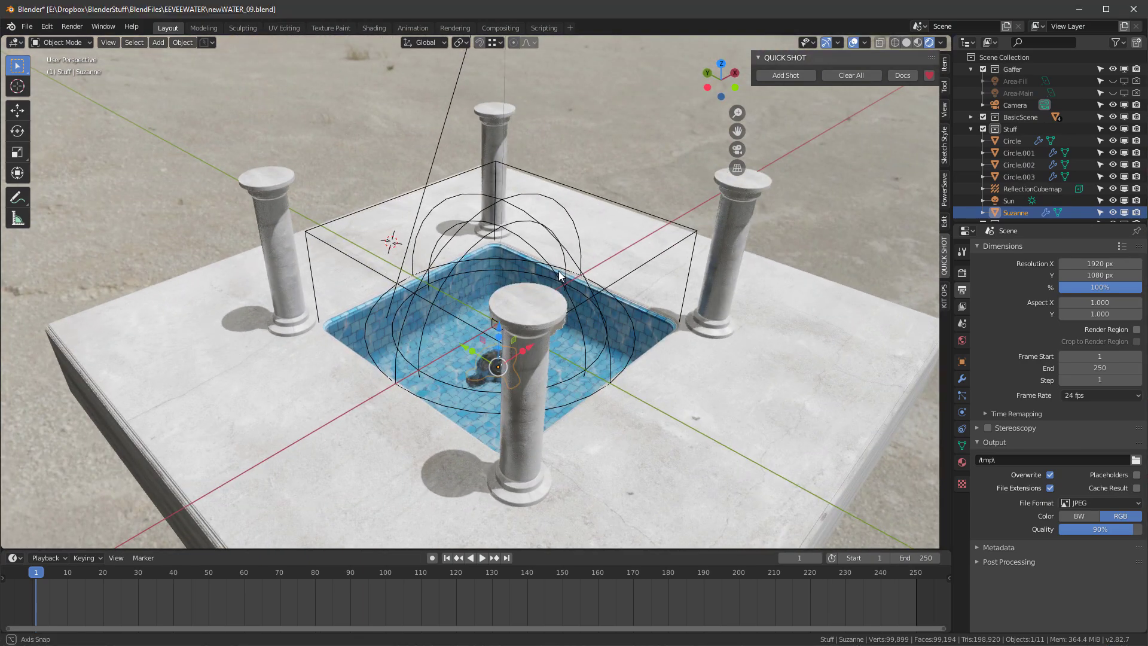
Add the Male 021 and Male 01 inserts beside the pool, then hide overlays
left_click_drag(557, 278, 600, 256)
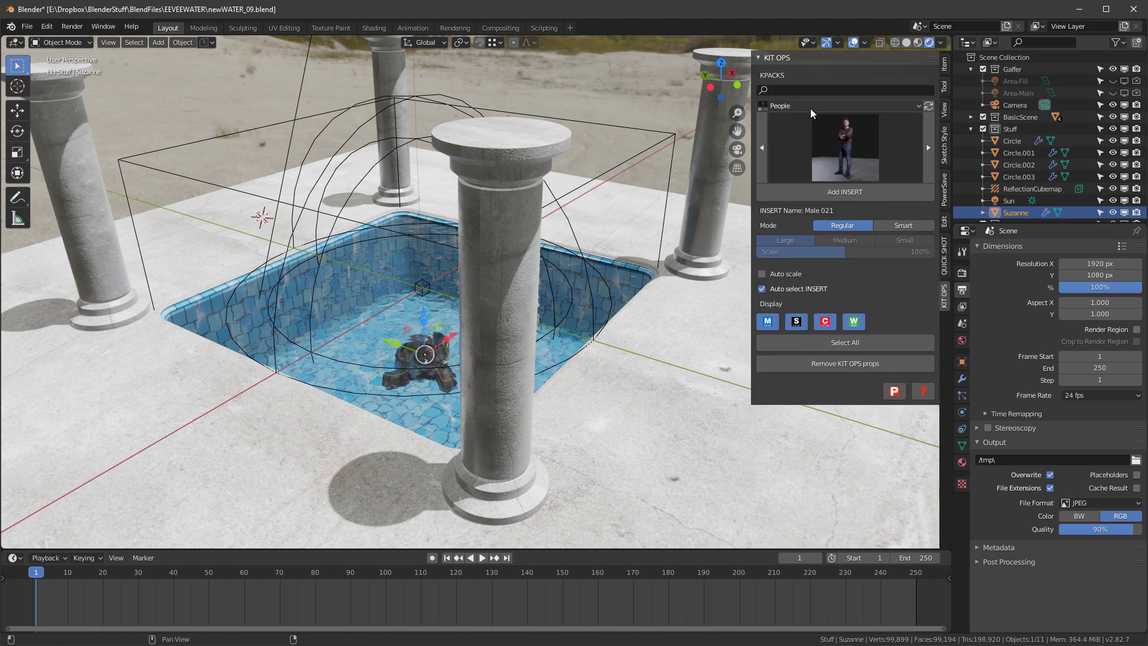
mouse_move(803, 145)
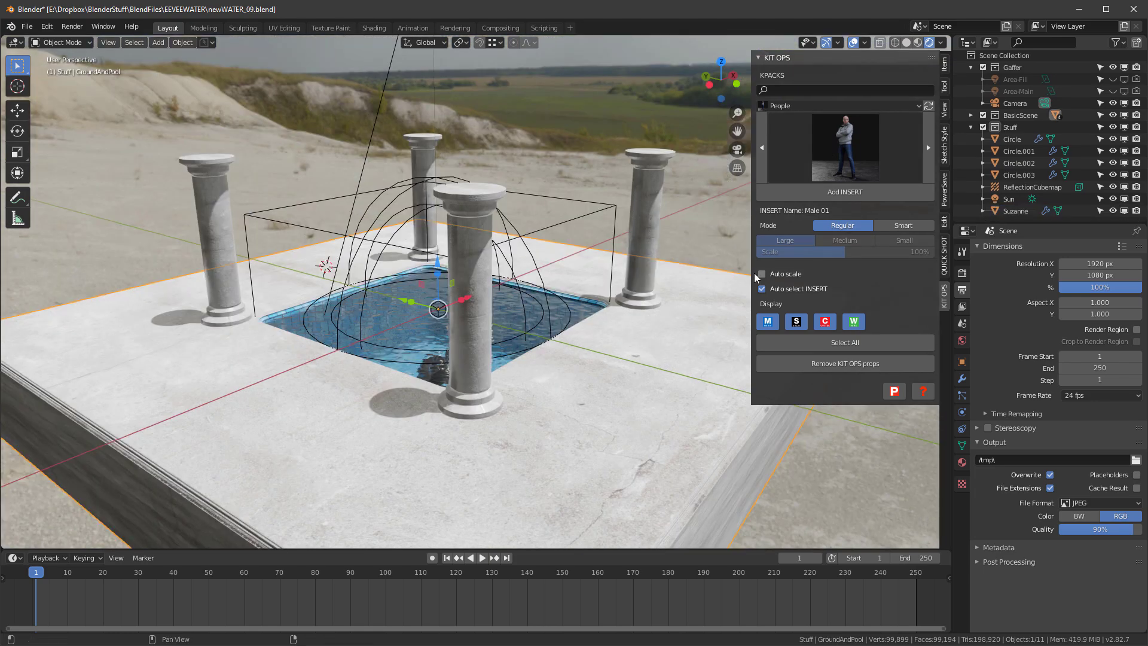
mouse_move(845, 192)
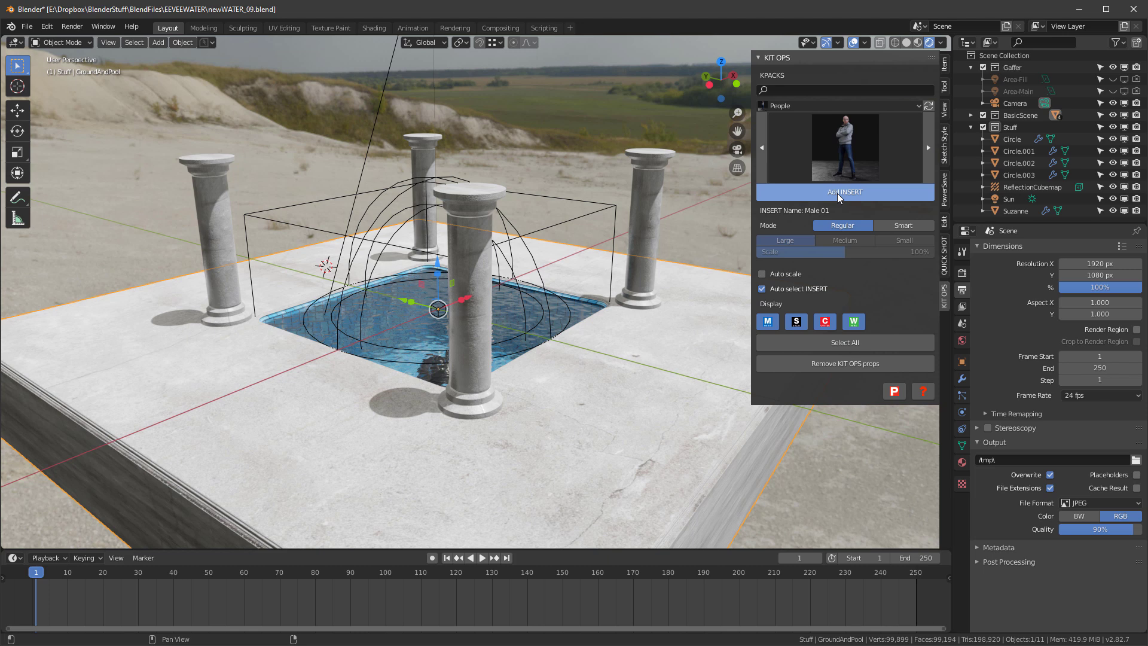
left_click(844, 192)
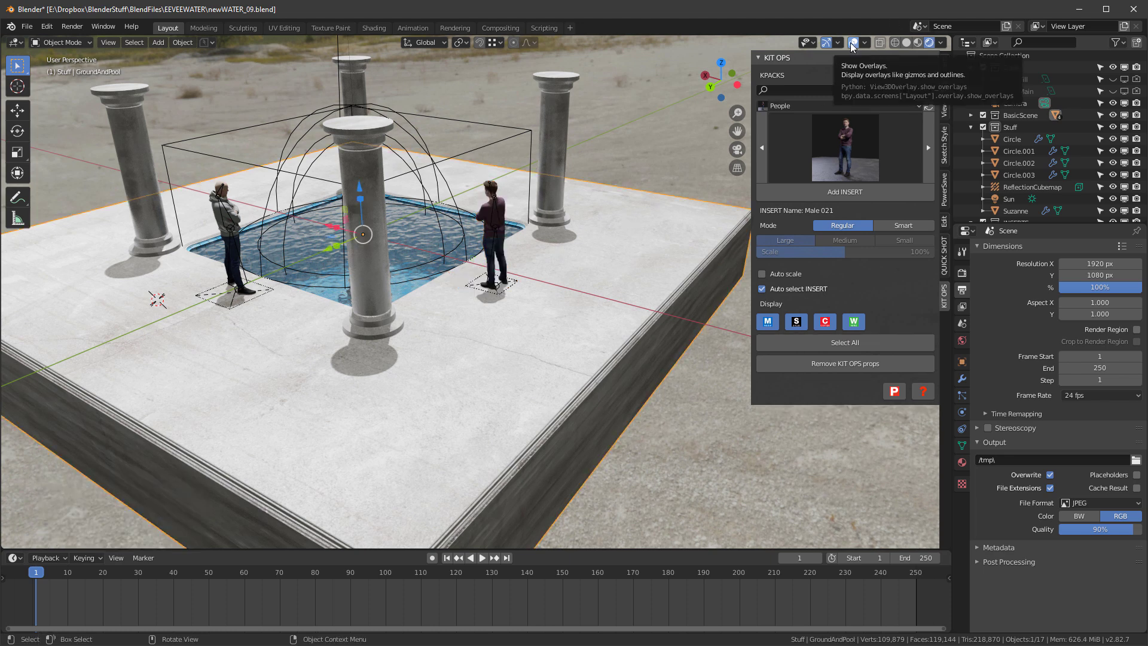
left_click(852, 42)
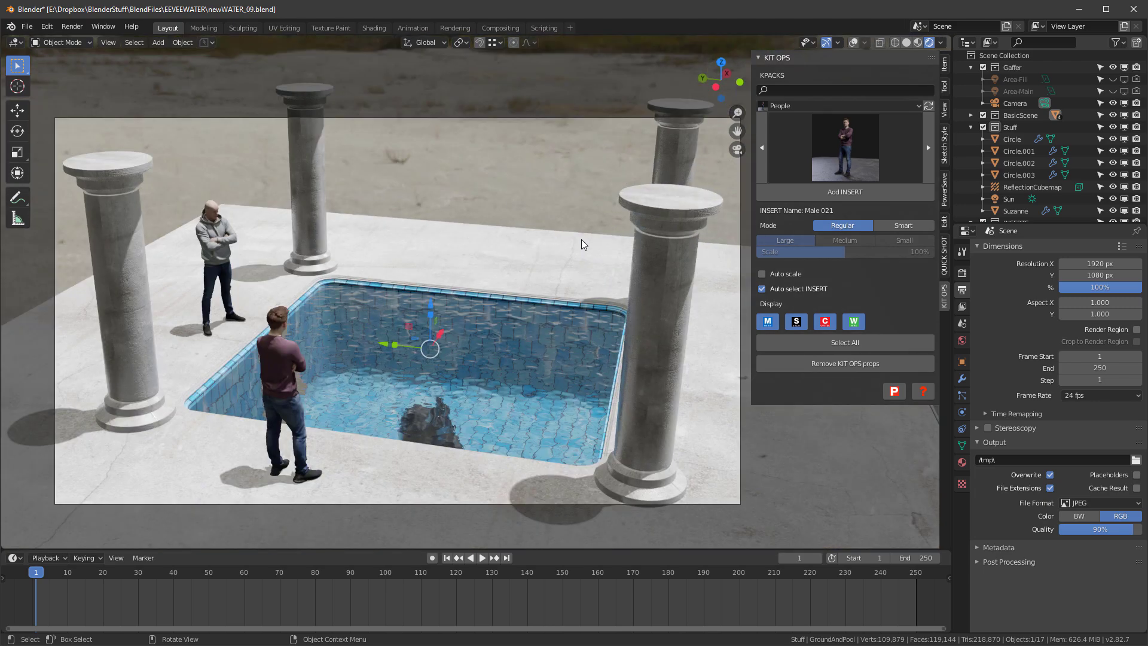
Switch between free perspective and the scene camera to check both men
left_click(483, 557)
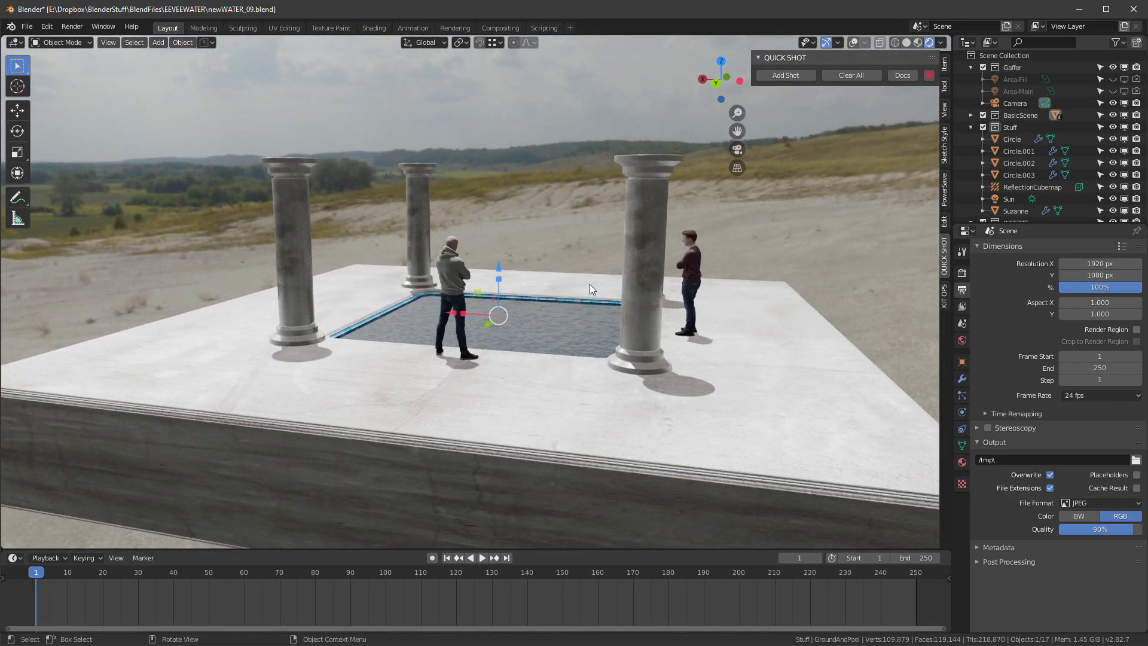
key("q")
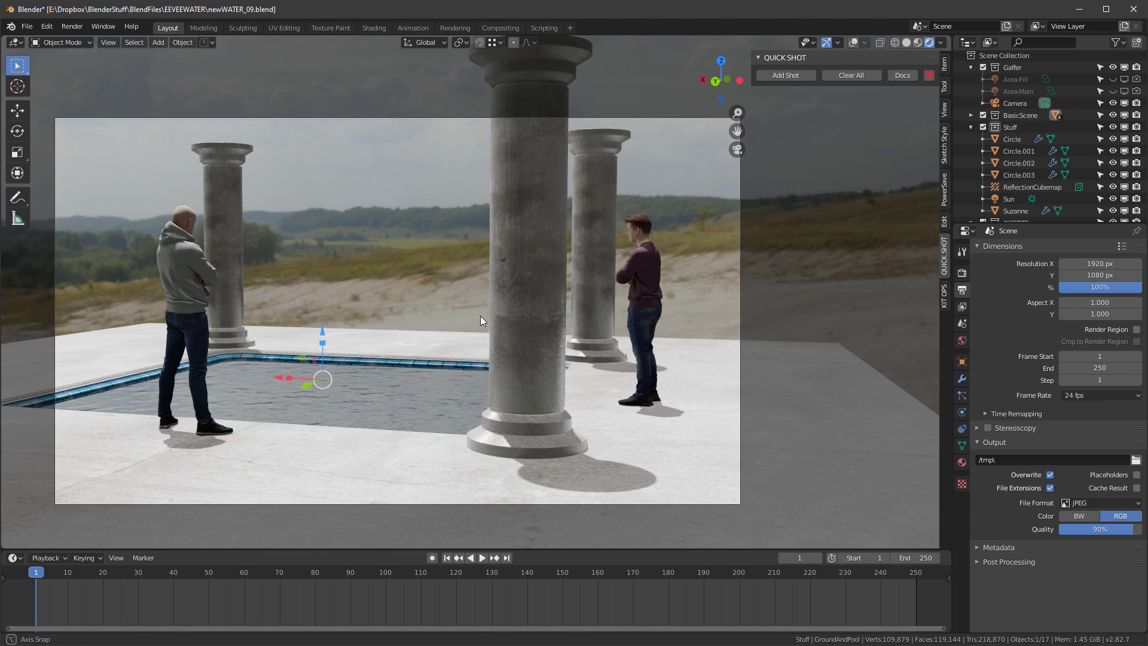
Add Shot 1, a 100-frame camera move ending at frame 101, and play it
left_click(775, 75)
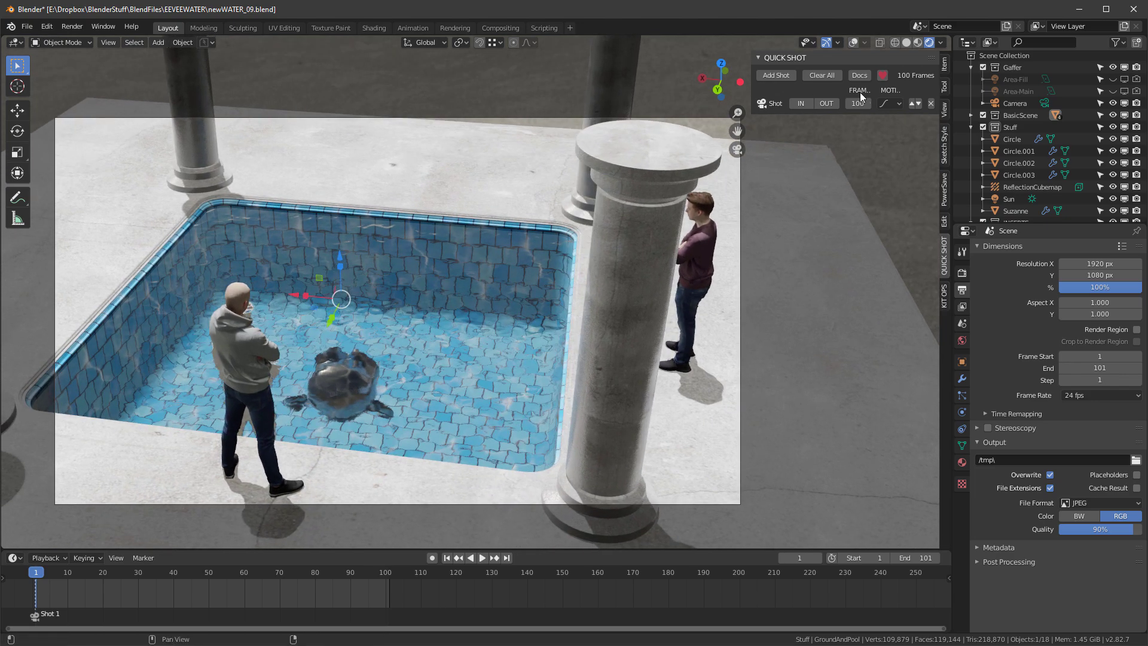
mouse_move(826, 102)
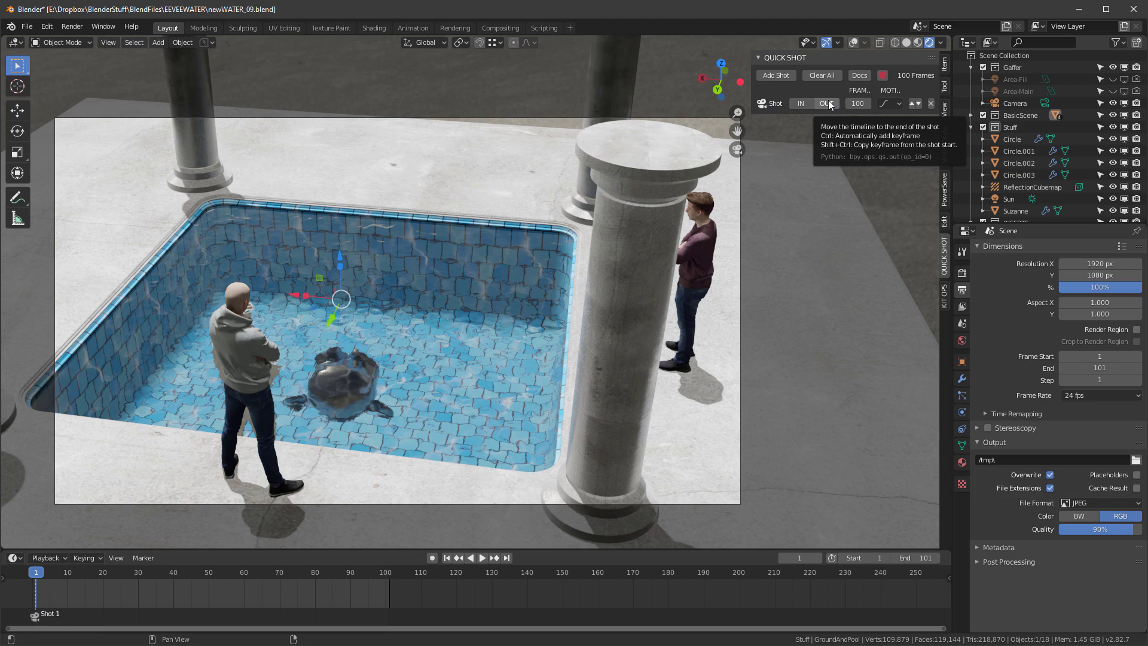
left_click(481, 558)
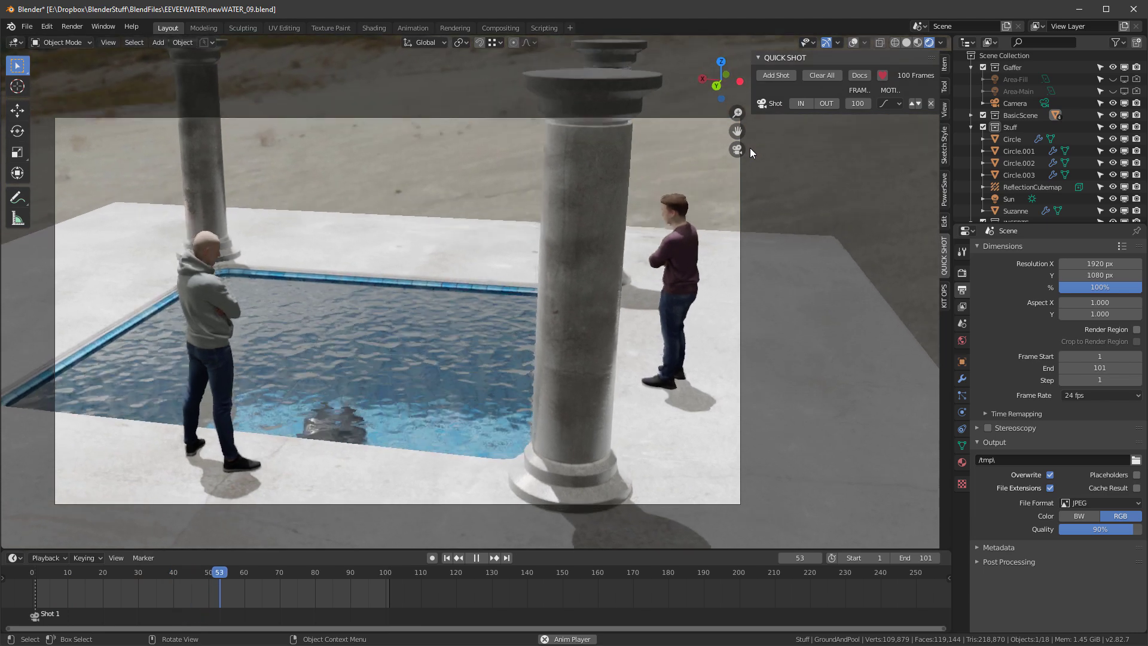
left_click(476, 558)
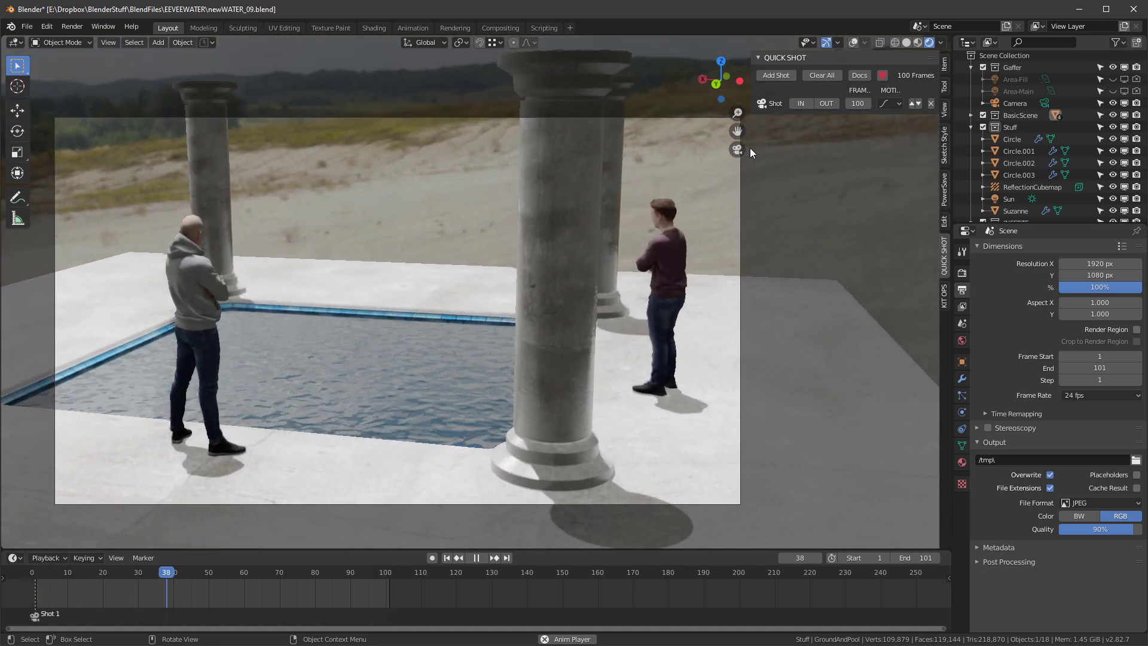
left_click(481, 558)
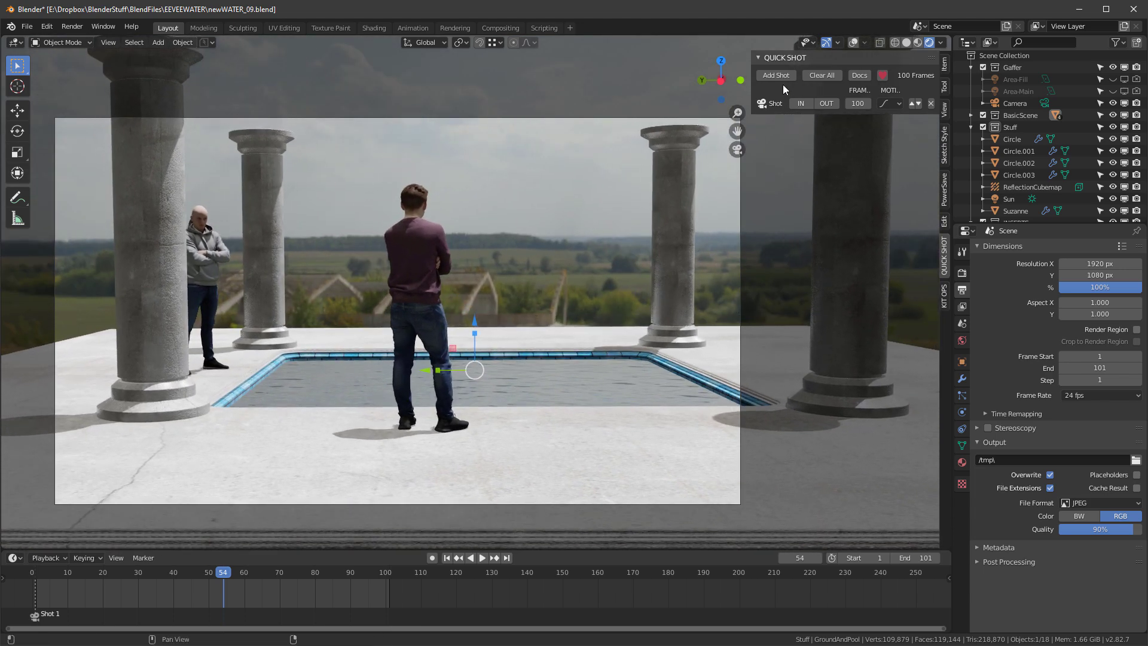
Add Shot 2 from frame 101 and jump to its end at frame 201
left_click(775, 75)
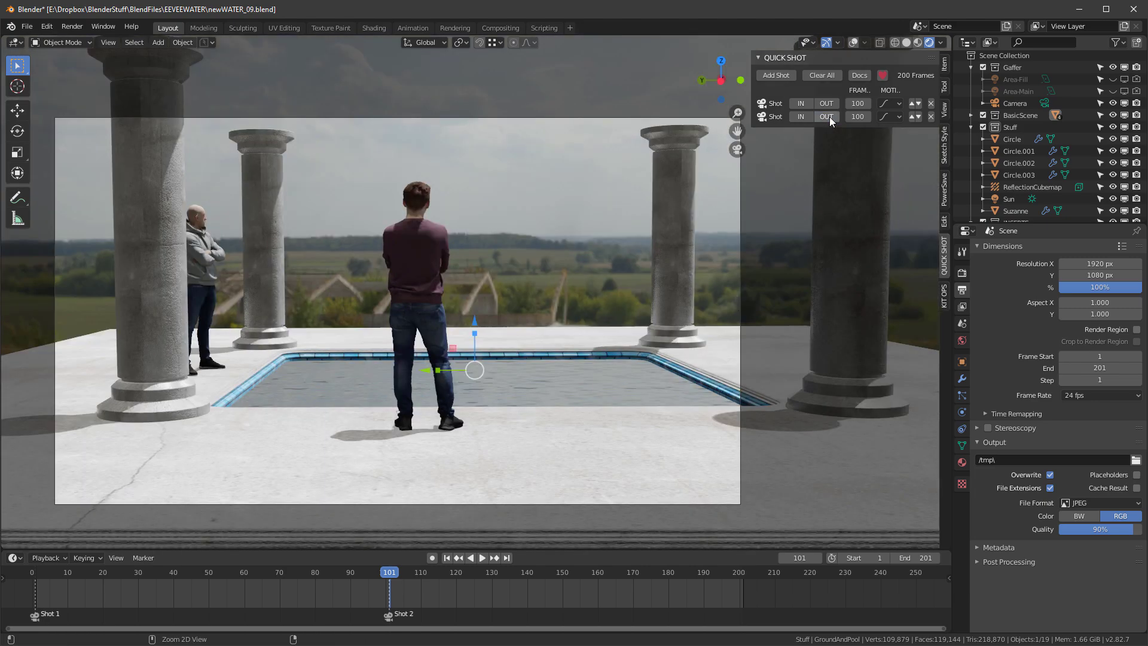
left_click(481, 558)
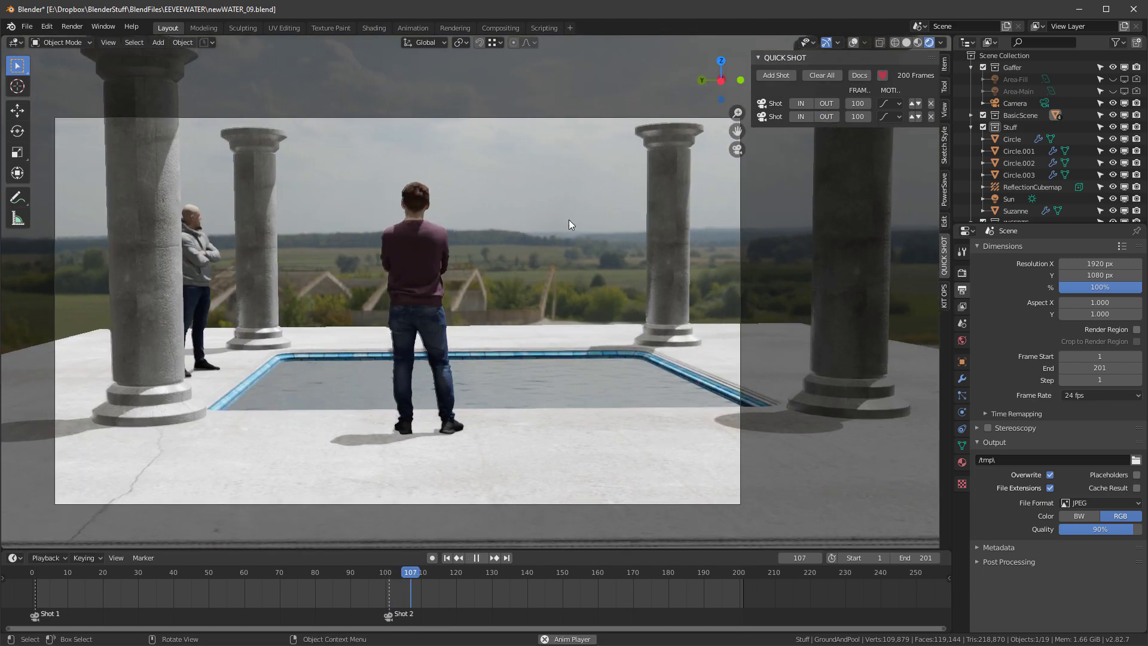